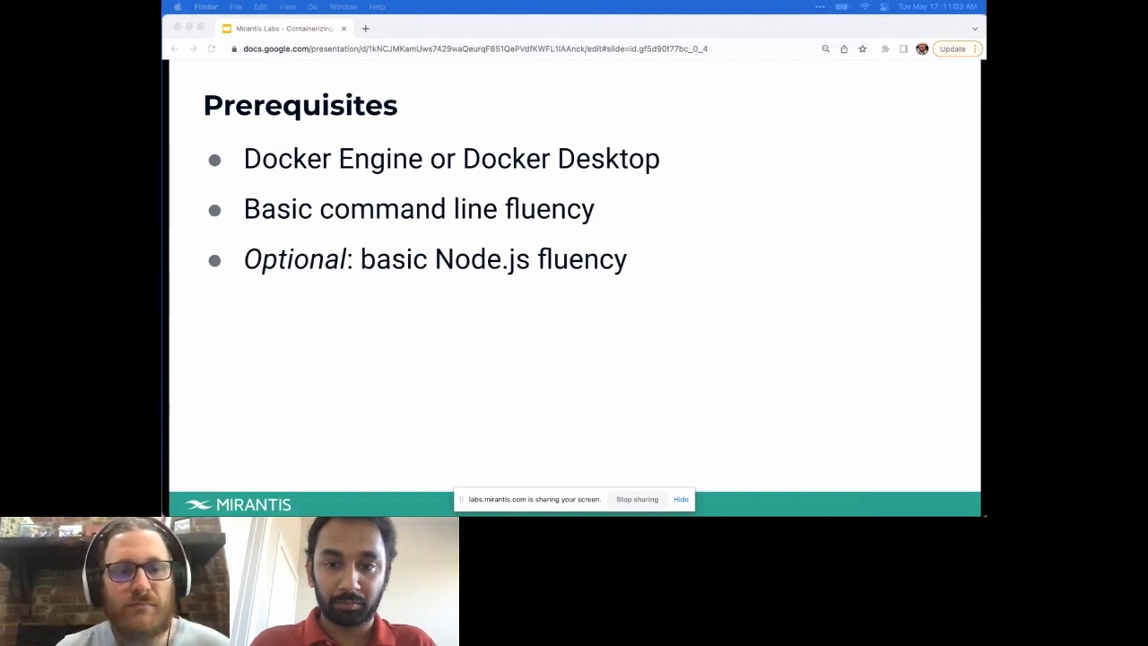
# - Advance the slides to the 'Let's define our terms' containers-versus-monoliths slide
pyautogui.press('right')
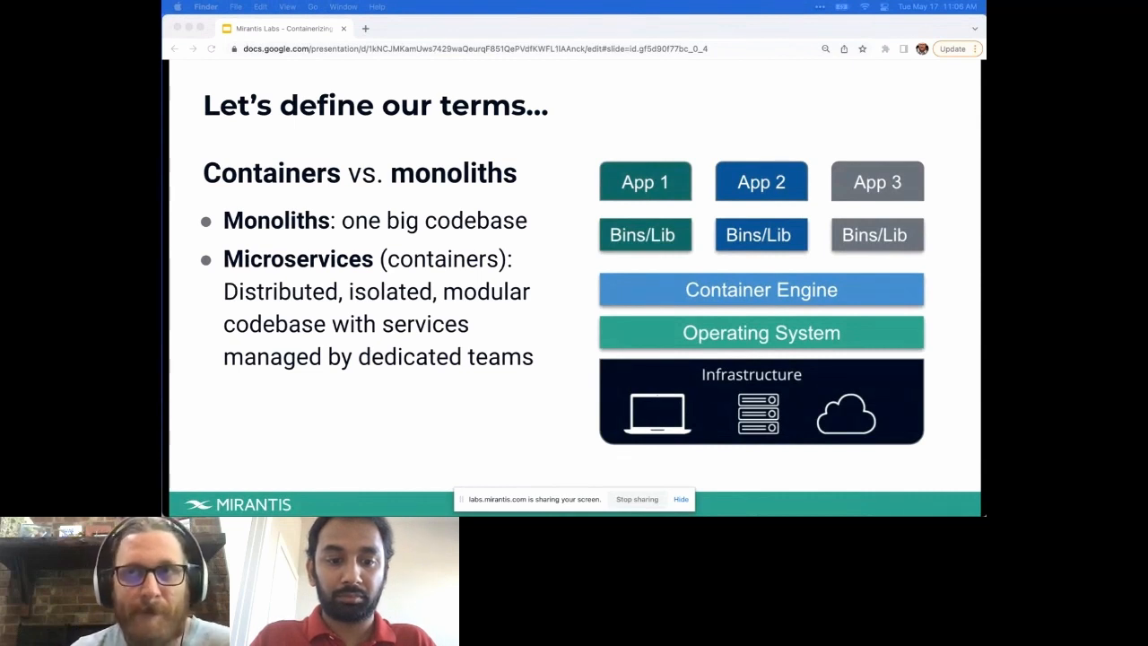
pyautogui.press('right')
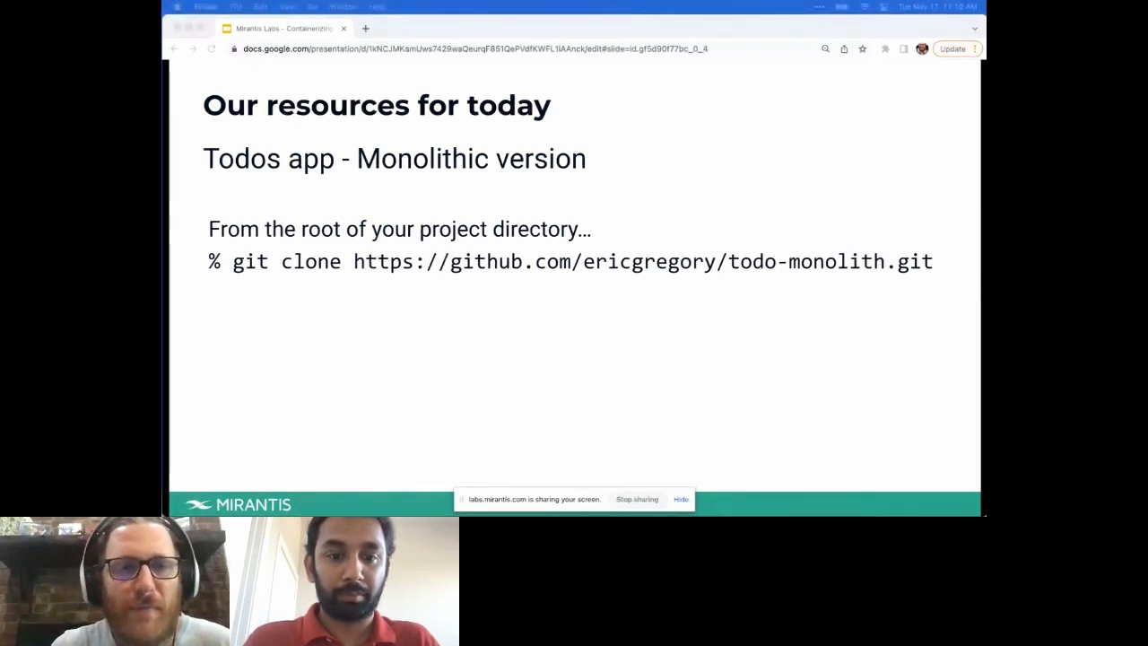
# - Move from the 'Our resources for today' slide to the next slide
pyautogui.press('Right')
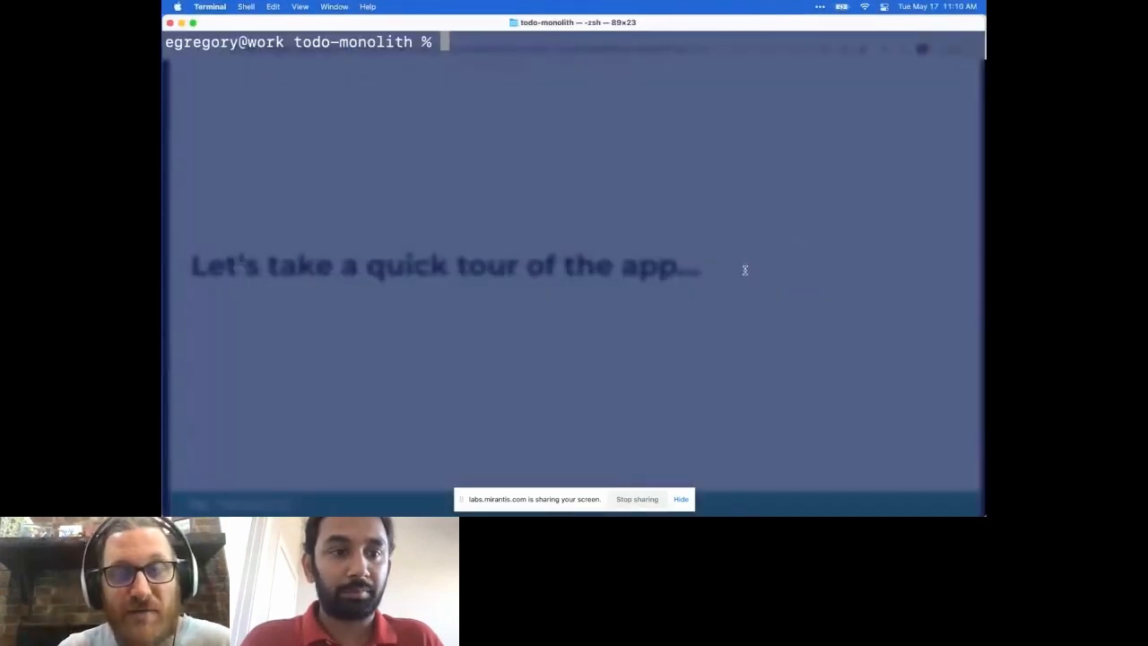
pyautogui.moveTo(772, 221)
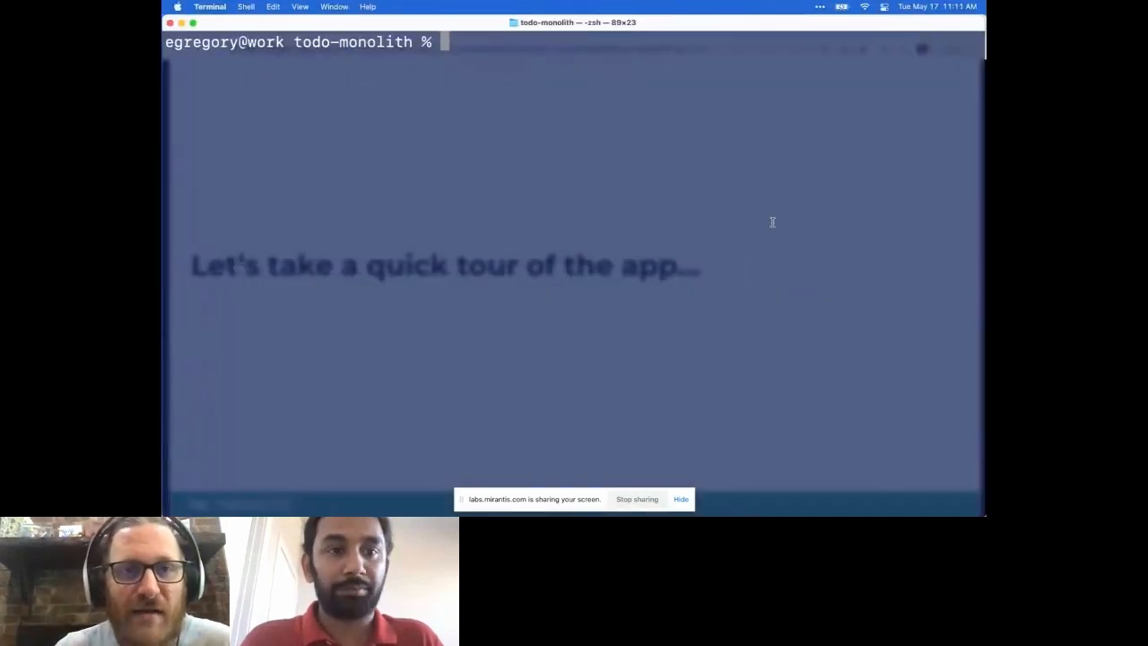
# - Run npm start in the todo-monolith directory to launch the todo app
pyautogui.write('npm sarg')
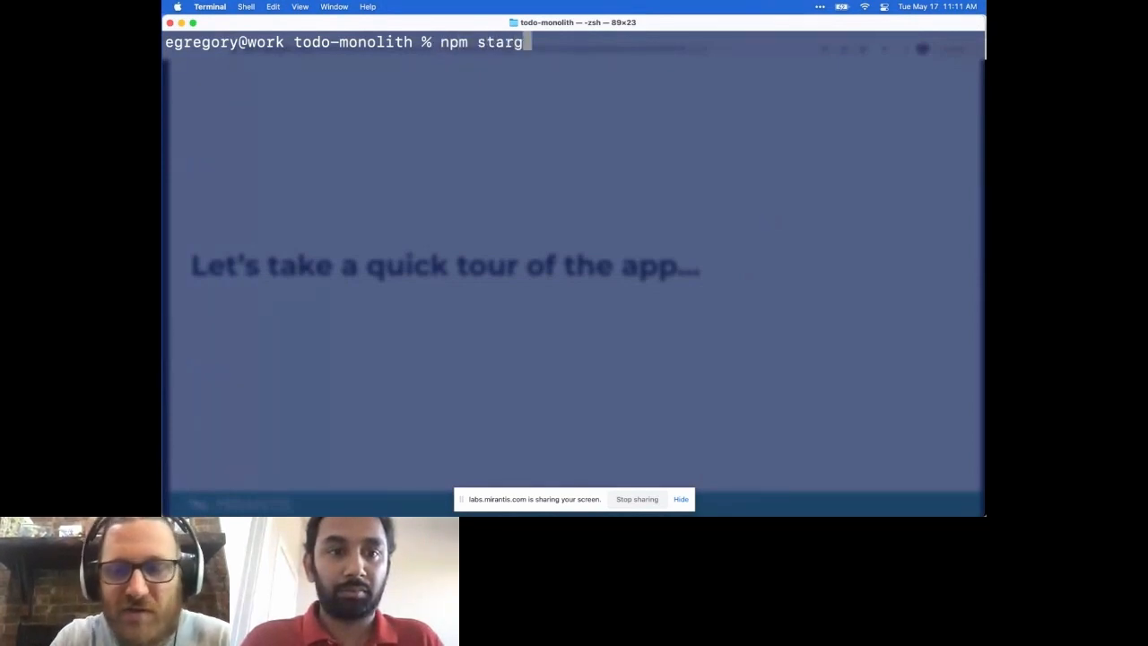
pyautogui.press('Return')
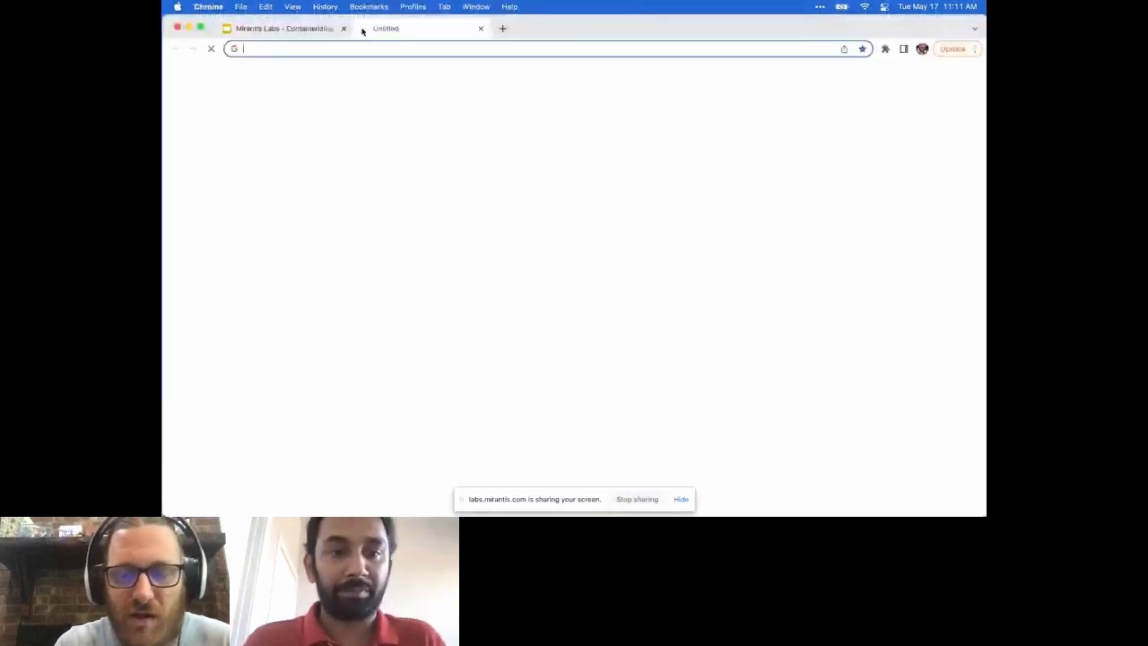
# - Load the Todo App at localhost:3000 in a new Chrome tab
pyautogui.write('localhost')
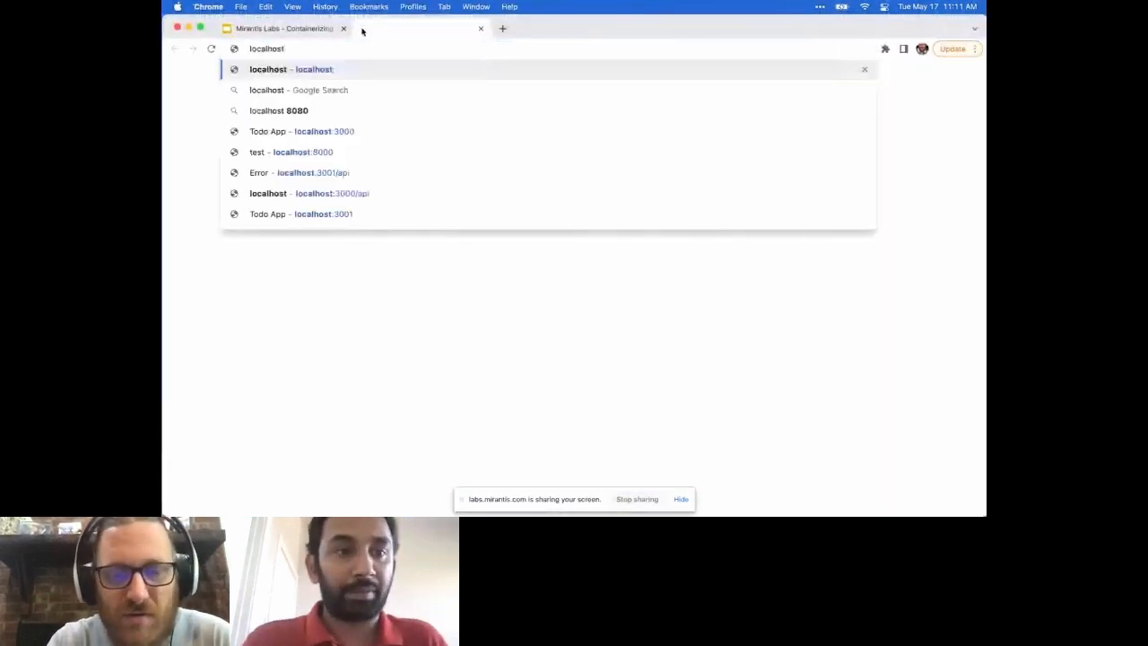
pyautogui.click(302, 131)
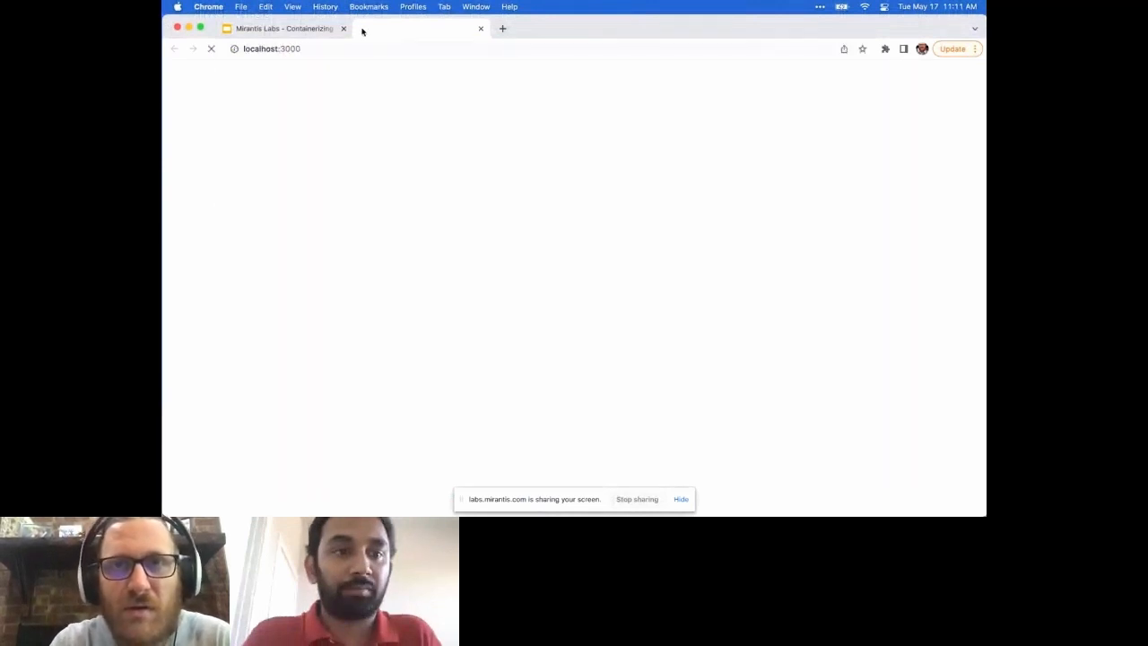
pyautogui.click(502, 28)
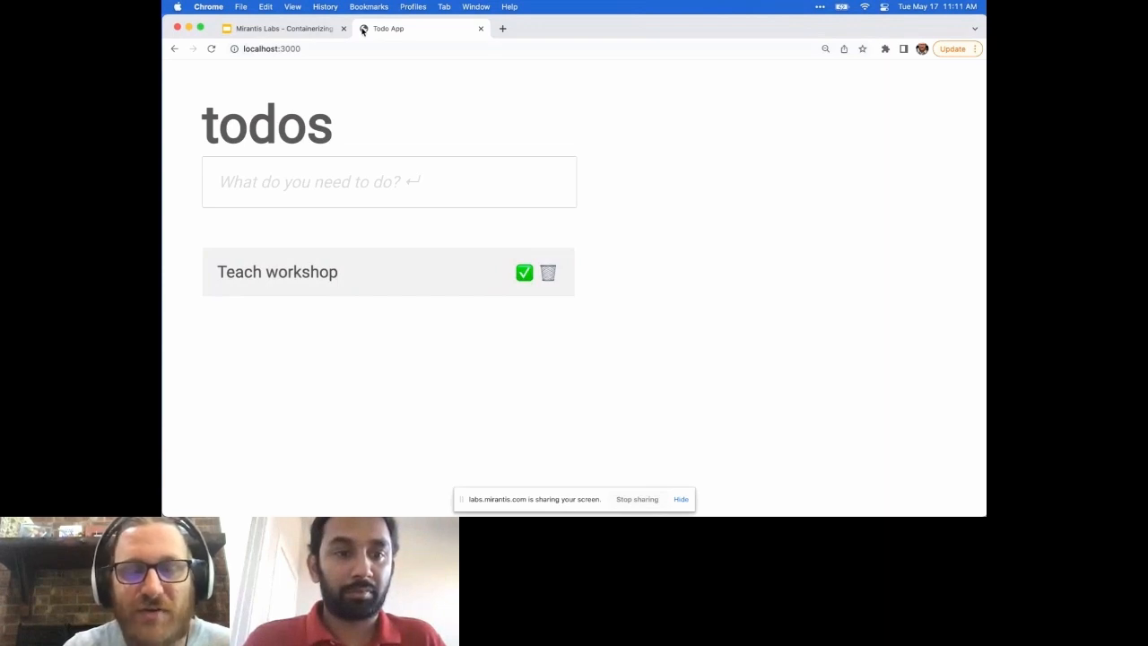
# - Toggle Teach workshop complete and back, delete it, and add a 'Do something' todo
pyautogui.click(524, 273)
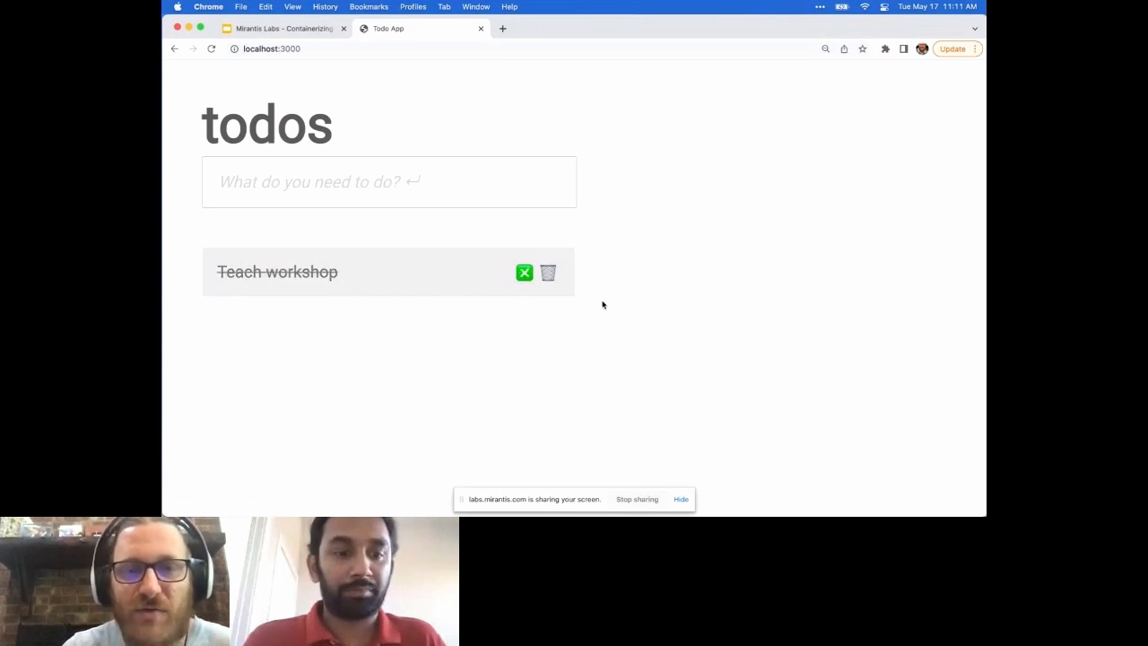
pyautogui.moveTo(654, 316)
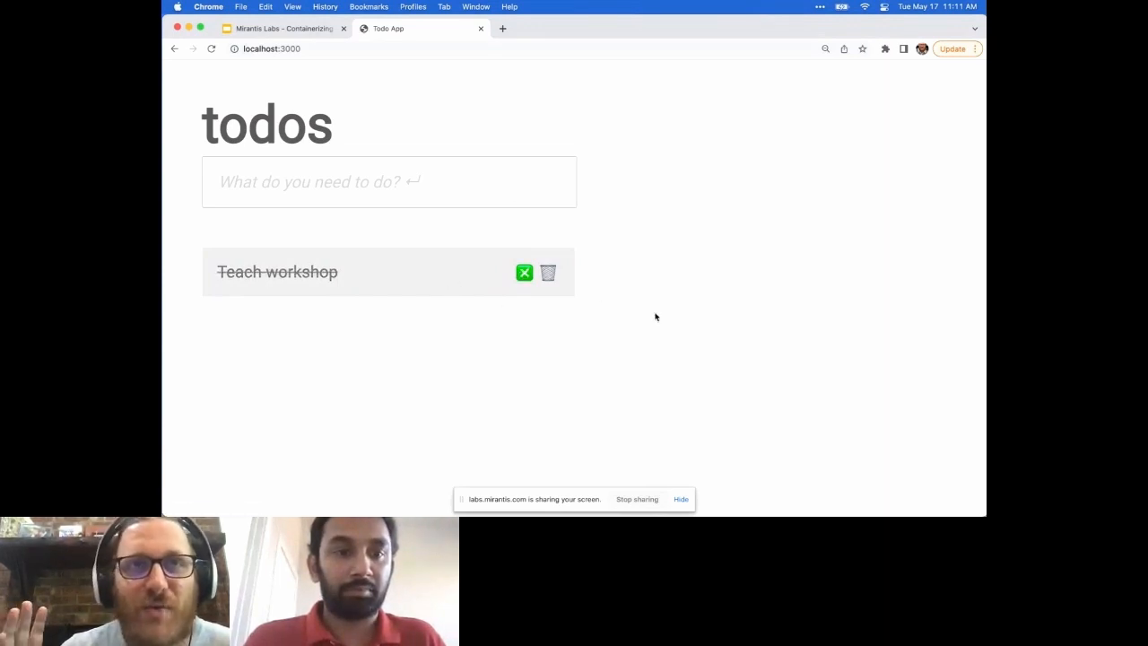
pyautogui.click(525, 272)
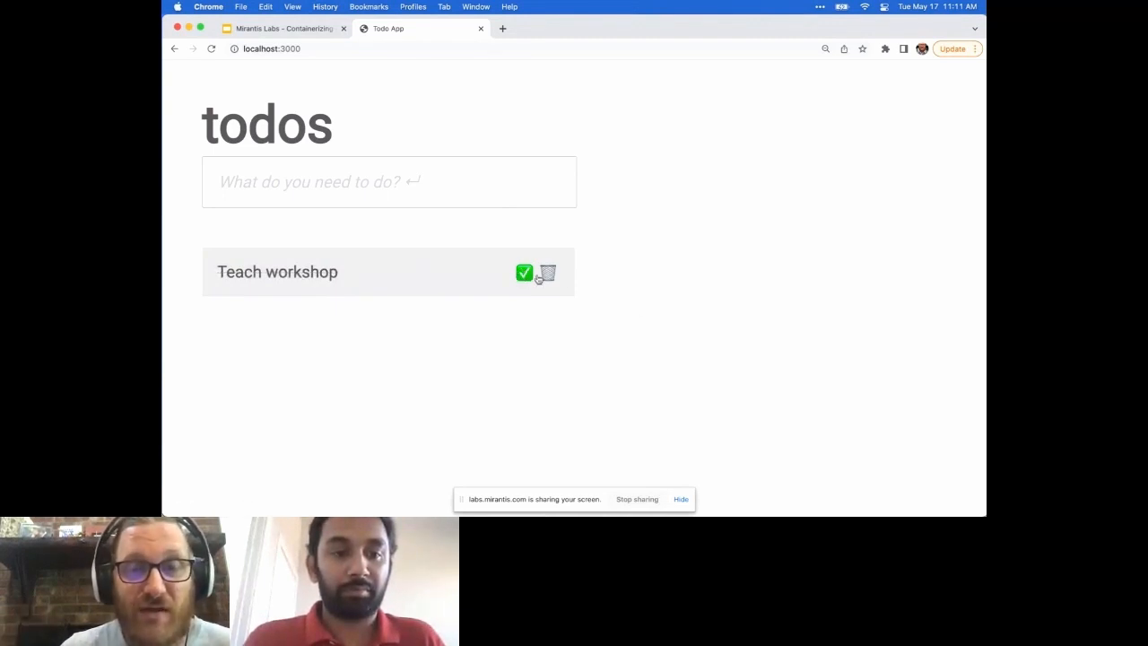
pyautogui.click(545, 273)
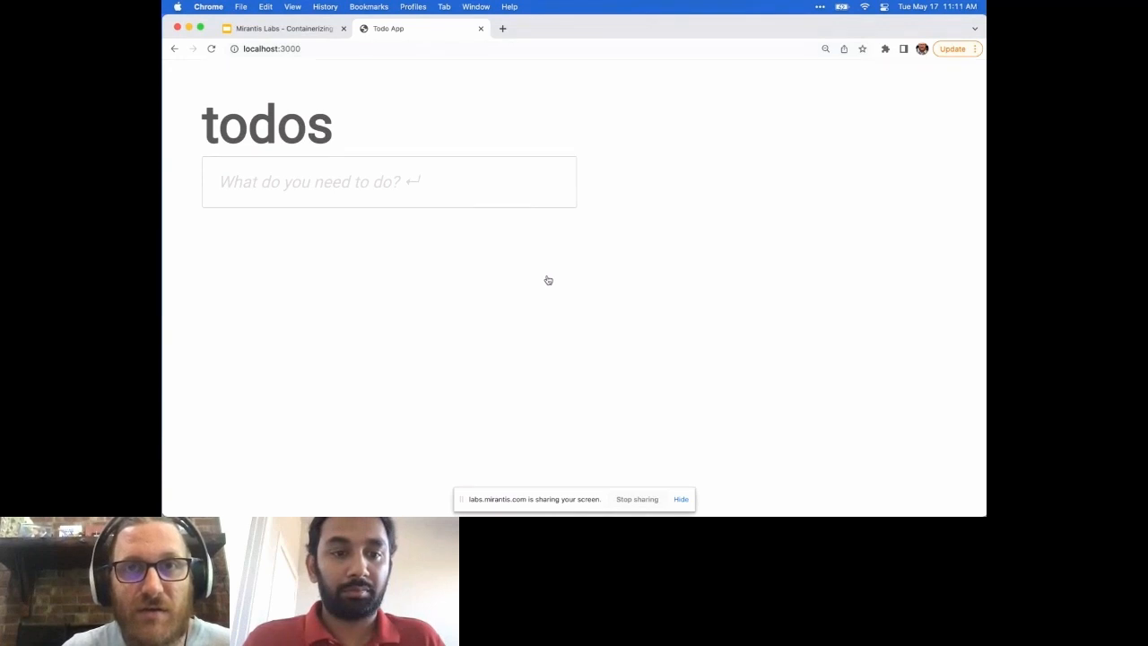
pyautogui.click(388, 181)
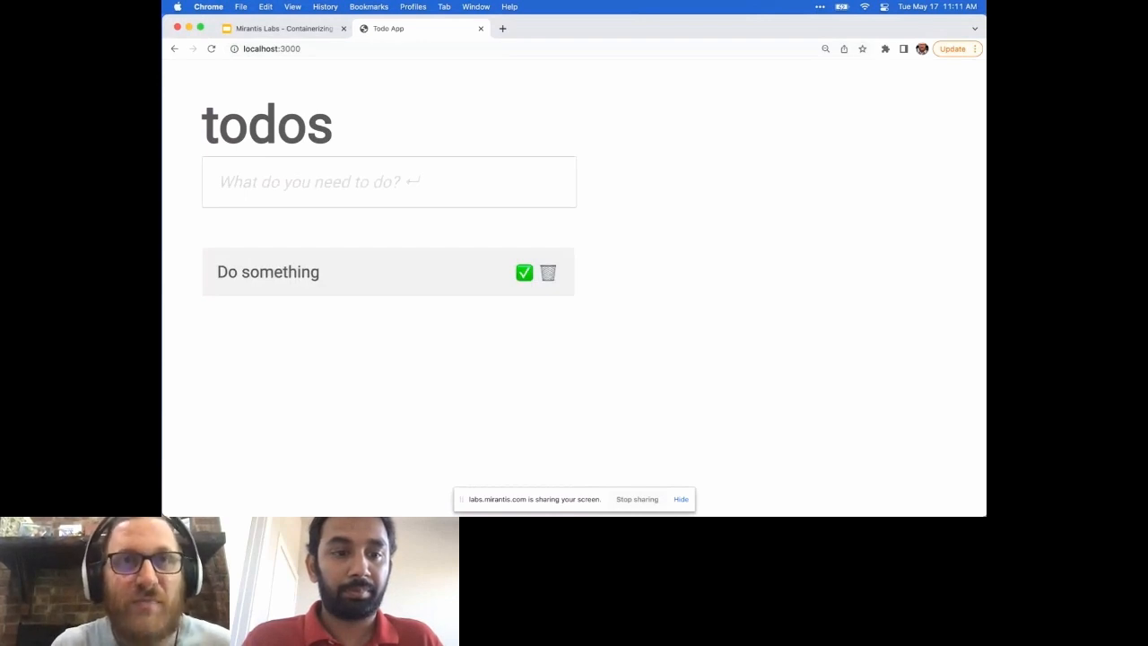
pyautogui.click(547, 273)
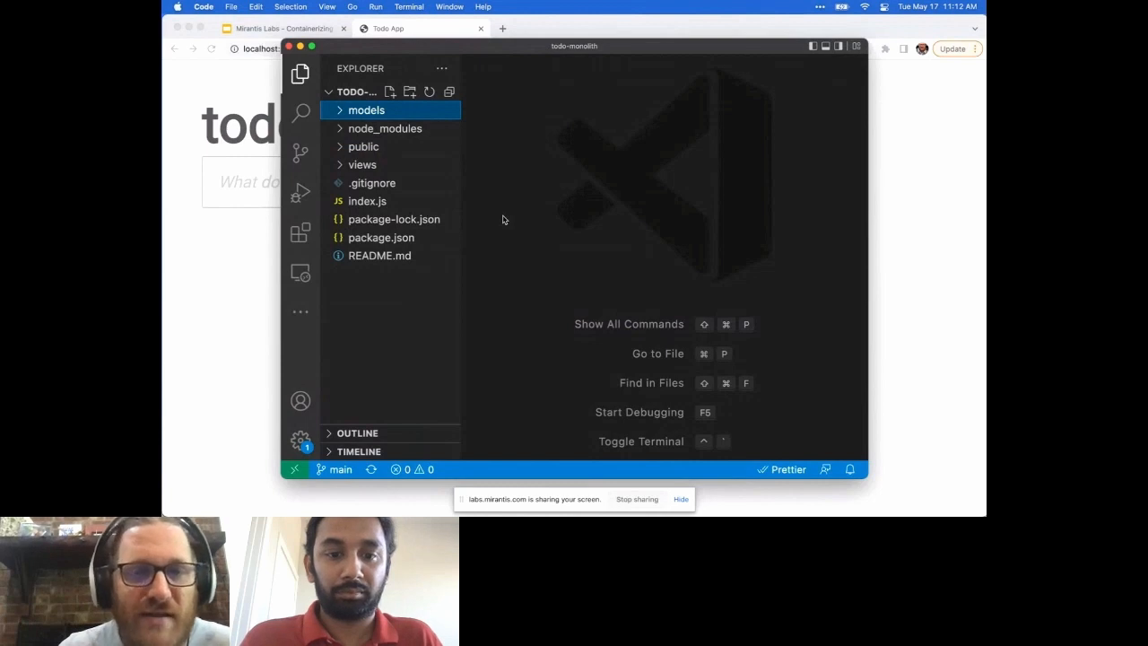
# - Browse the models folder, opening index.js, taskModel.js and the styles index.css
pyautogui.click(366, 110)
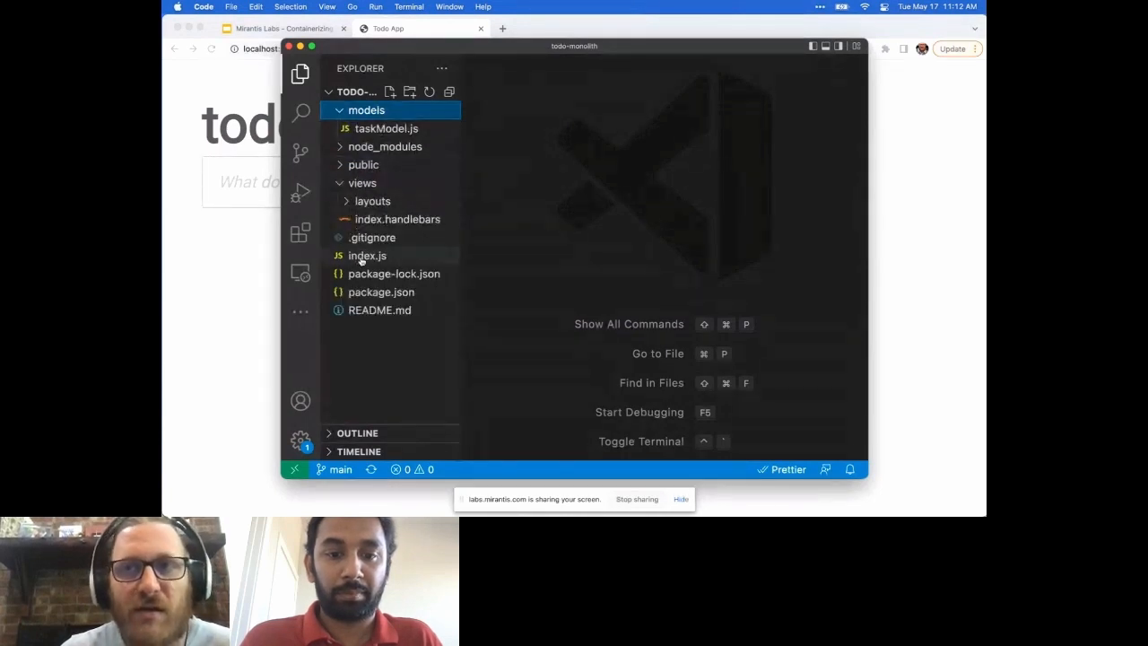
pyautogui.click(366, 255)
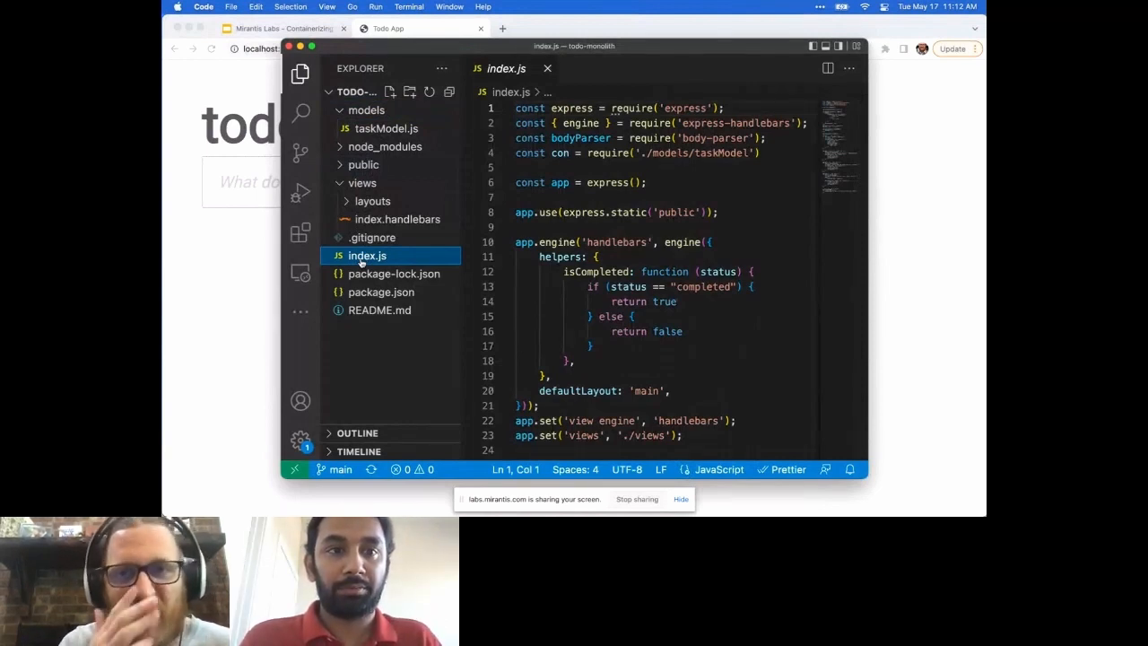
pyautogui.click(387, 128)
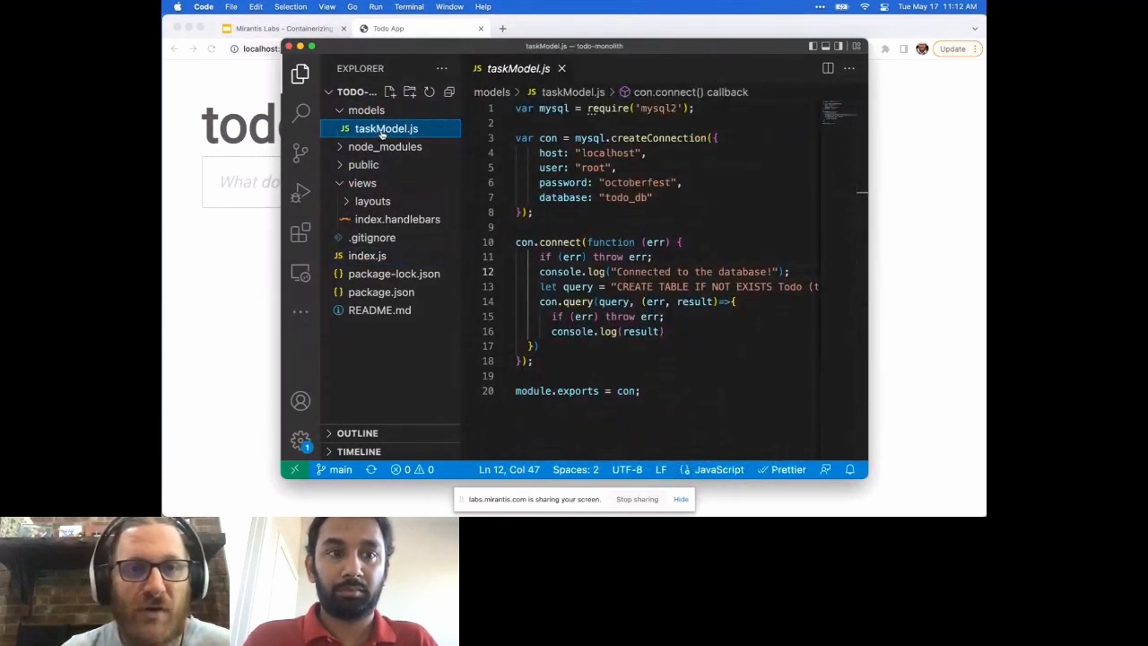
pyautogui.click(385, 146)
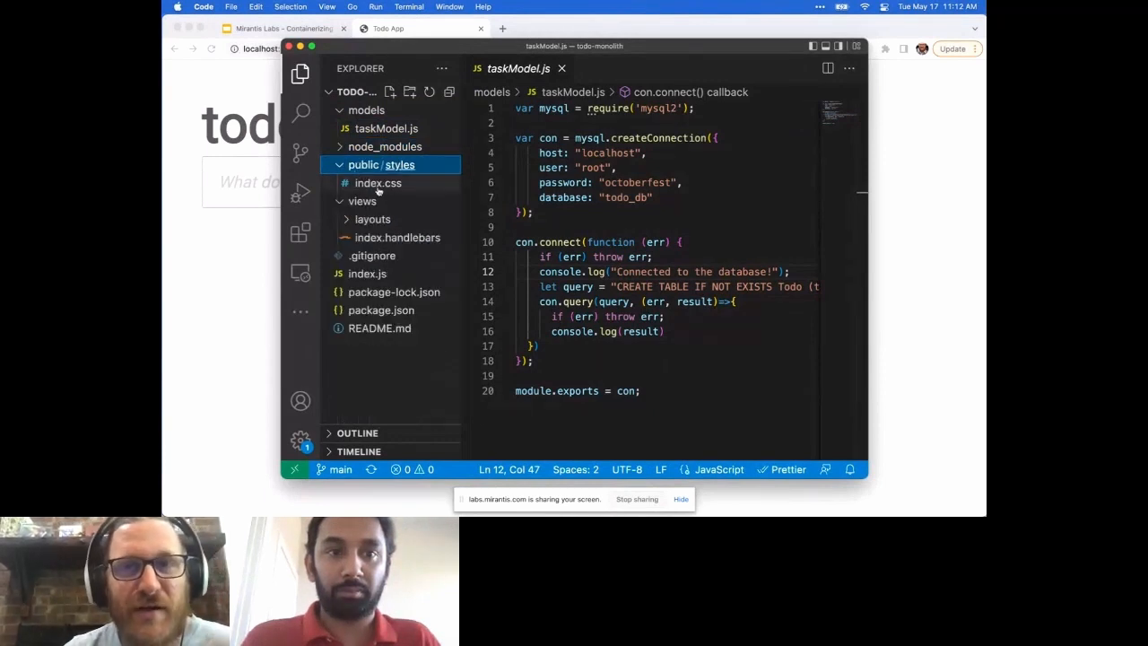
pyautogui.click(378, 183)
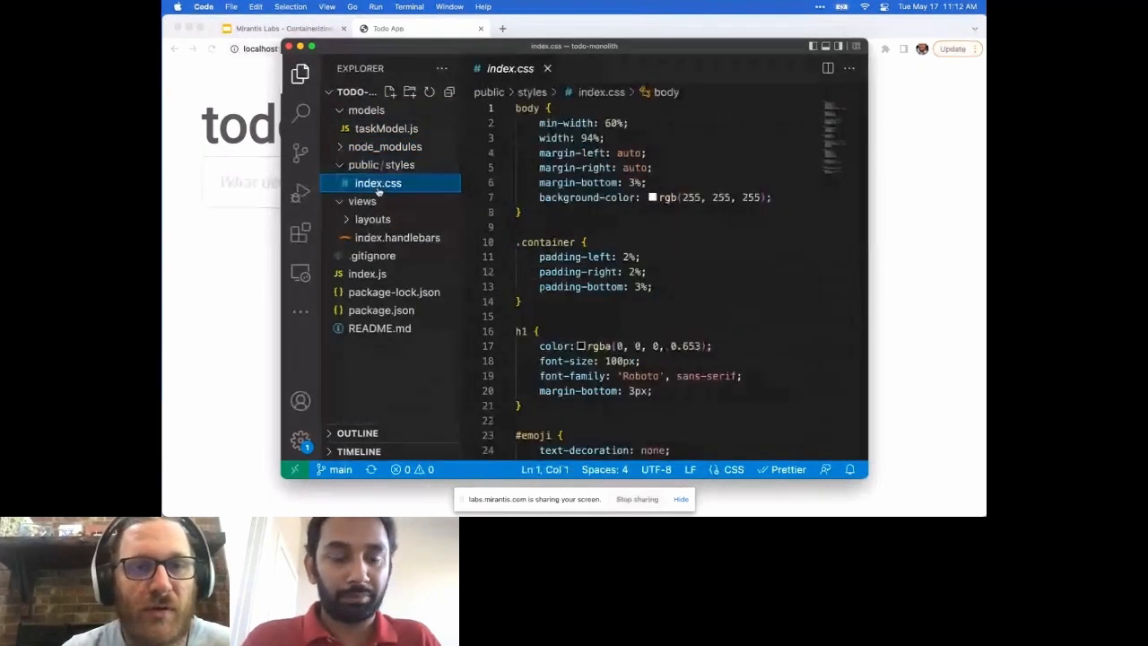
pyautogui.click(399, 164)
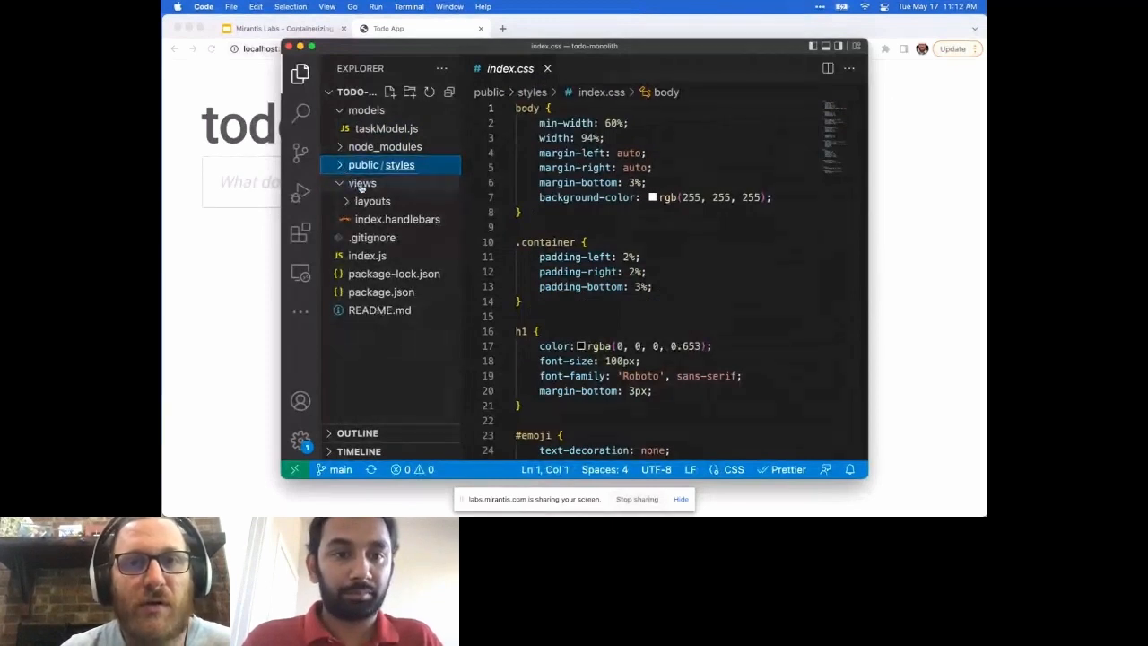
# - Expand views > layouts and open index.js and package.json with the dependencies
pyautogui.click(362, 183)
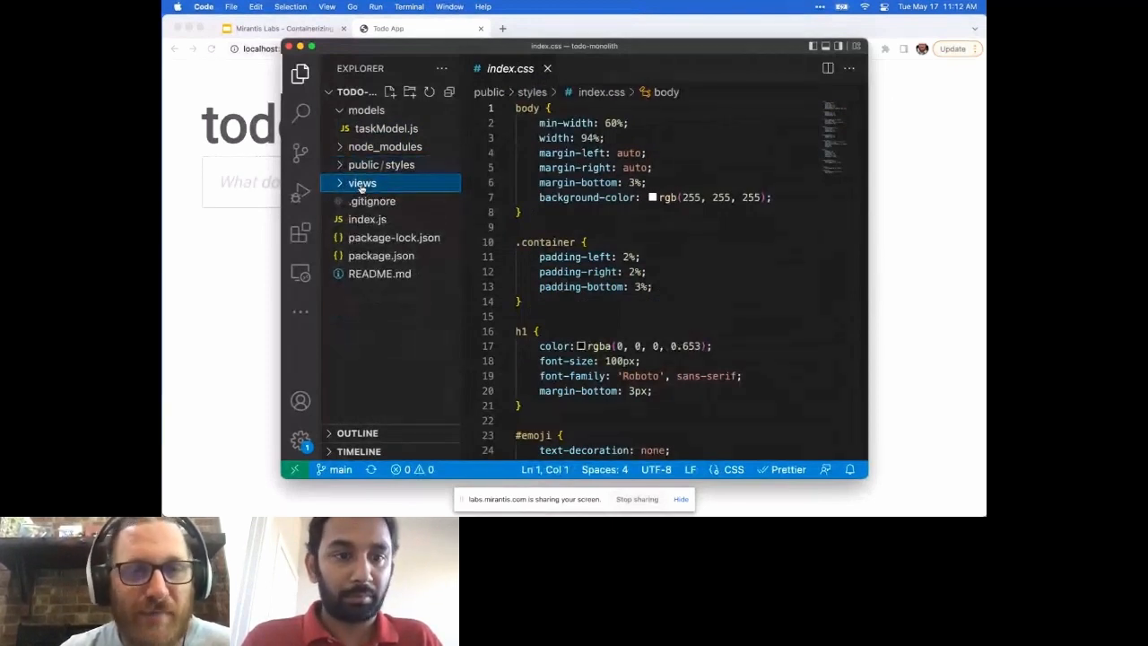
pyautogui.click(362, 183)
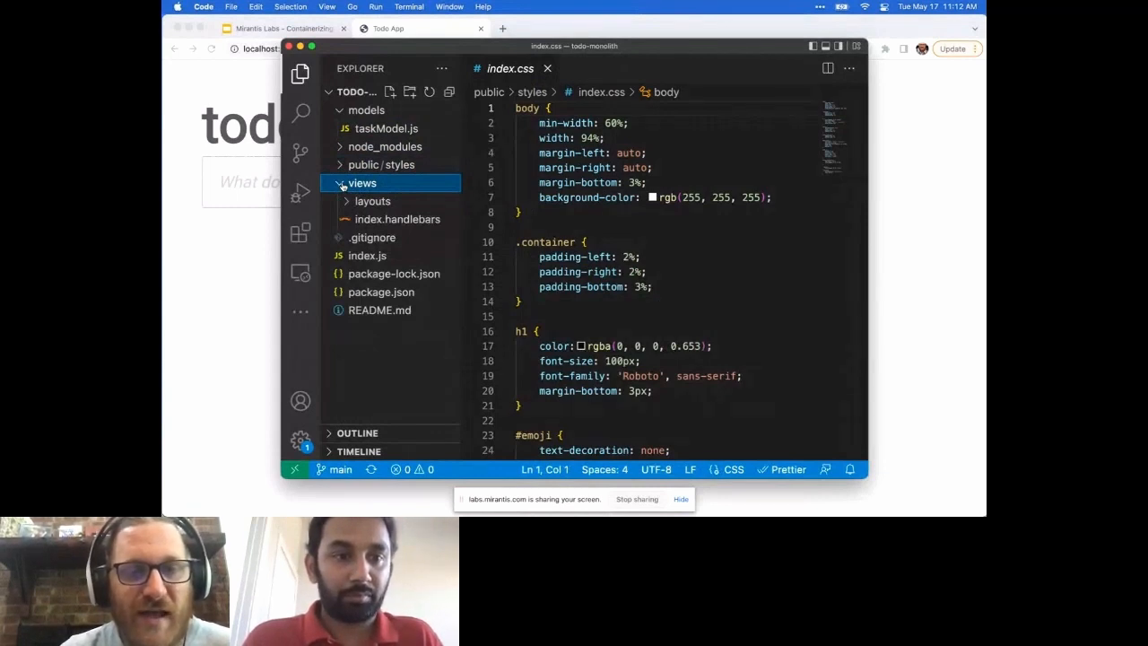
pyautogui.click(362, 183)
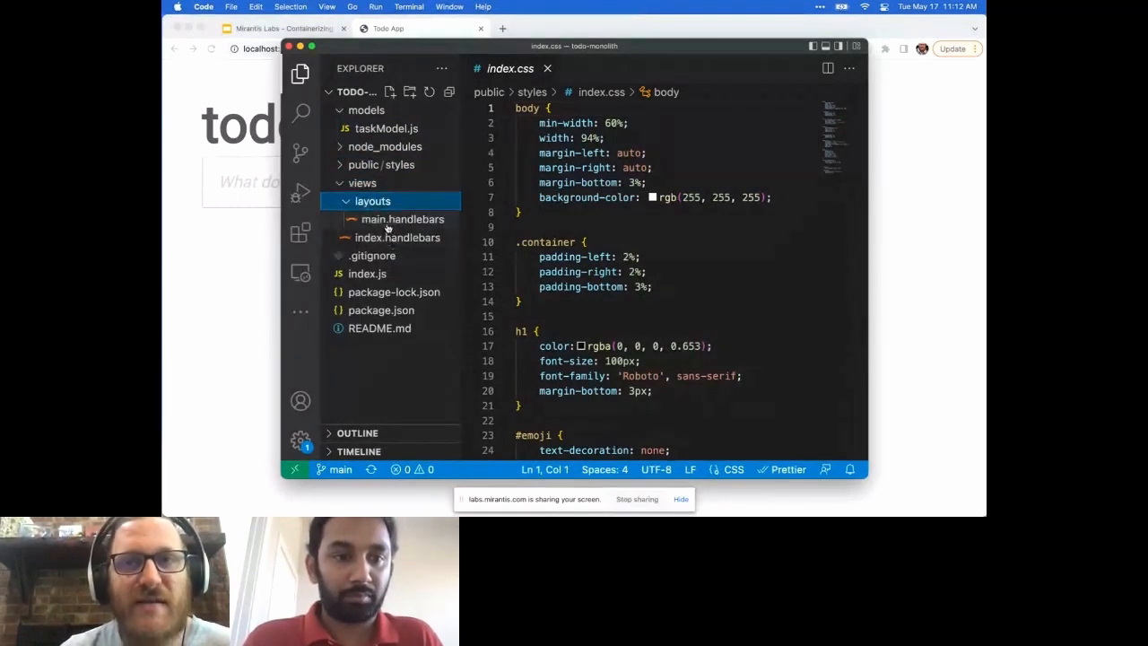
pyautogui.moveTo(397, 237)
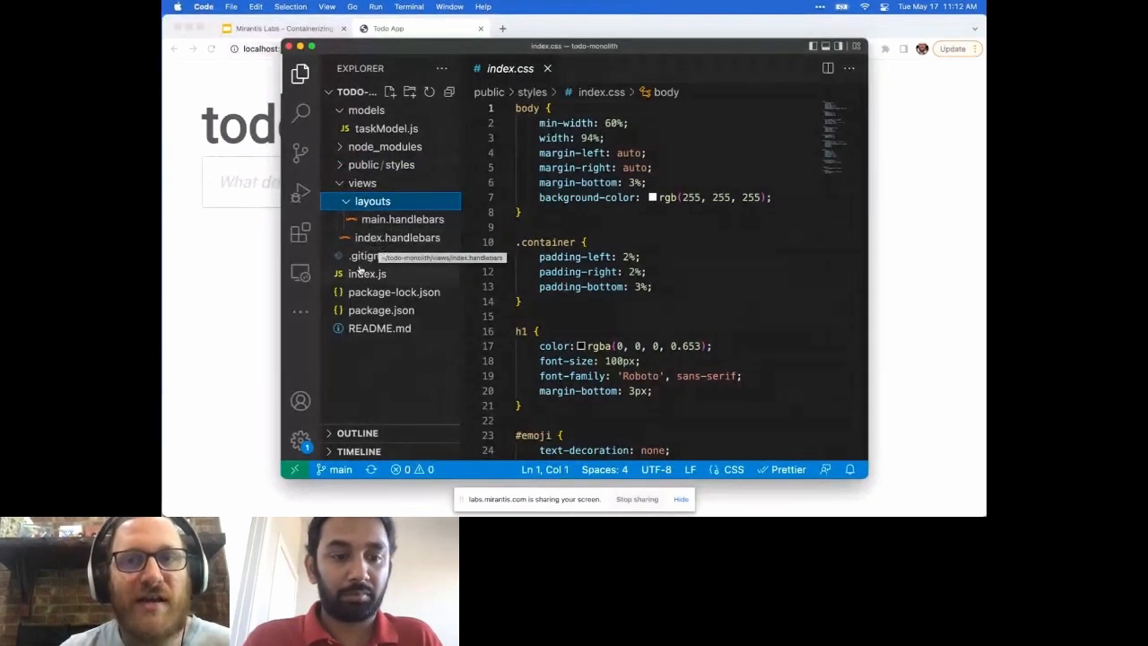
pyautogui.click(366, 274)
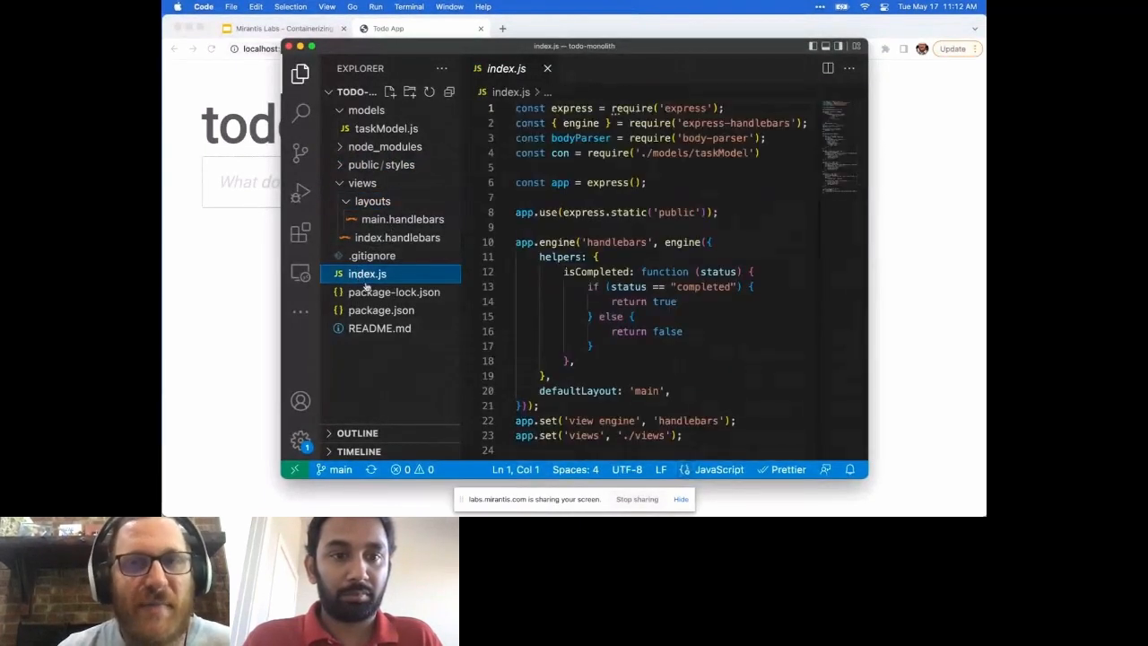
pyautogui.click(380, 309)
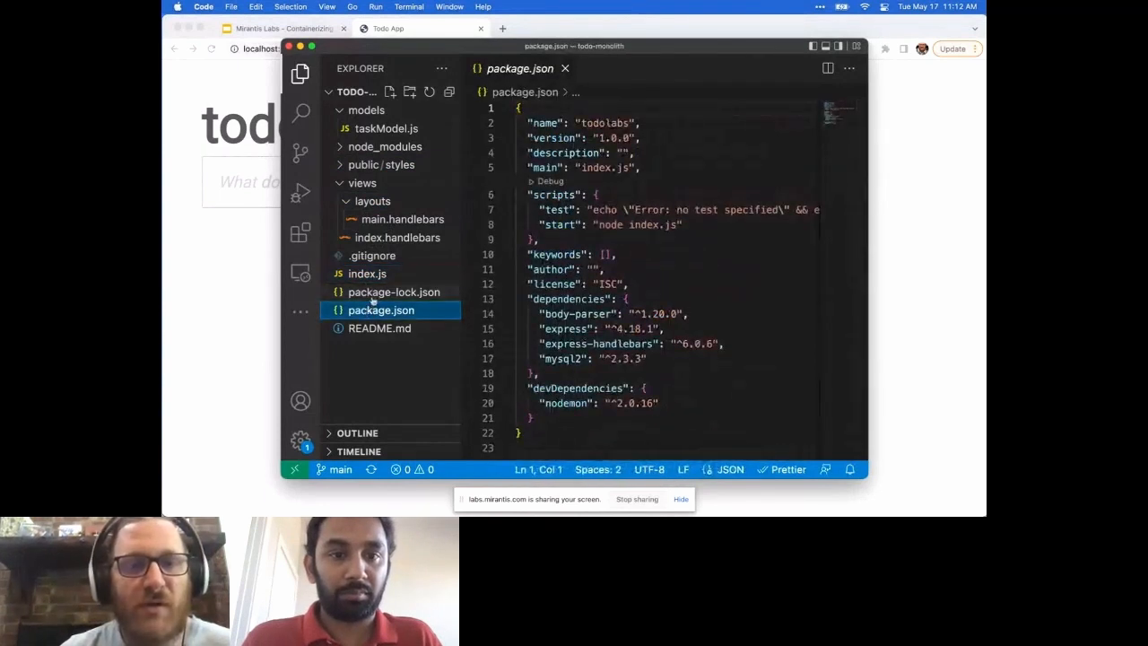
pyautogui.click(366, 273)
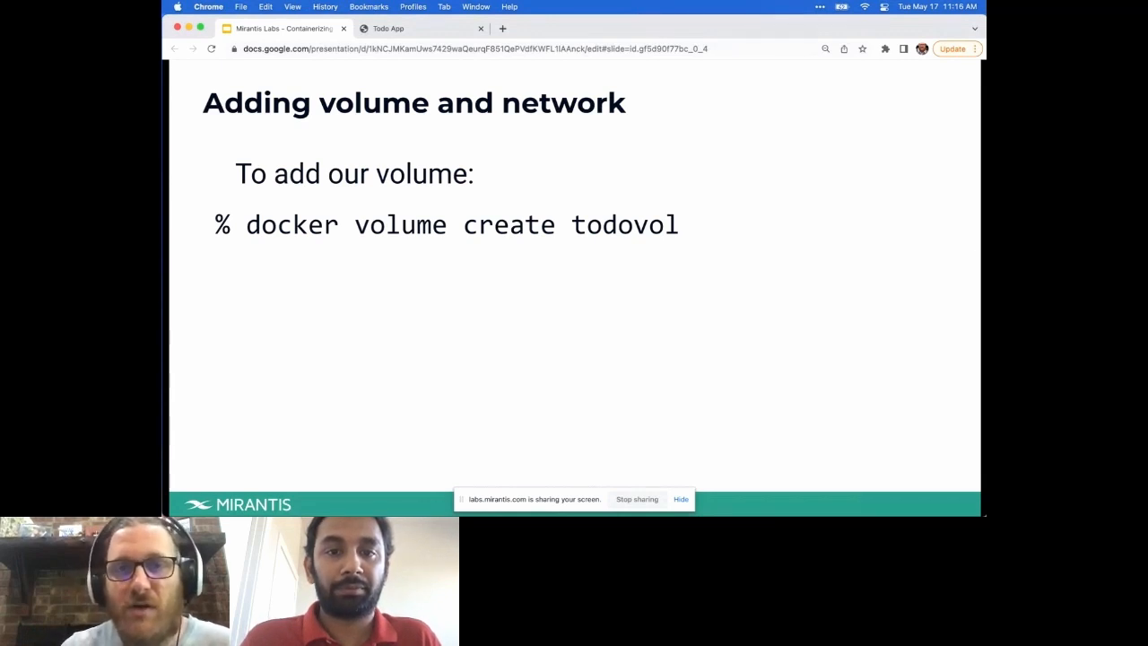
pyautogui.moveTo(783, 222)
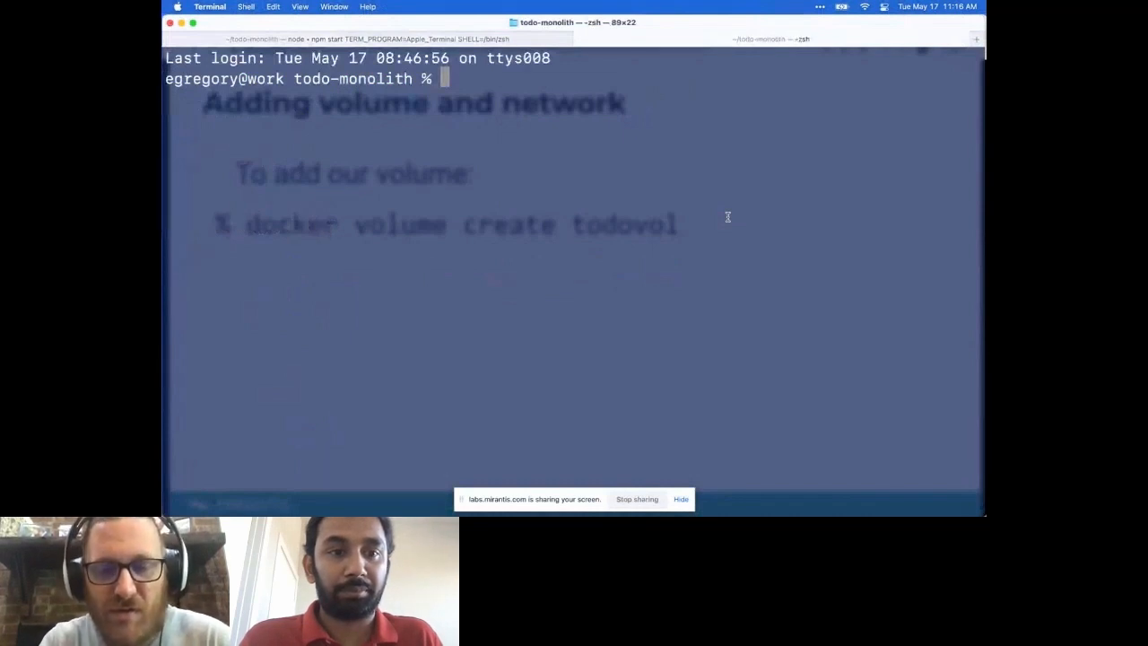
# - Enter docker volume create todovol at the todo-monolith prompt
pyautogui.write('docker')
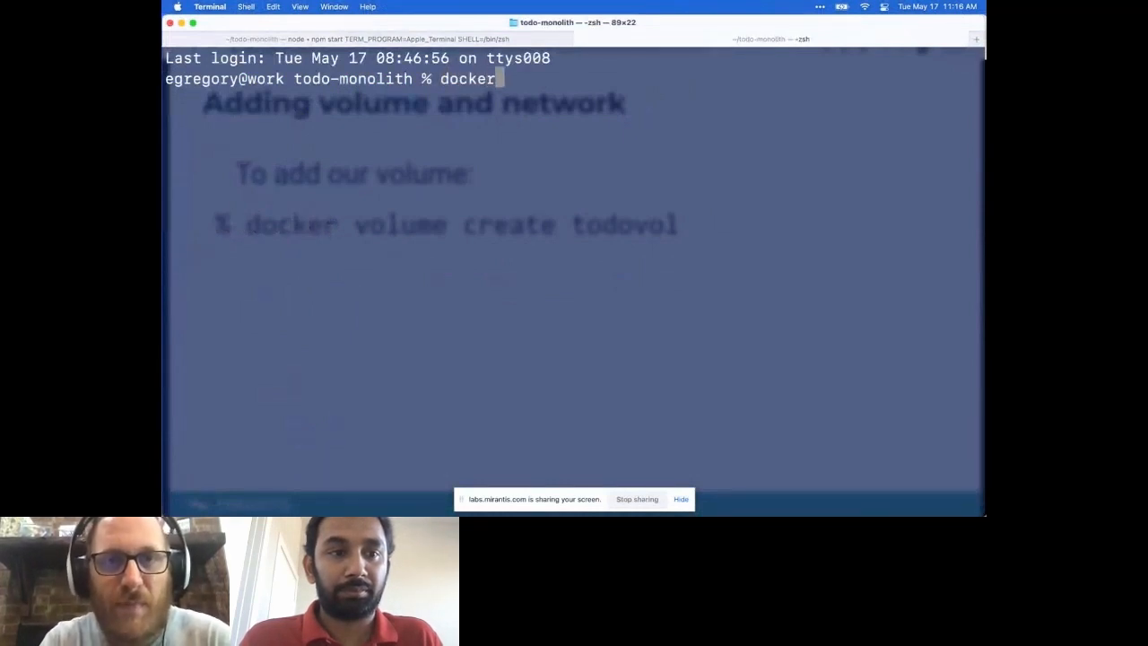
pyautogui.write('colume cre')
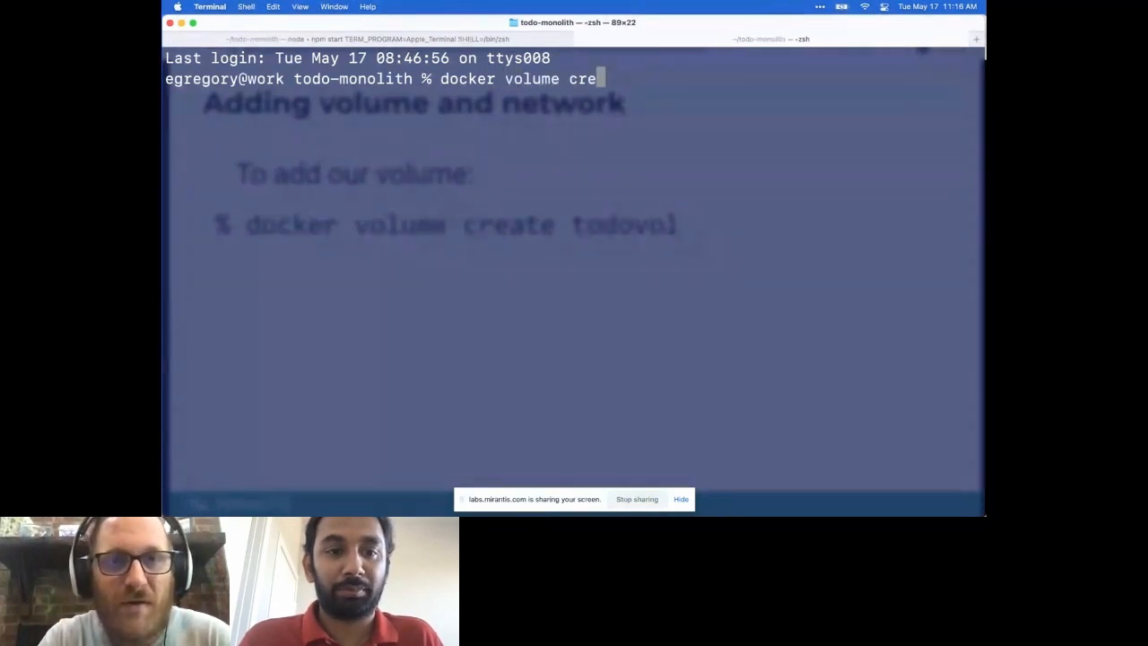
pyautogui.write('ate todo')
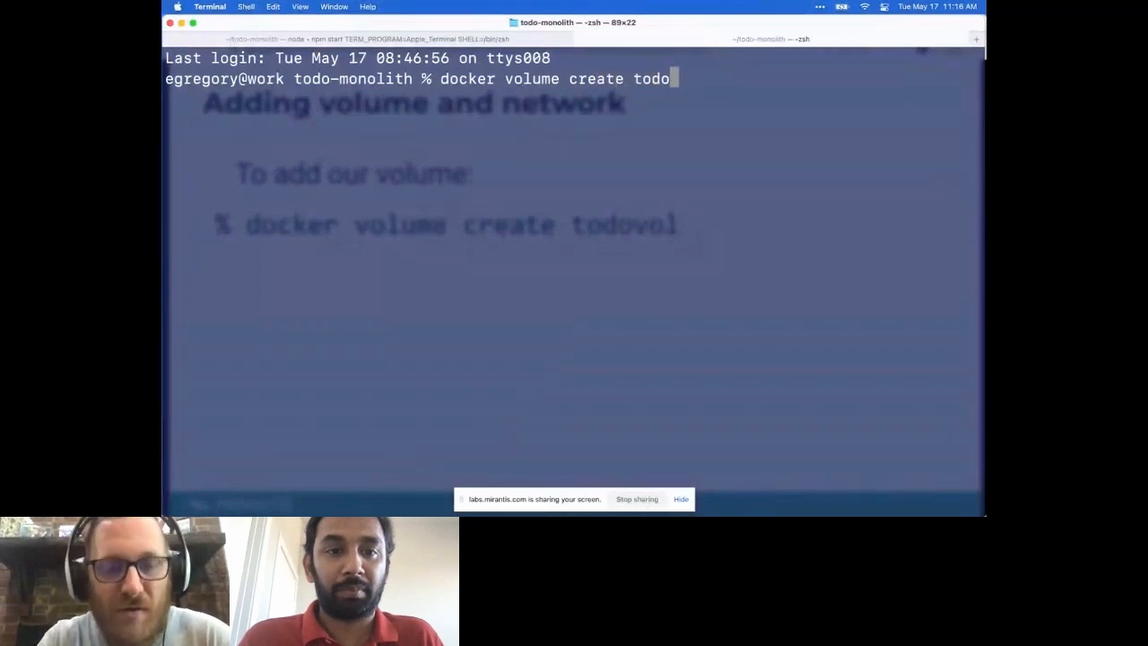
pyautogui.write('vol')
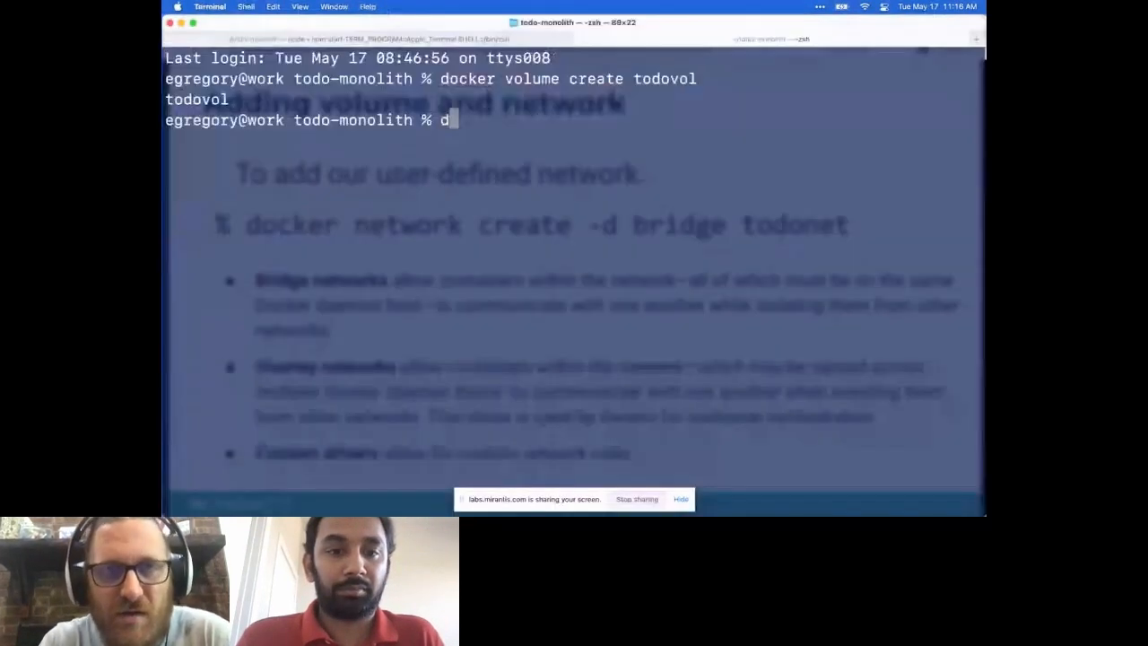
# - Type the command docker network create -d bridge todonet
pyautogui.write('ocker network create -d')
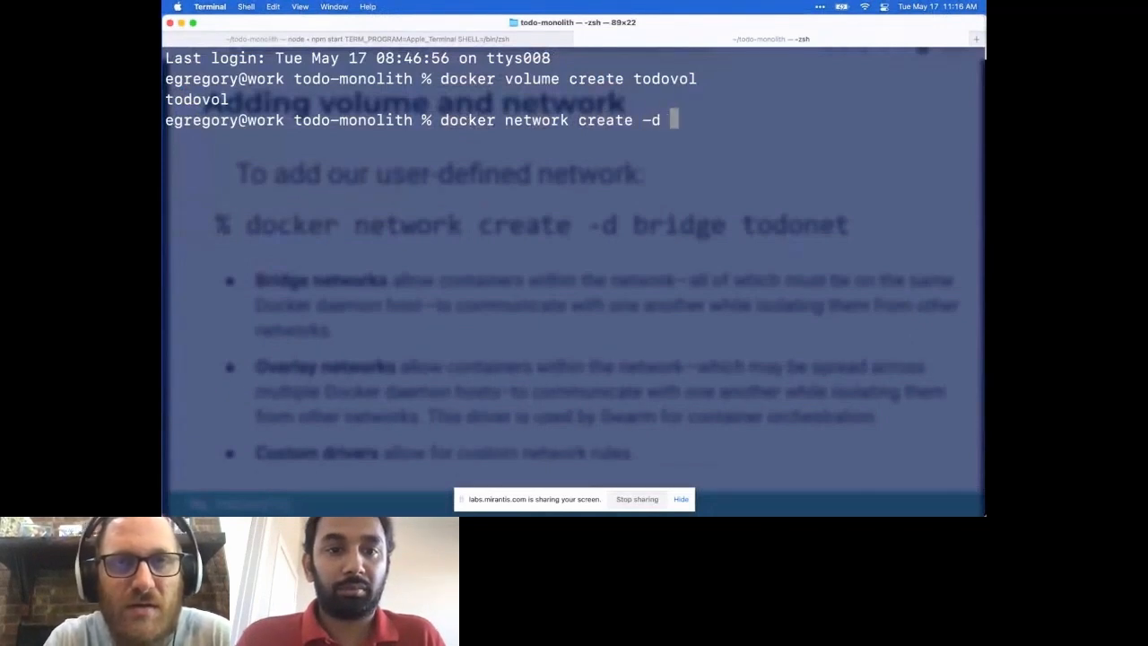
pyautogui.write('bridge')
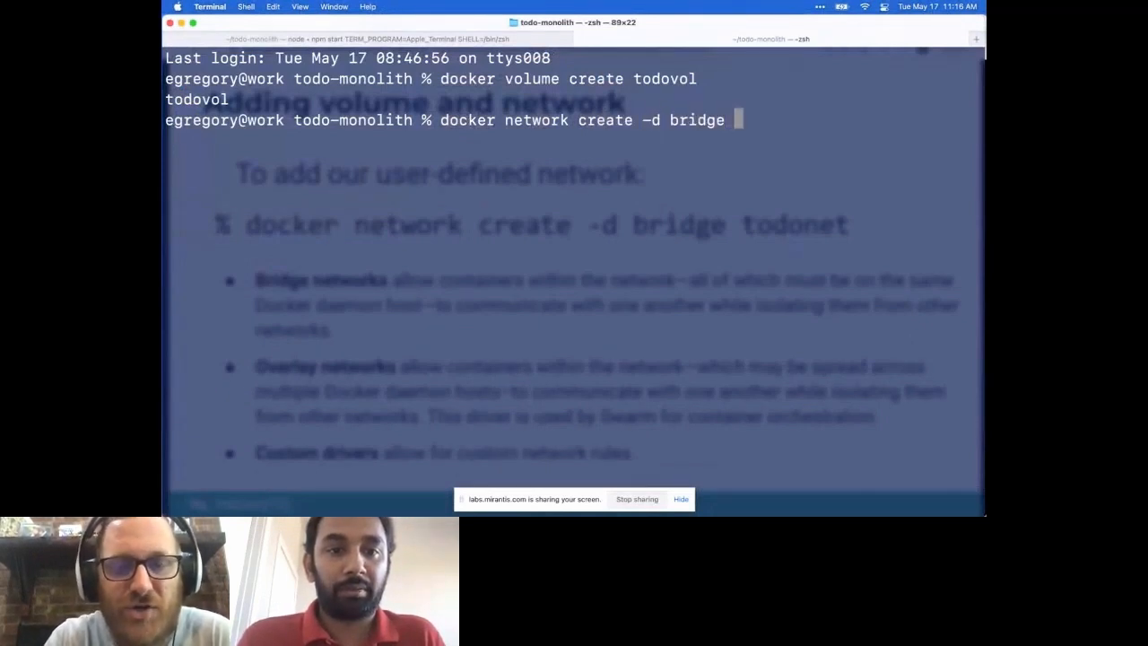
pyautogui.write('todonet')
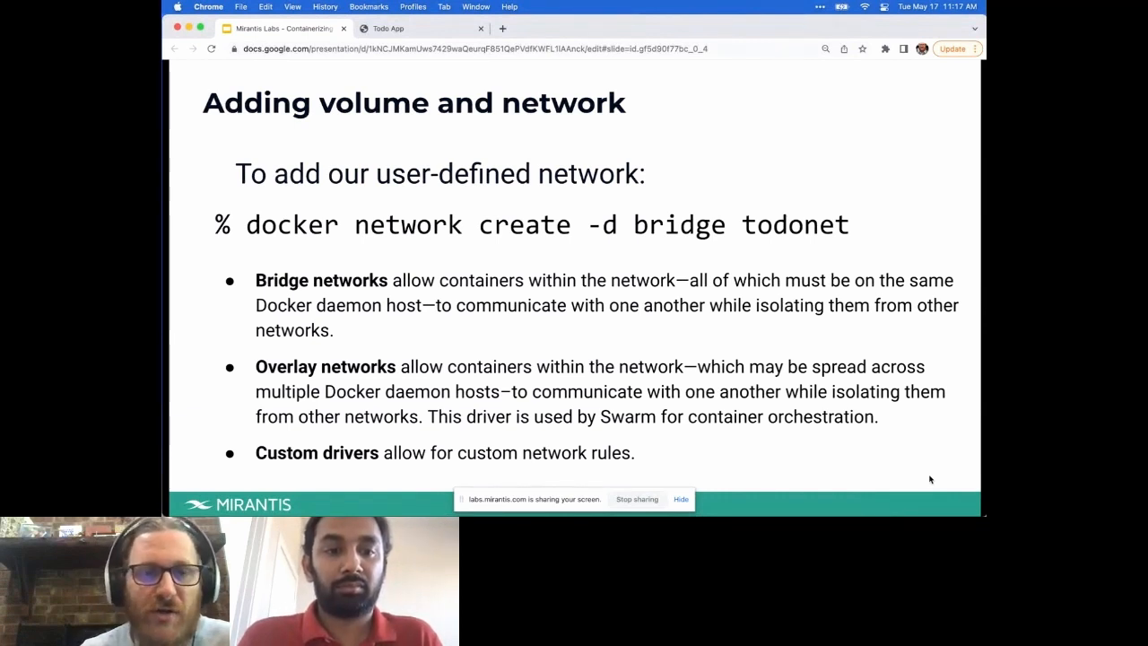
pyautogui.moveTo(915, 474)
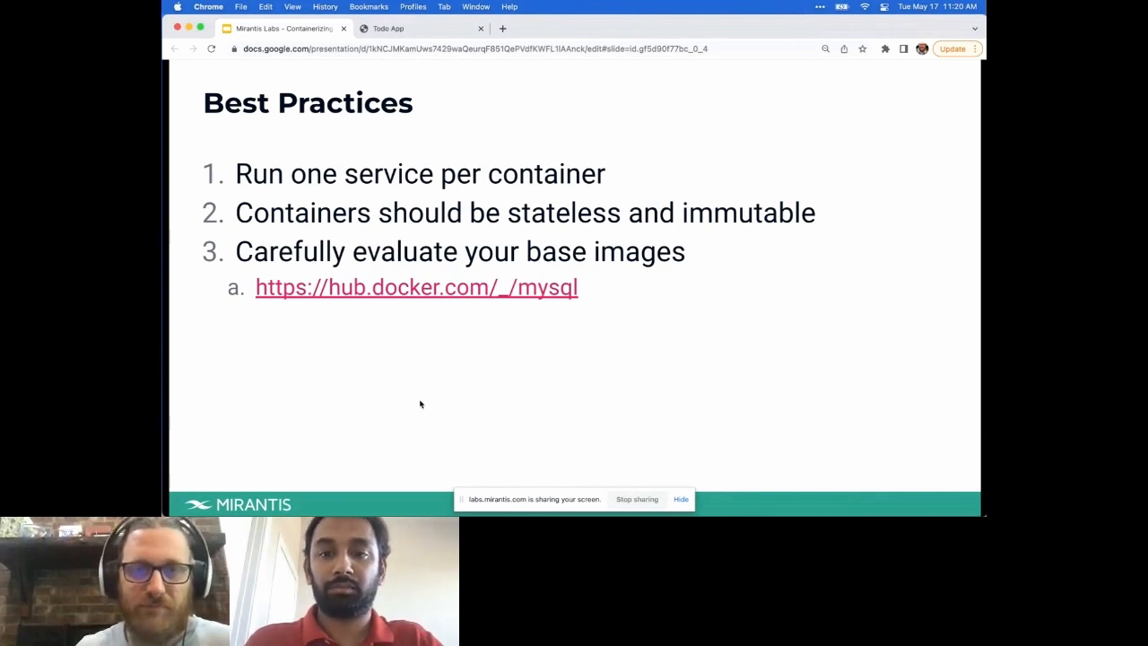
# - Open hub.docker.com/_/mysql from the slide and scroll down to its supported tags
pyautogui.click(416, 287)
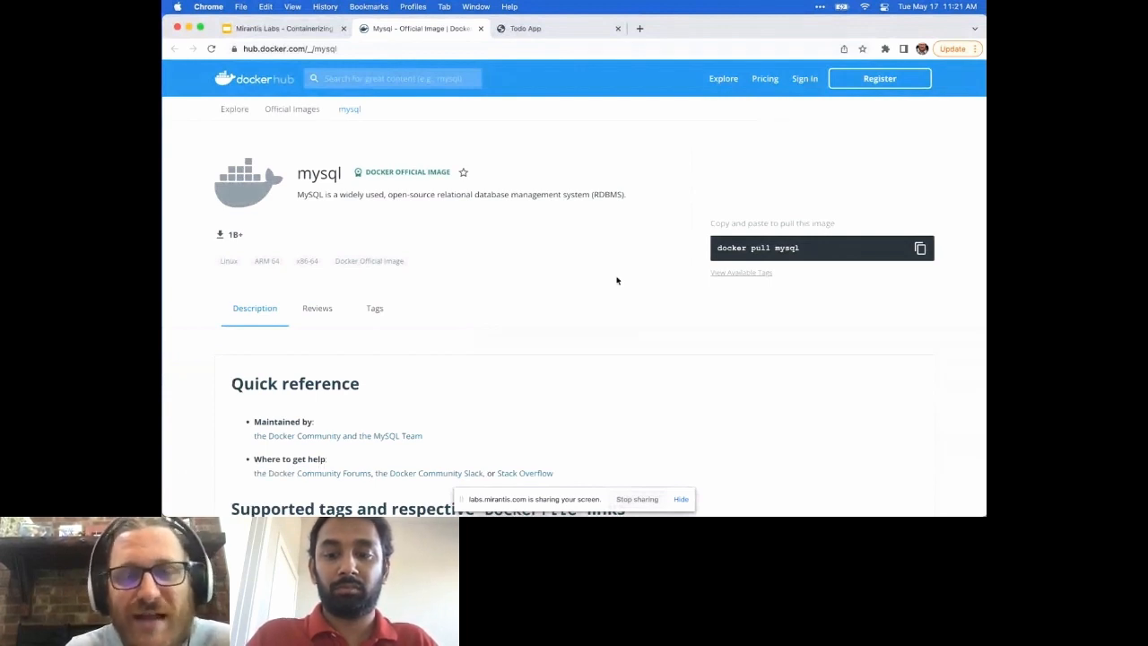
pyautogui.moveTo(419, 206)
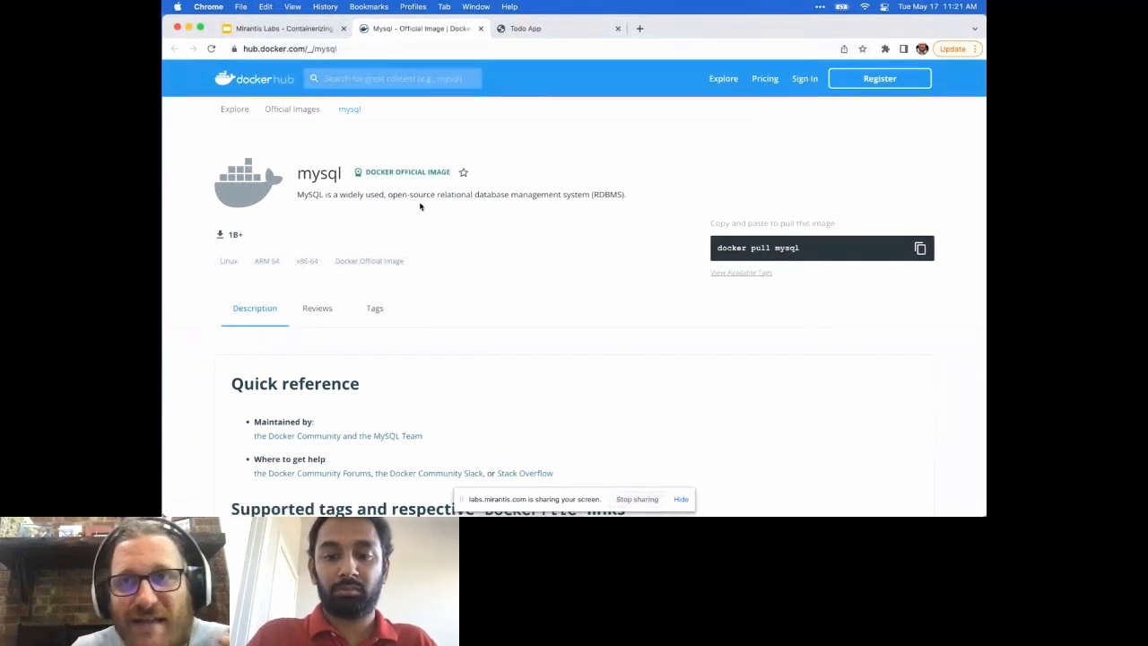
pyautogui.moveTo(514, 298)
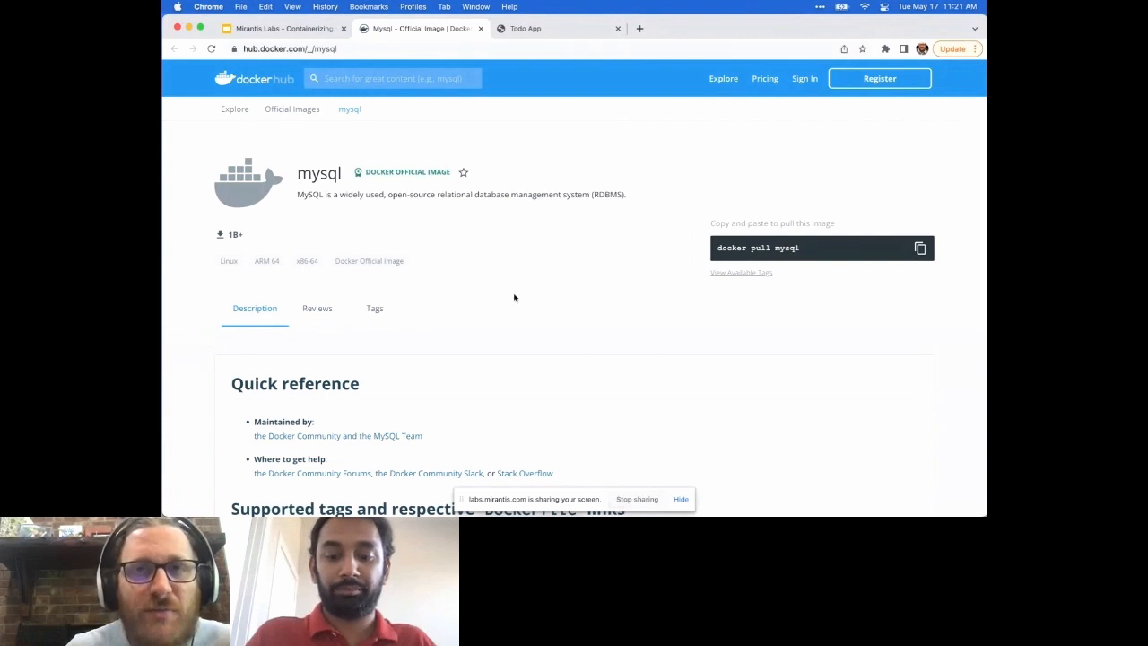
pyautogui.scroll(-3)
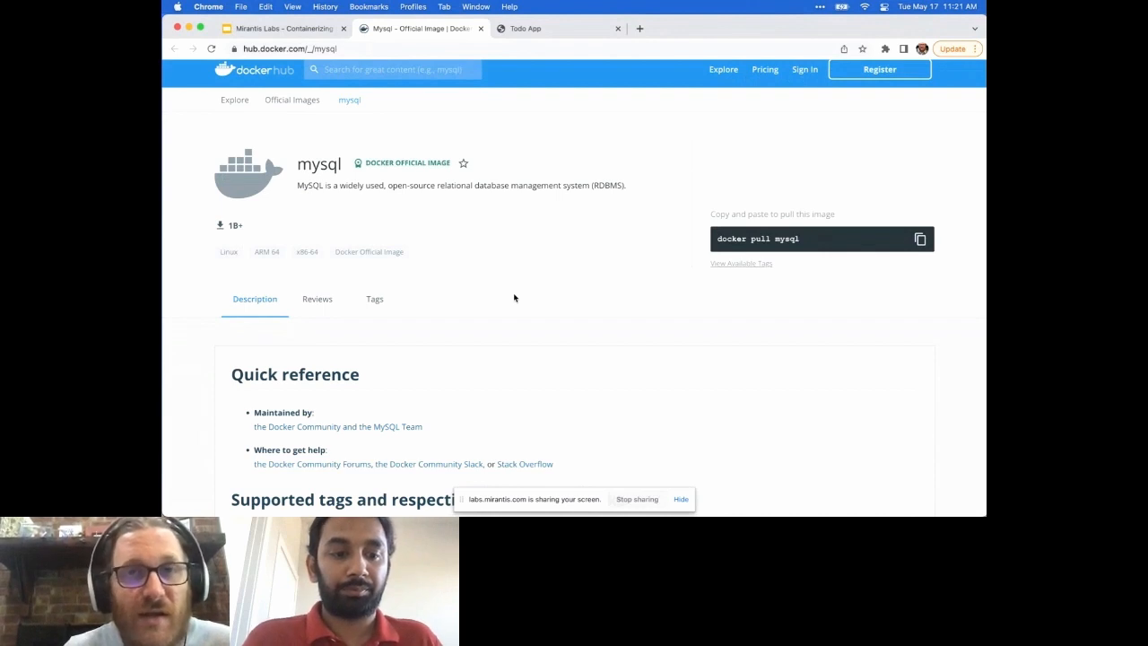
pyautogui.scroll(-3)
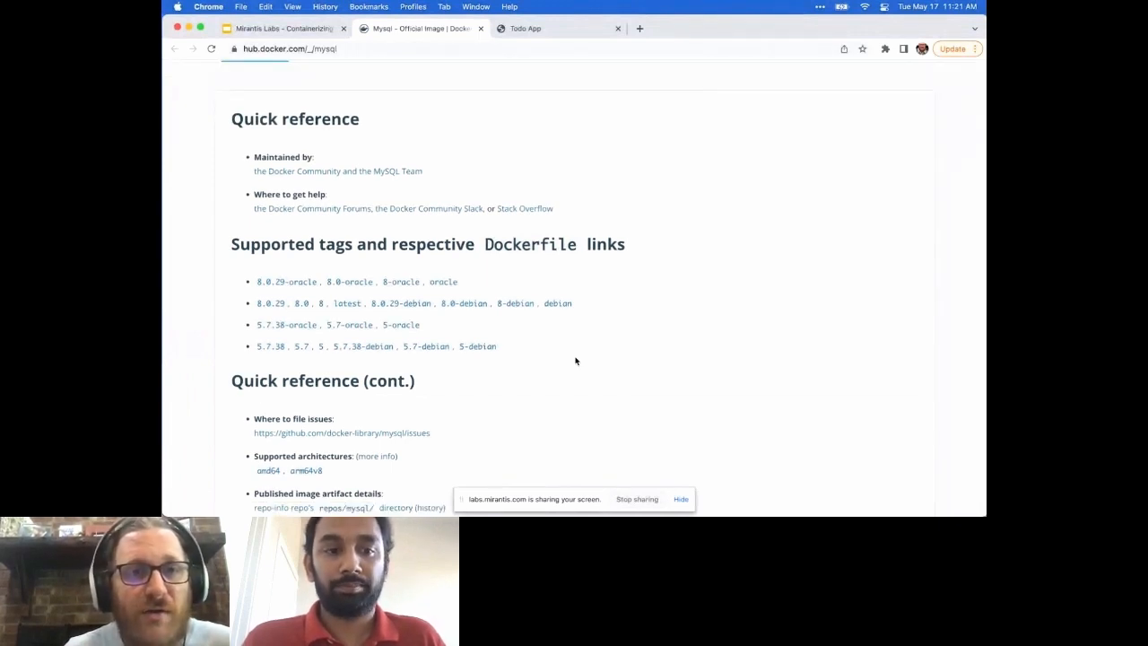
pyautogui.click(282, 28)
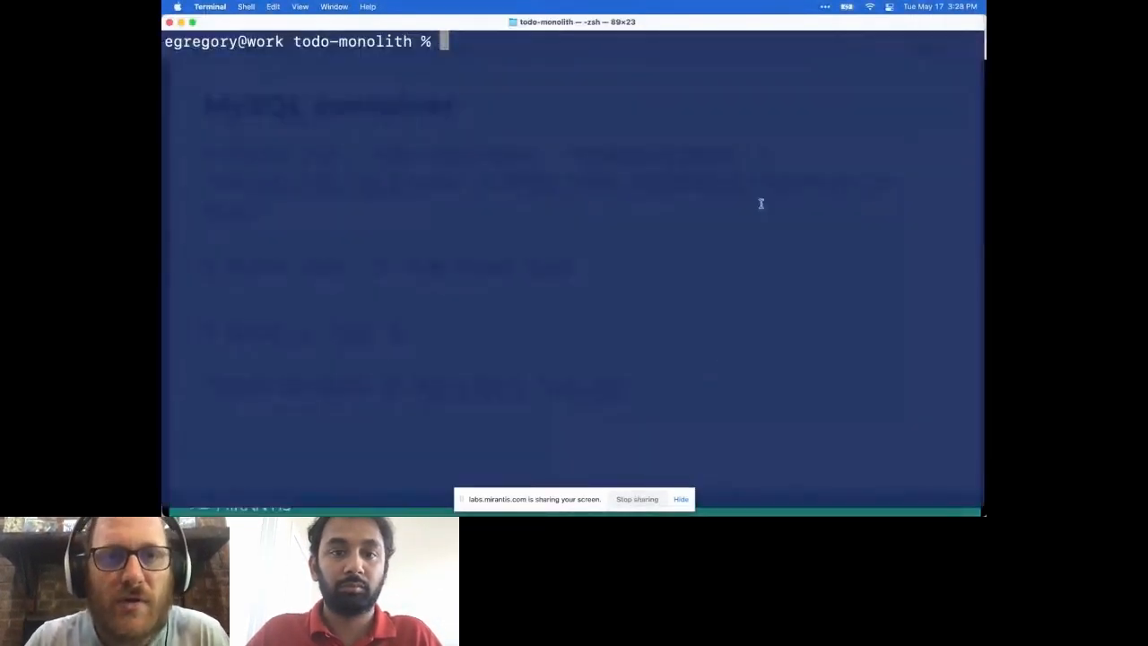
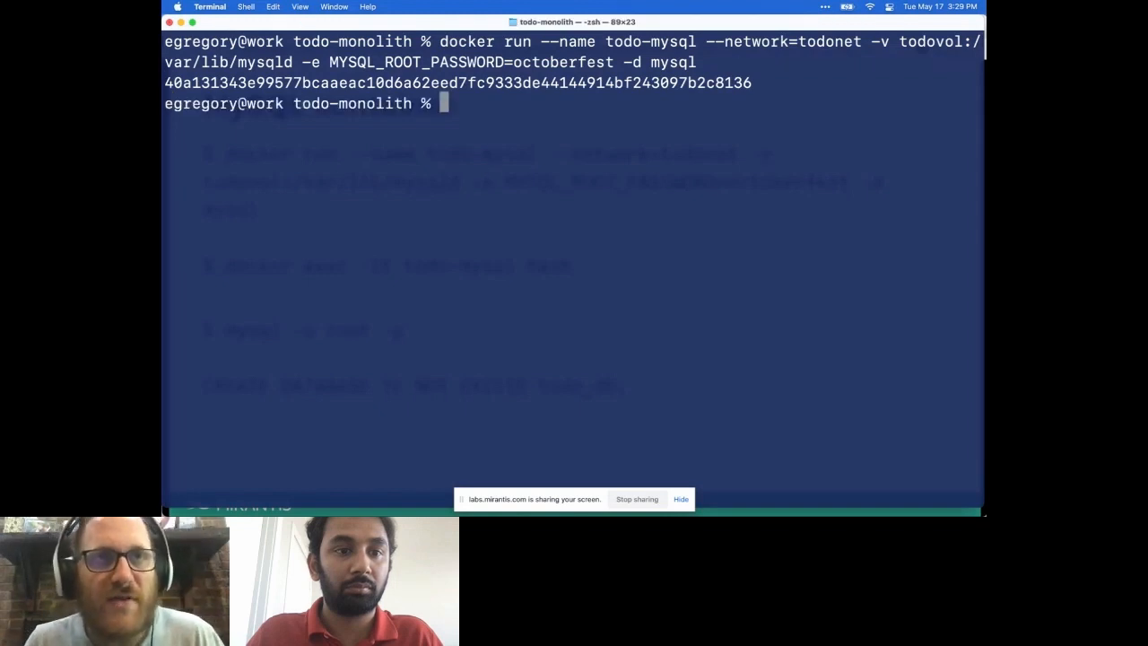
# - Open a bash shell in todo-mysql with docker exec -it, then start mysql
pyautogui.write('docker exec')
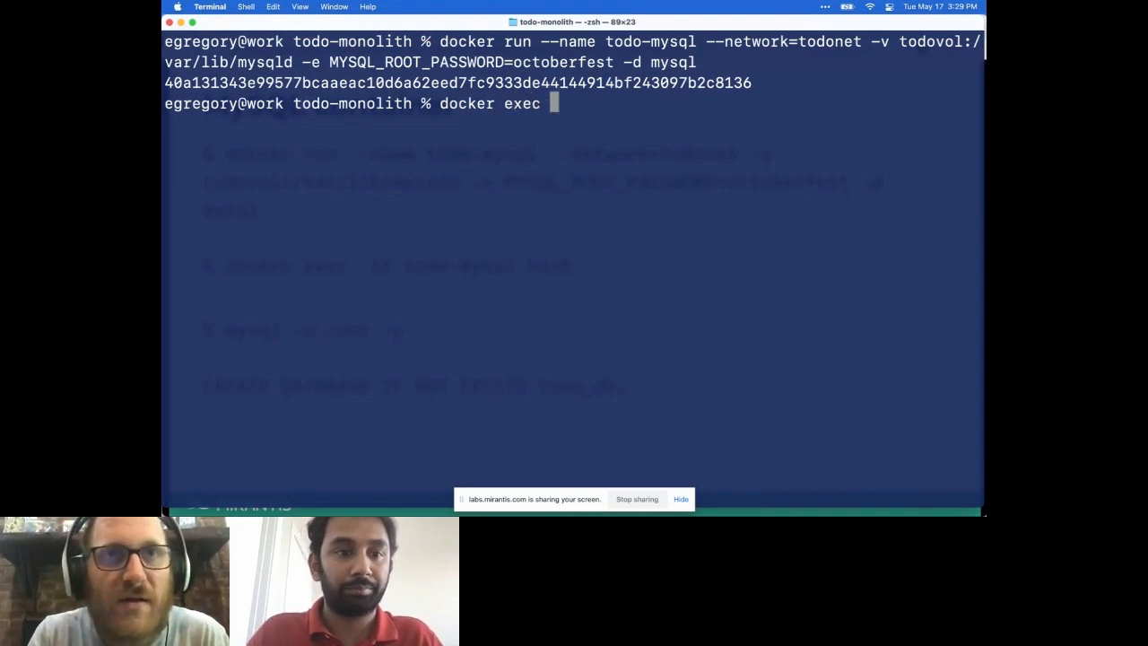
pyautogui.write('-it')
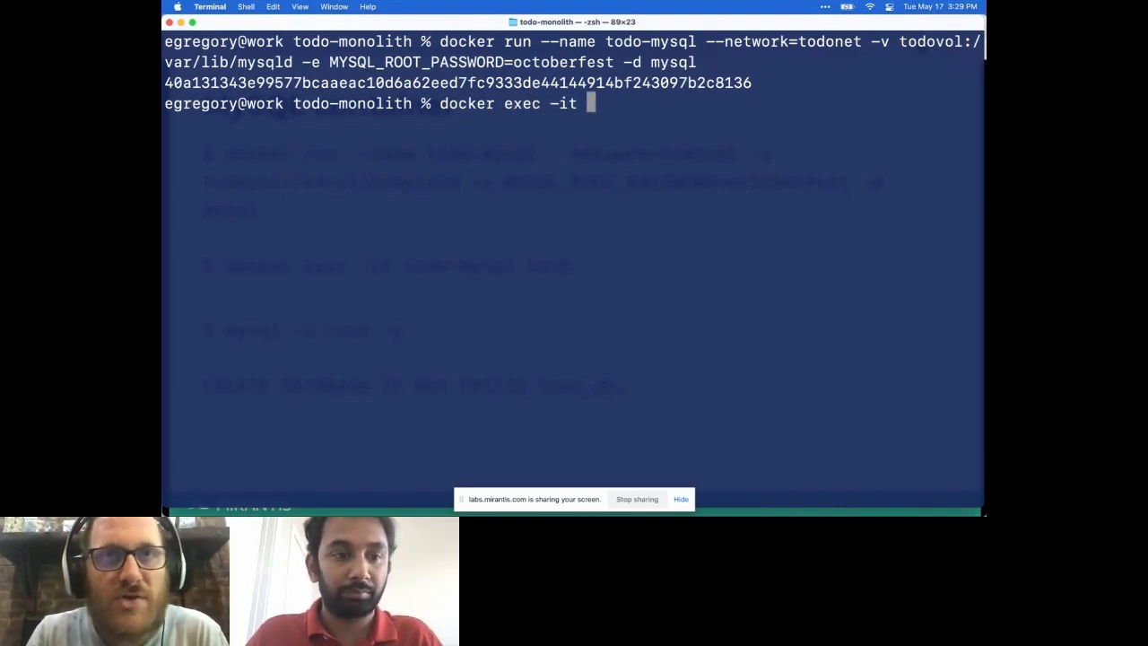
pyautogui.write('todo')
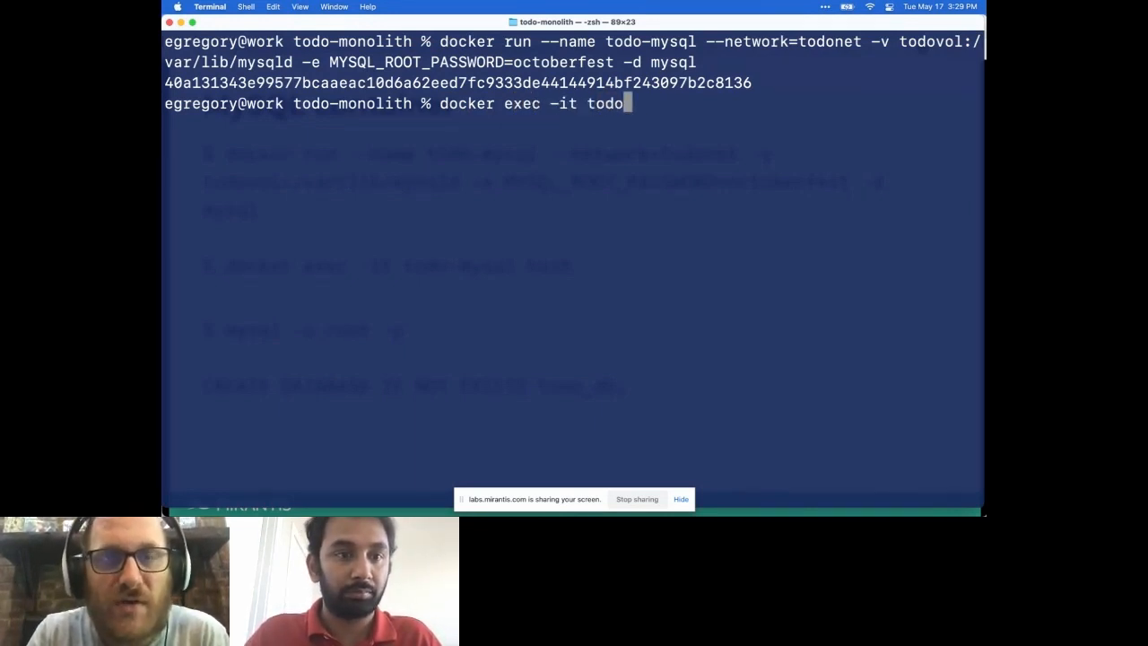
pyautogui.write('-mysql')
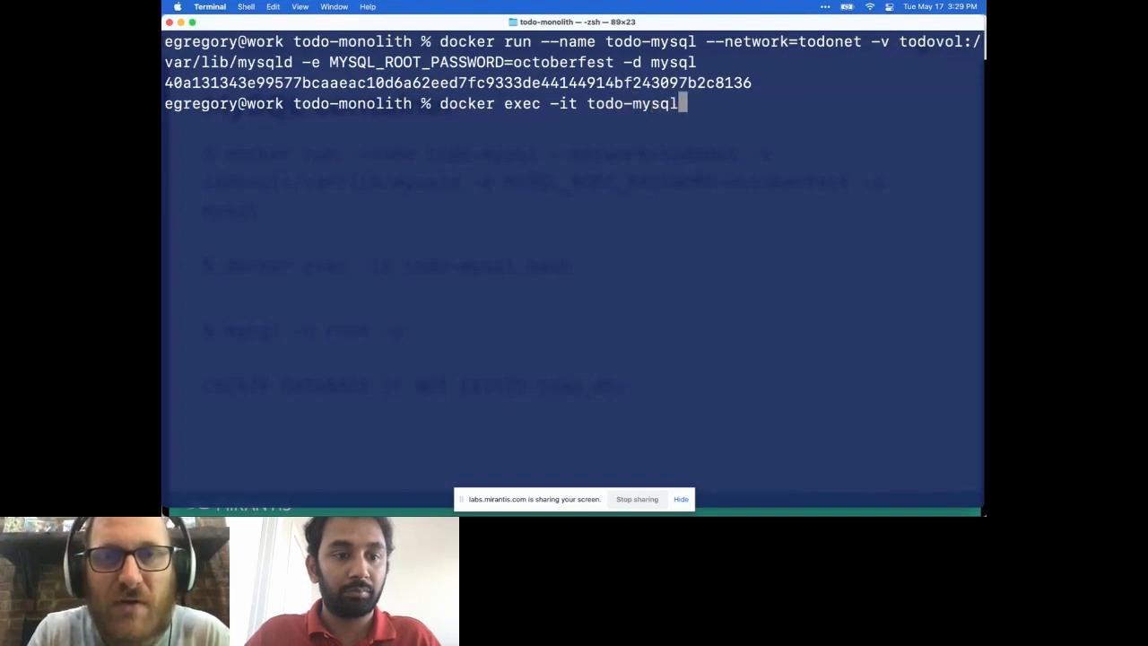
pyautogui.write('bash')
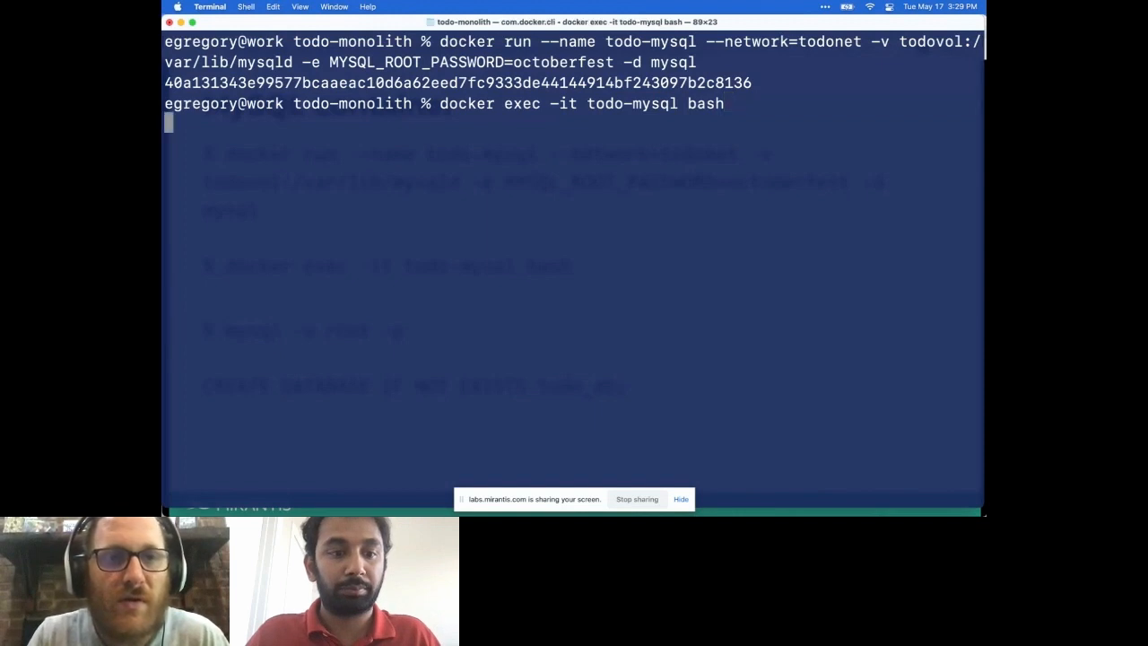
pyautogui.press('enter')
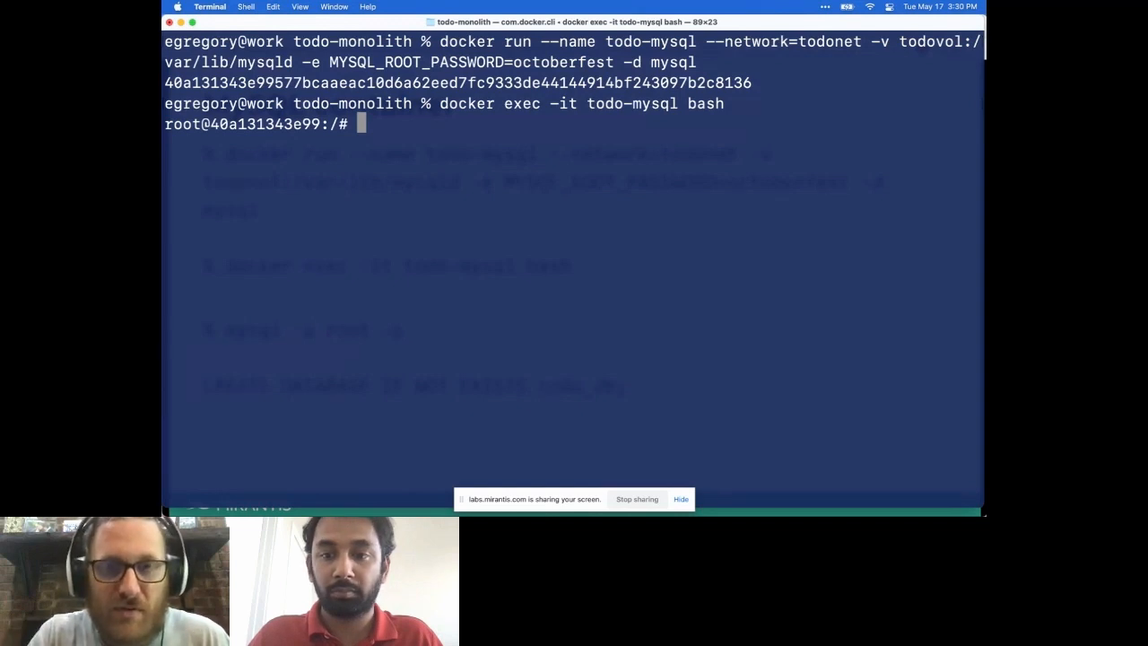
pyautogui.write('mysql -u root -p')
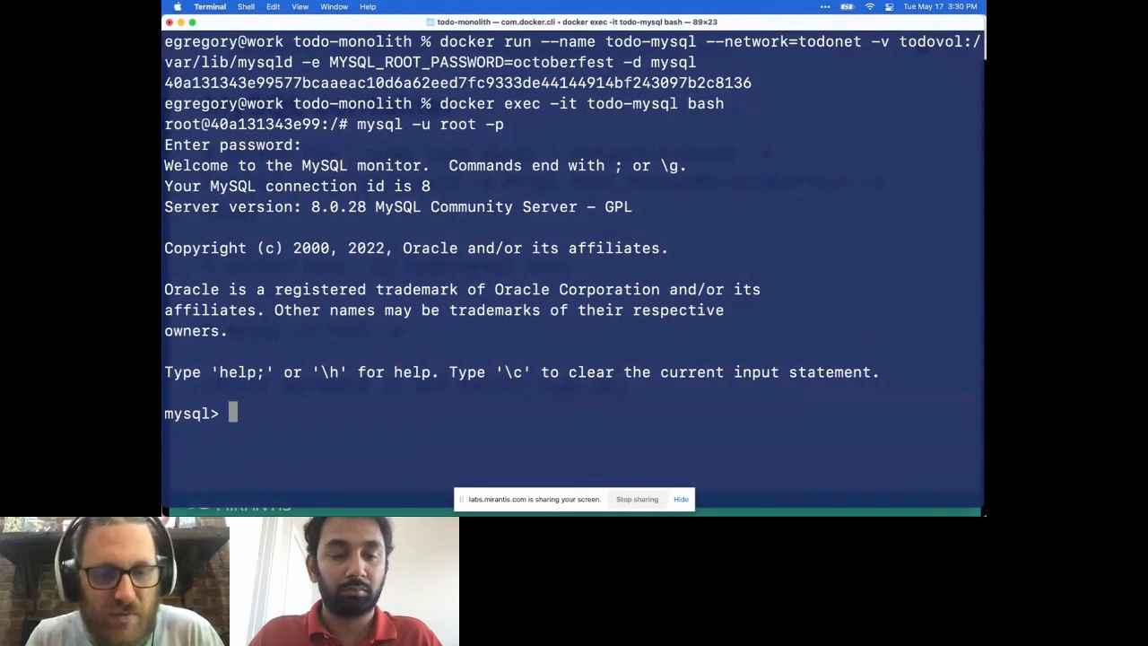
# - Run CREATE DATABASE IF NOT EXISTS todo_db in MySQL, then exit the mysql shell
pyautogui.write('CREATE')
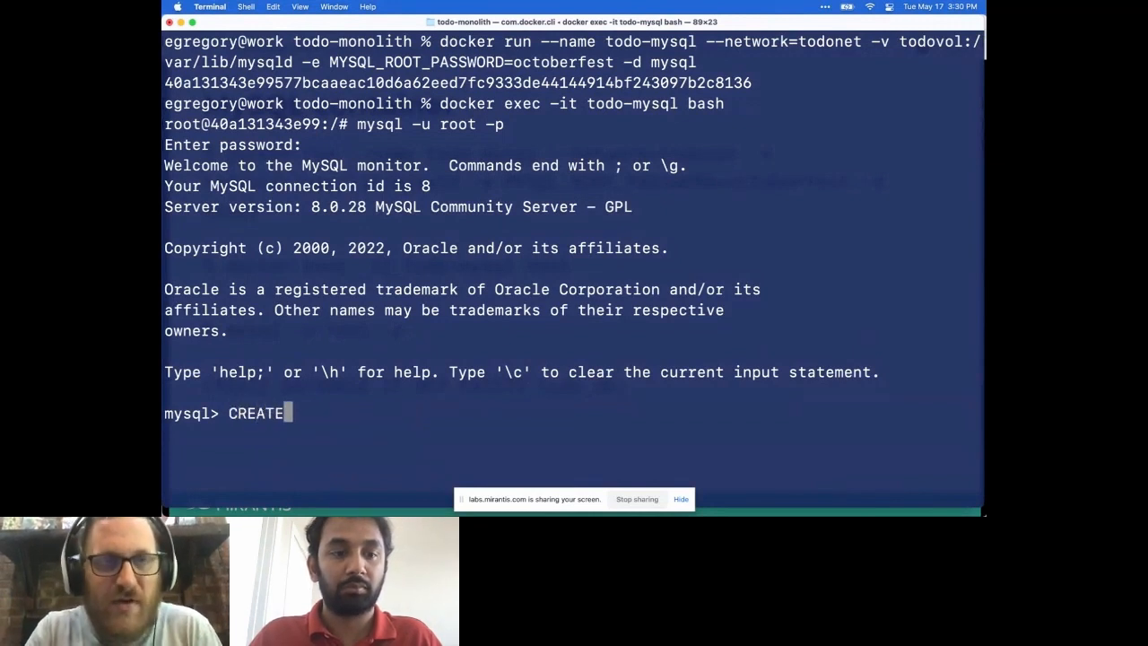
pyautogui.write('DATBASE IF NOT E')
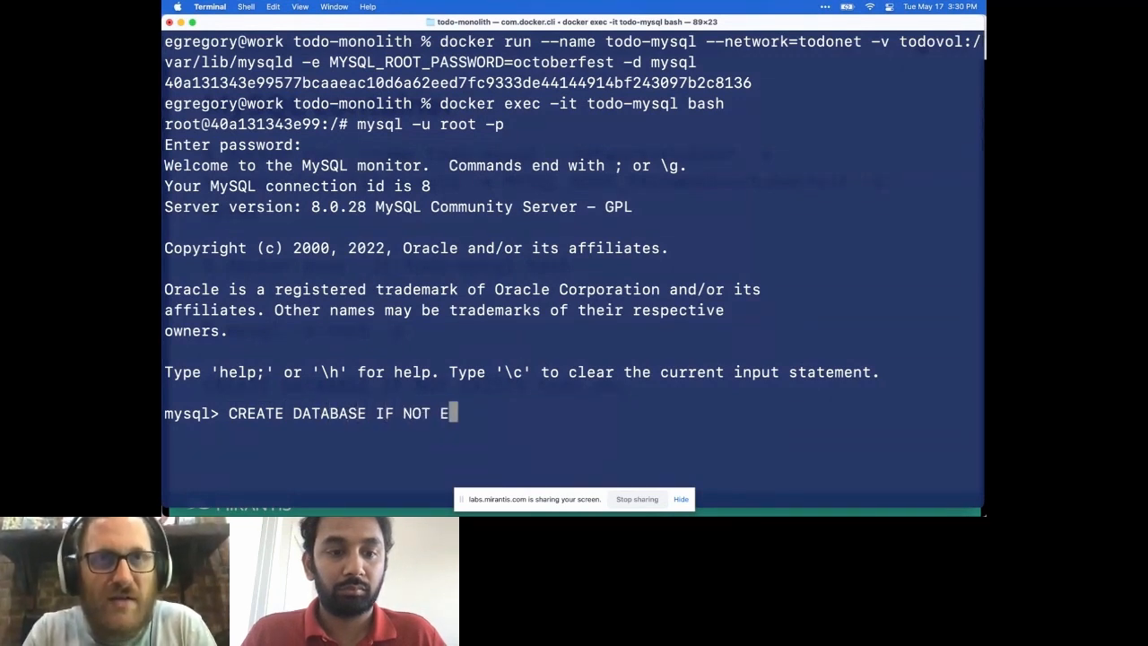
pyautogui.write('XISTS todo_db;')
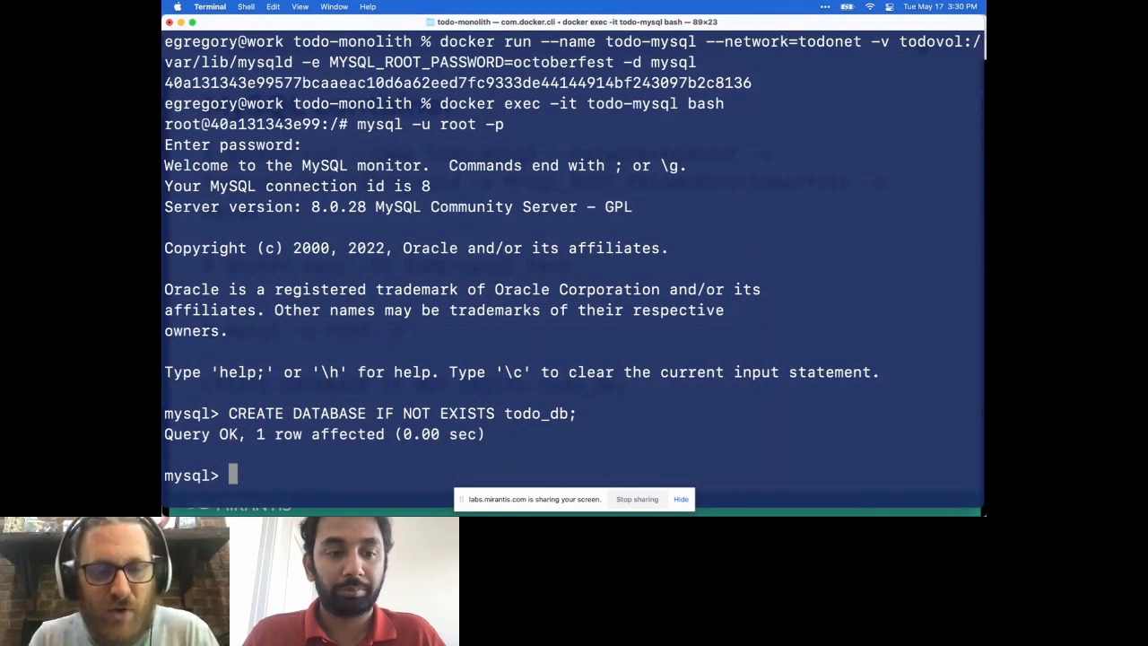
pyautogui.write('exit')
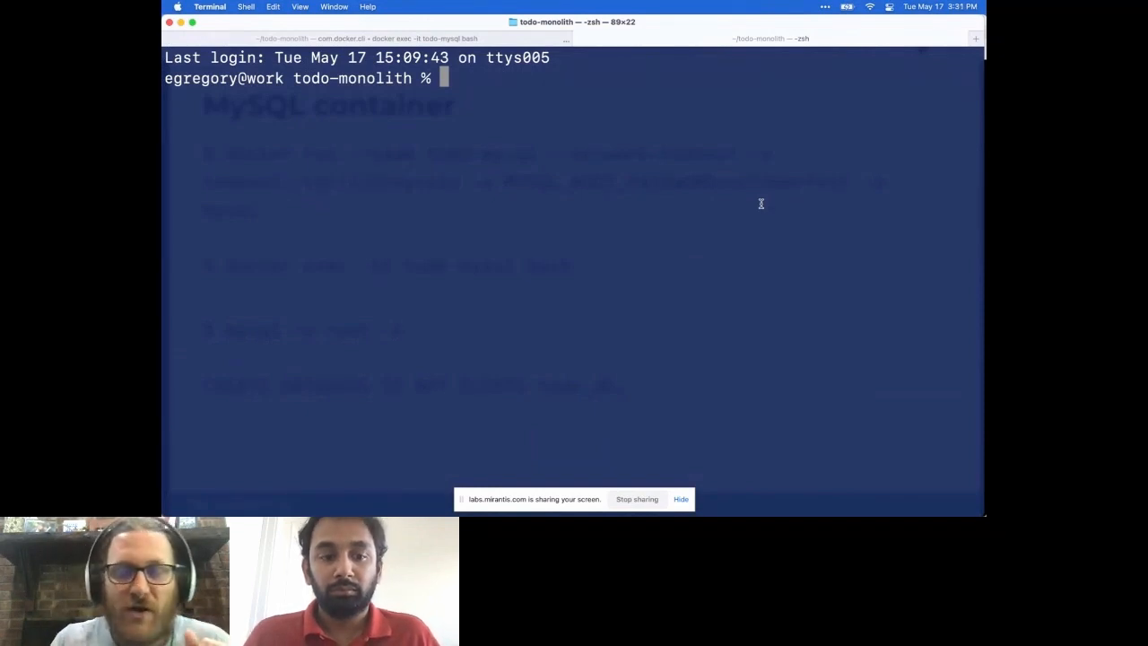
pyautogui.moveTo(696, 244)
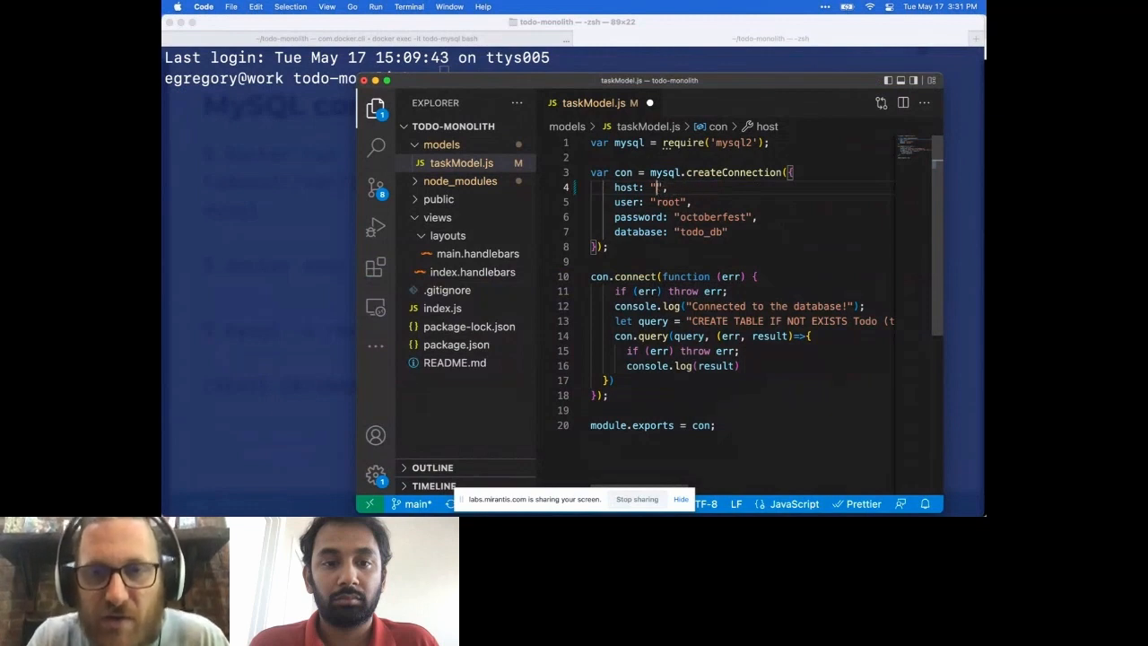
# - Set host to "todo-mysql" in taskModel.js's mysql.createConnection options
pyautogui.write('todo')
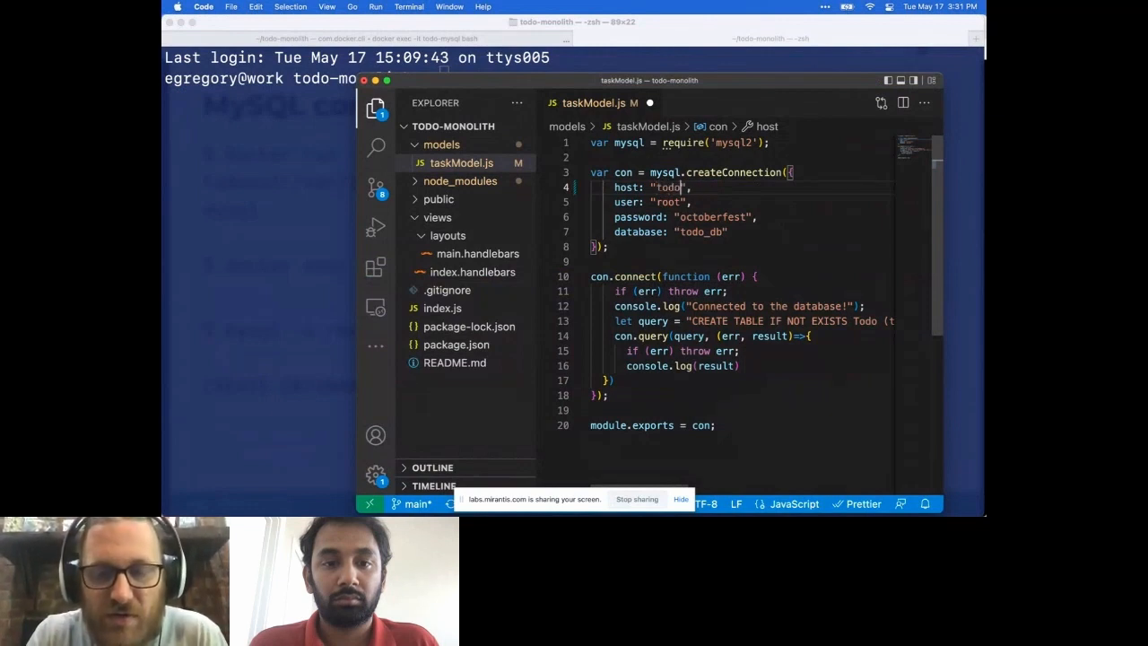
pyautogui.write('-mysql')
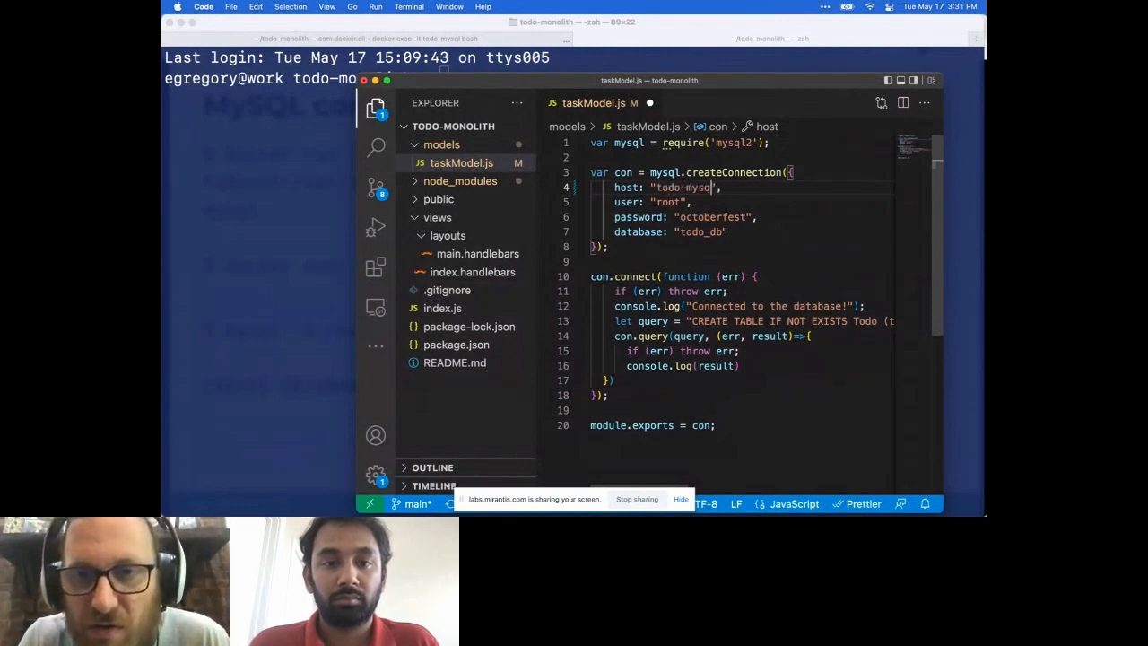
pyautogui.write('l')
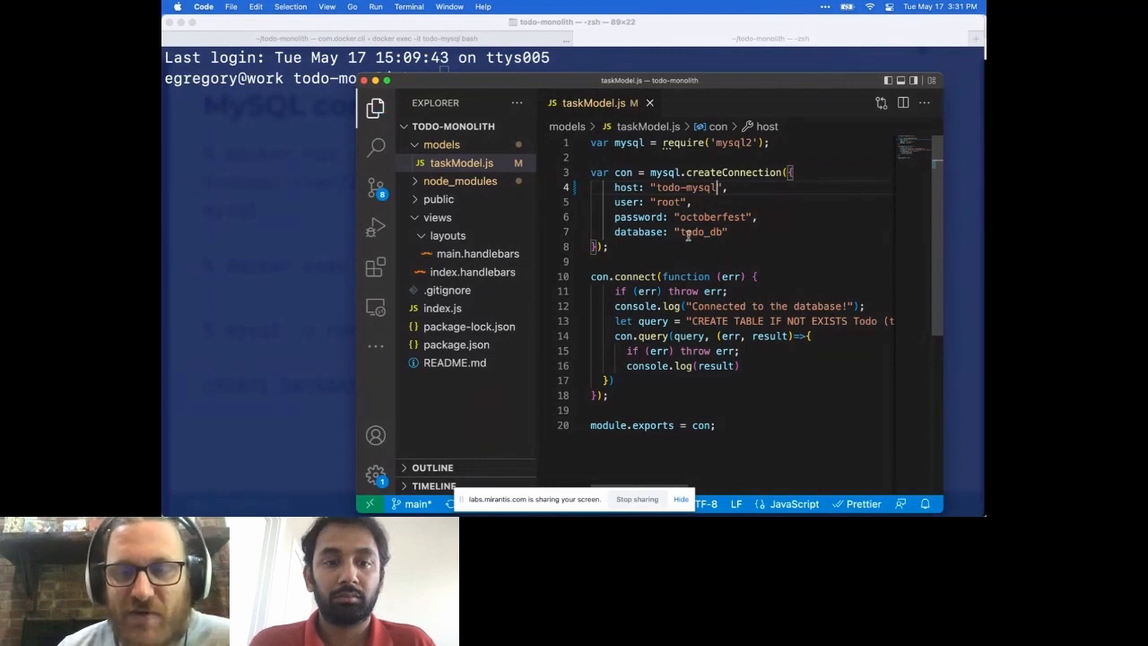
pyautogui.moveTo(709, 239)
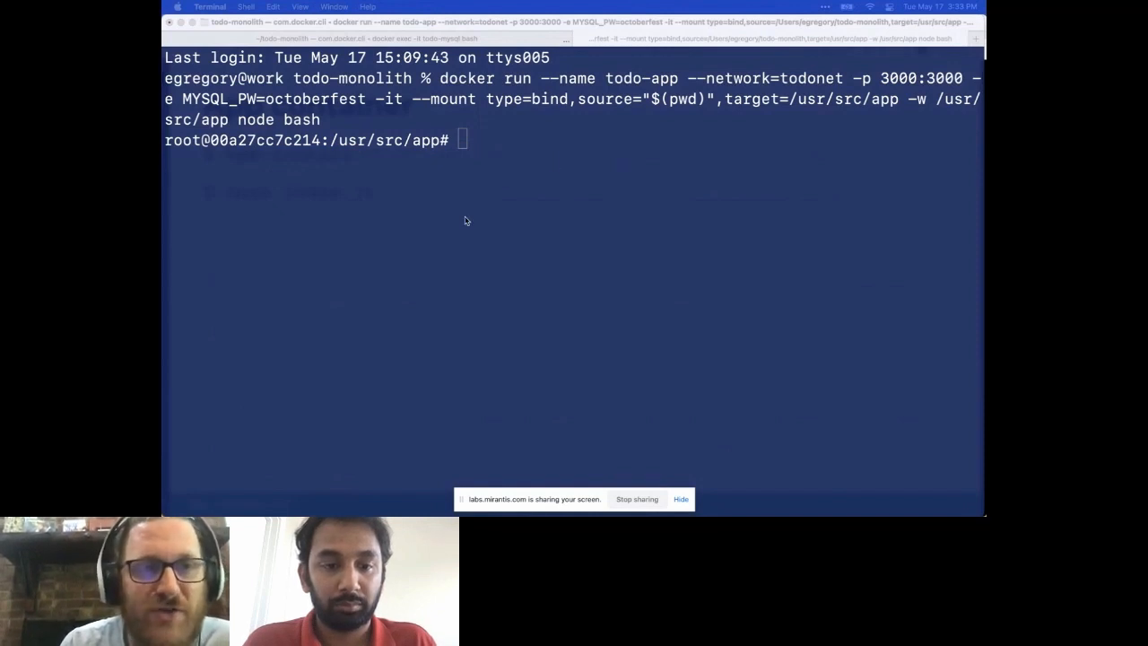
pyautogui.moveTo(406, 158)
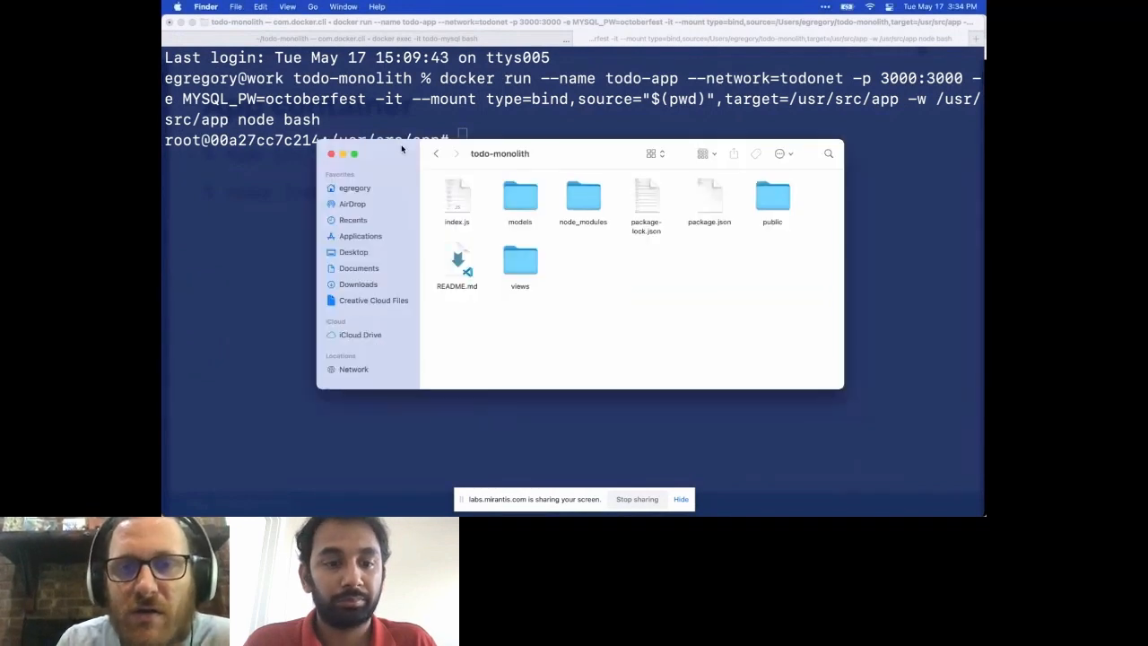
# - Close the todo-monolith Finder window to return to the container shell
pyautogui.click(583, 197)
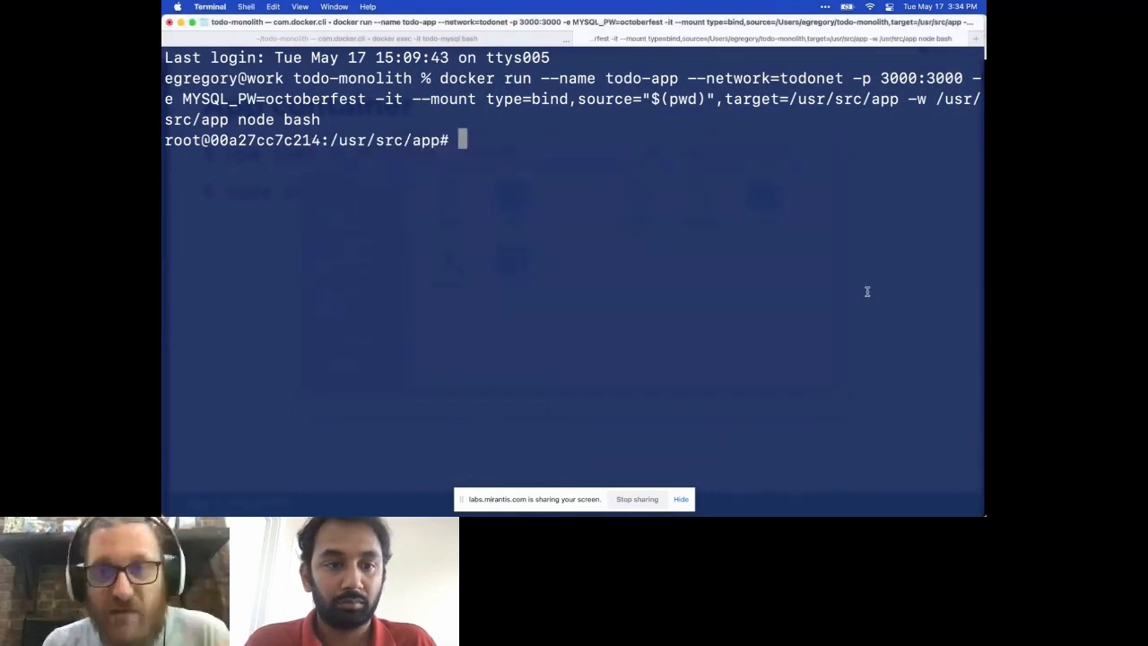
# - List /usr/src/app in the container, run npm install, and start the app with node
pyautogui.write('ls')
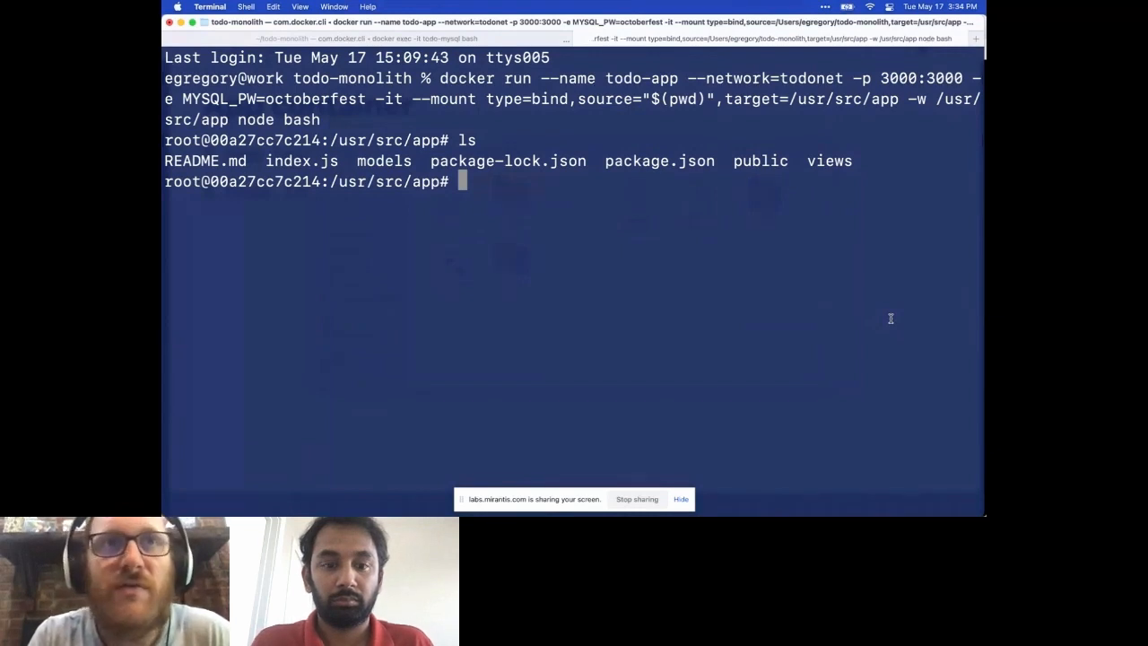
pyautogui.write('npm install')
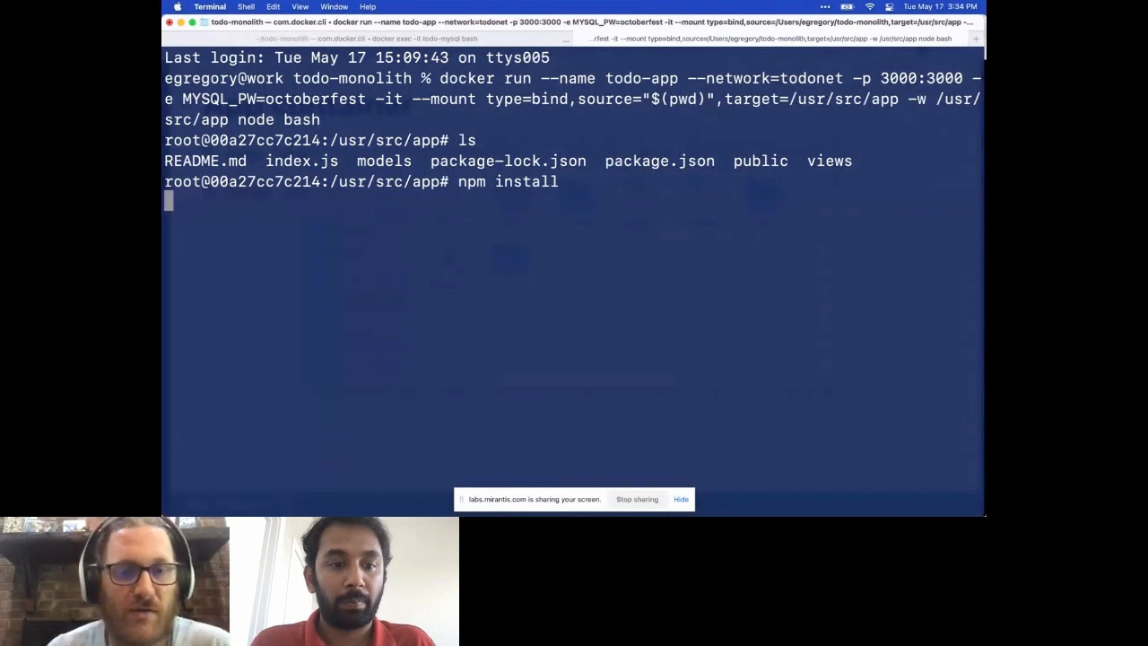
pyautogui.write('nod')
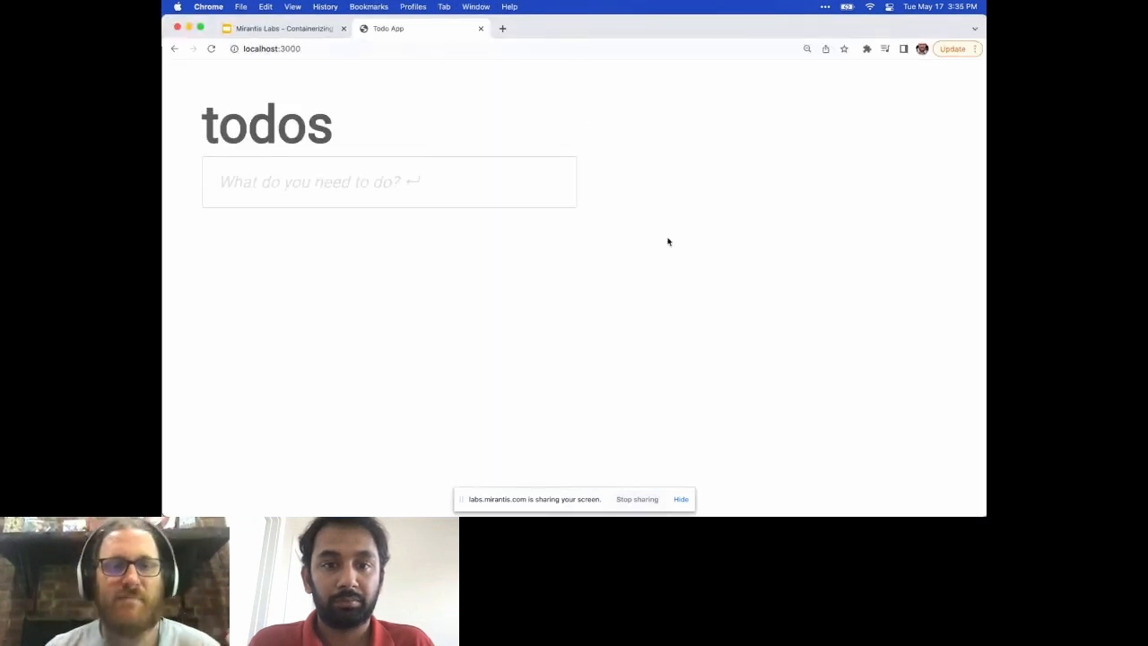
# - Add a 'Finish presentation' todo, mark it done and undone, then delete it
pyautogui.click(389, 182)
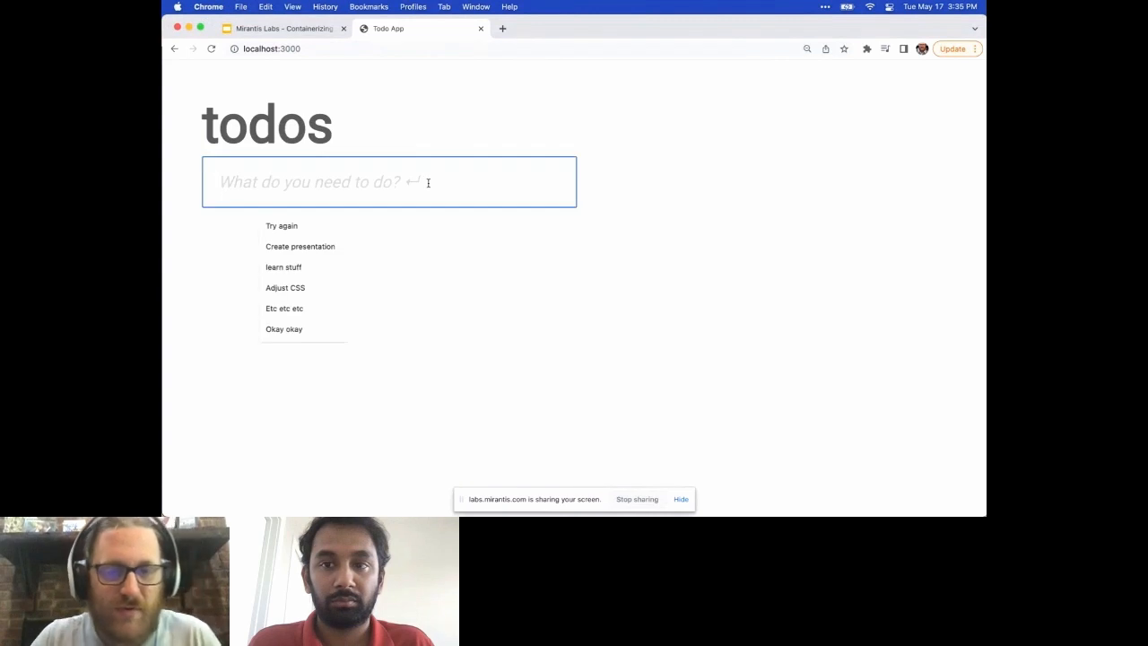
pyautogui.write('Finish prese')
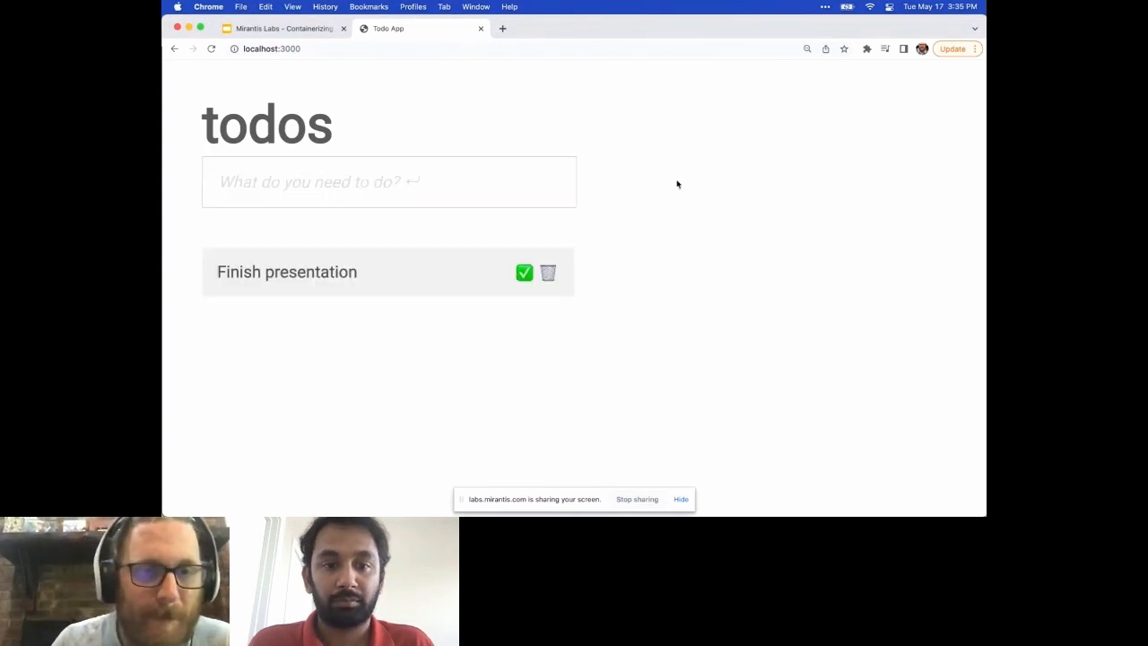
pyautogui.click(524, 272)
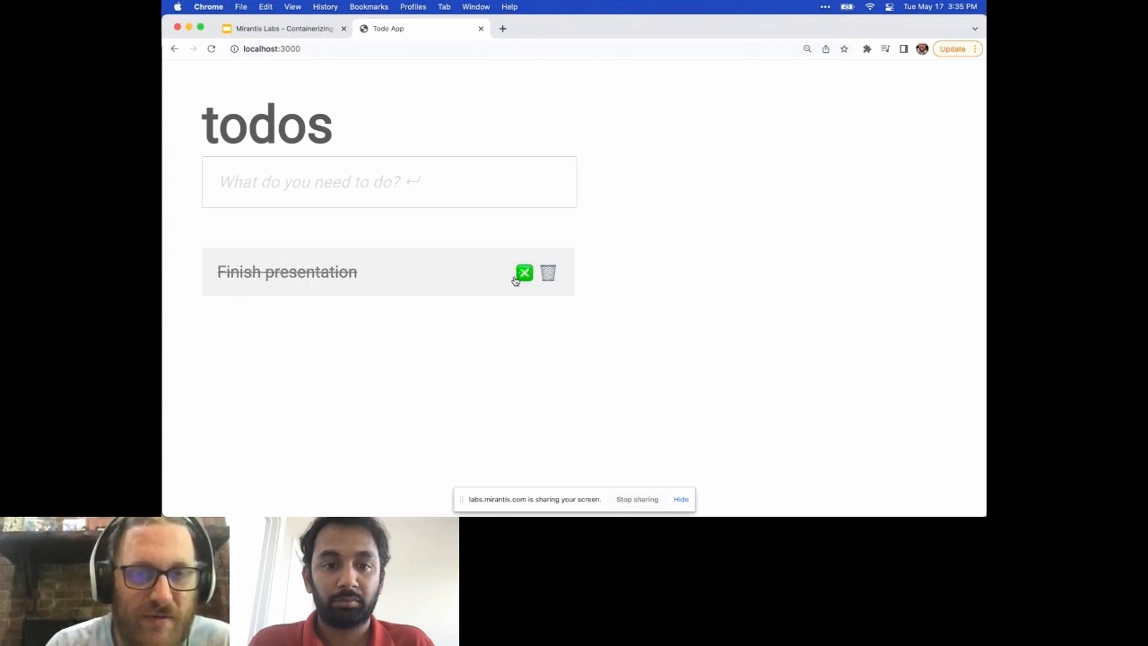
pyautogui.click(524, 273)
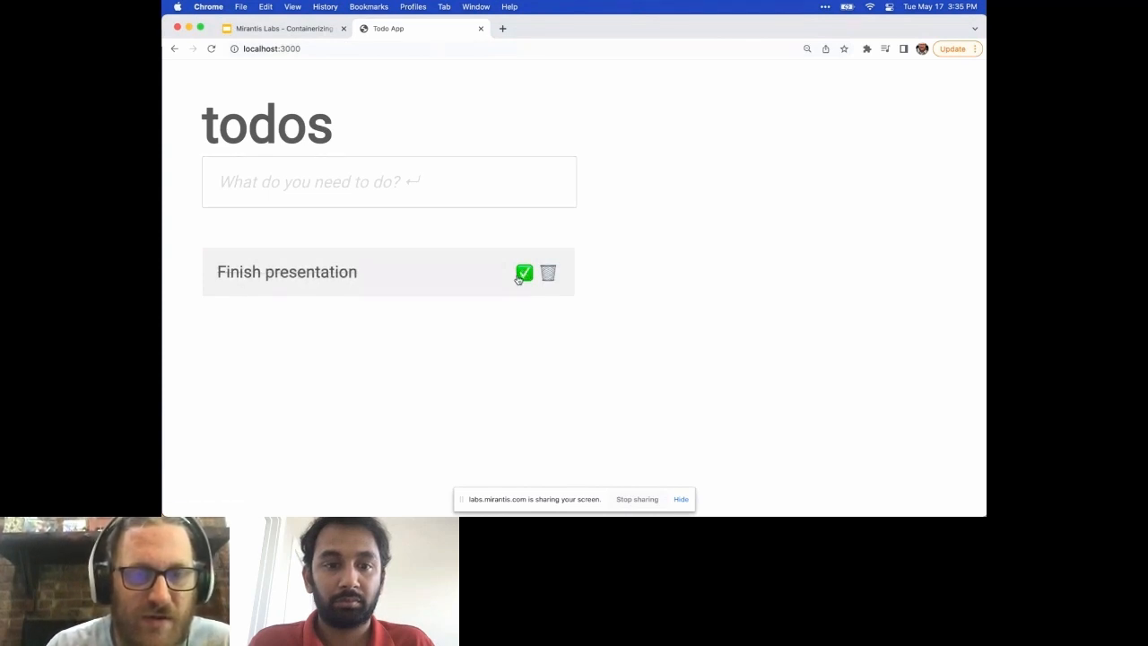
pyautogui.click(547, 272)
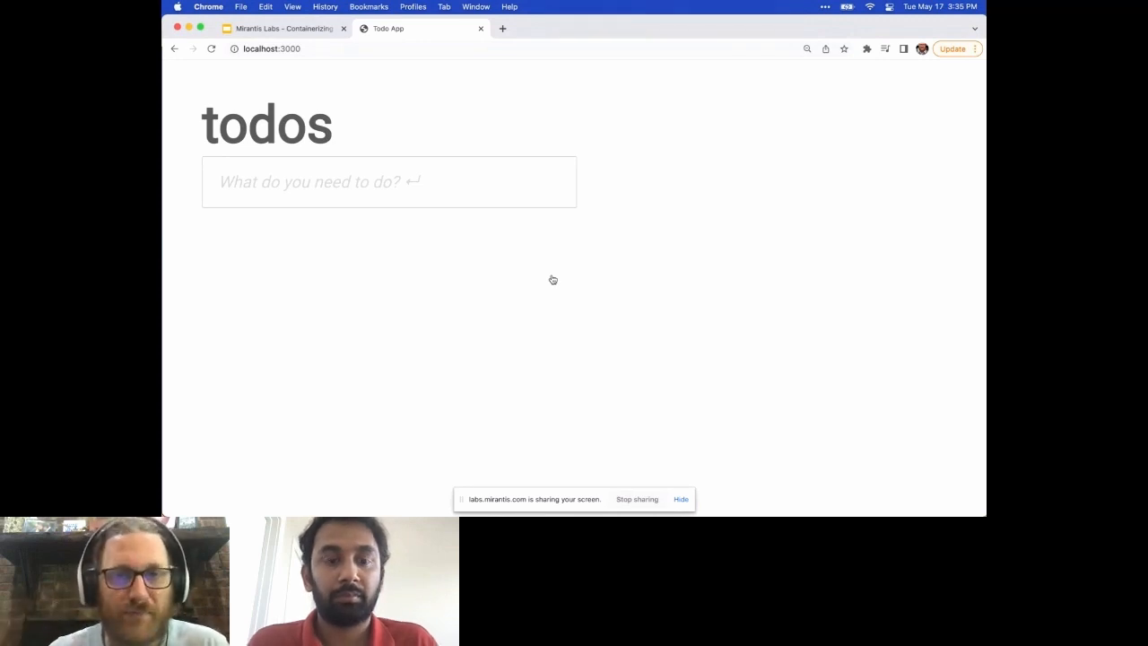
# - Switch to the Mirantis Labs slides showing the App container - Environment variable slide
pyautogui.click(282, 28)
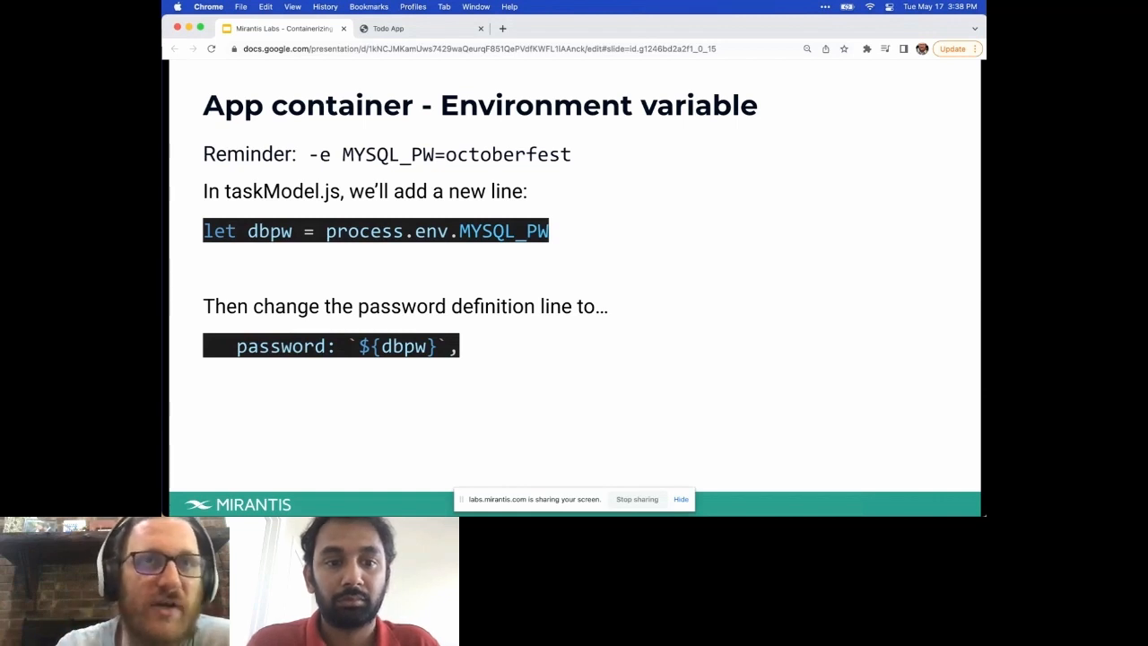
pyautogui.moveTo(622, 324)
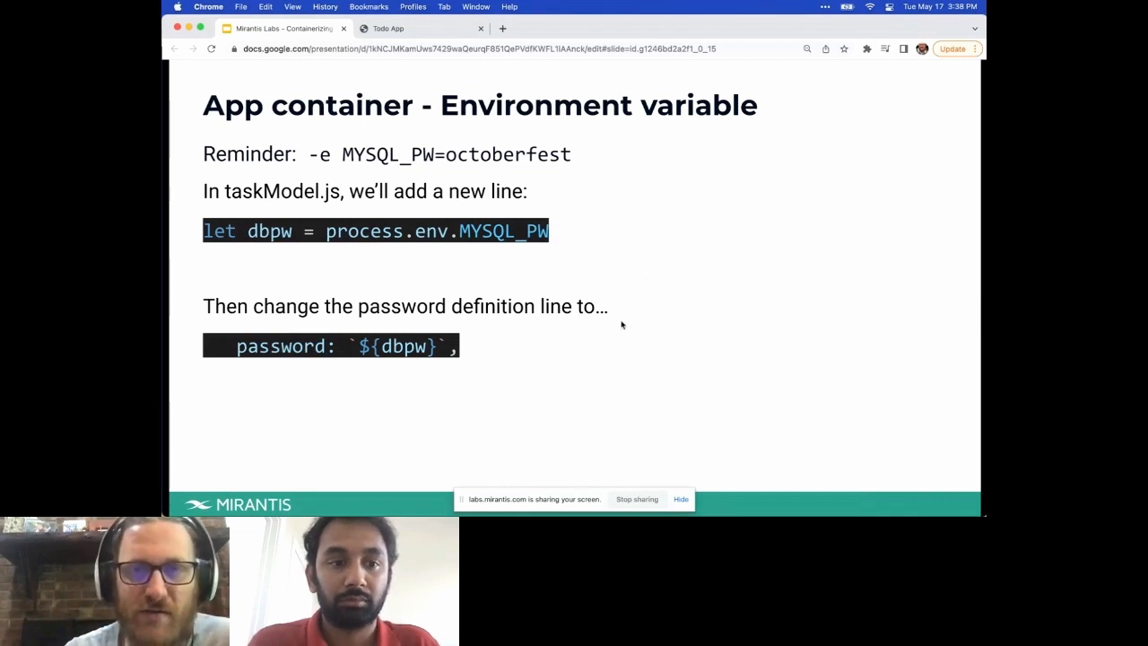
pyautogui.moveTo(693, 302)
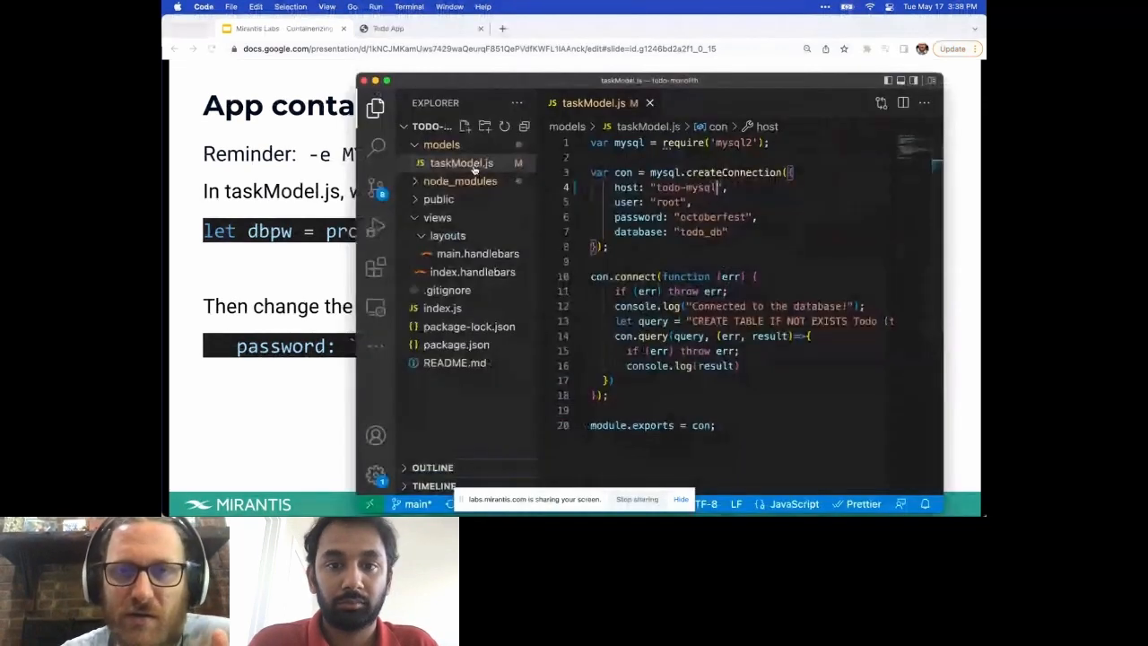
# - Add 'let dbpw = process.env.MYSQL_PW;' as line 3 of taskModel.js
pyautogui.click(596, 157)
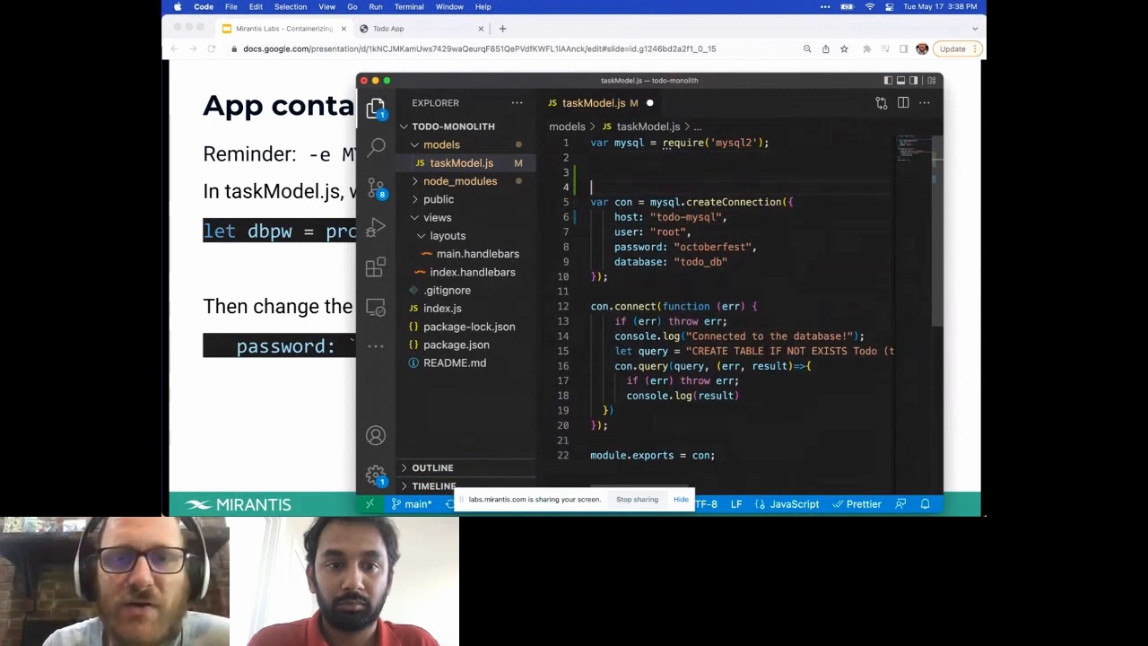
pyautogui.write('let')
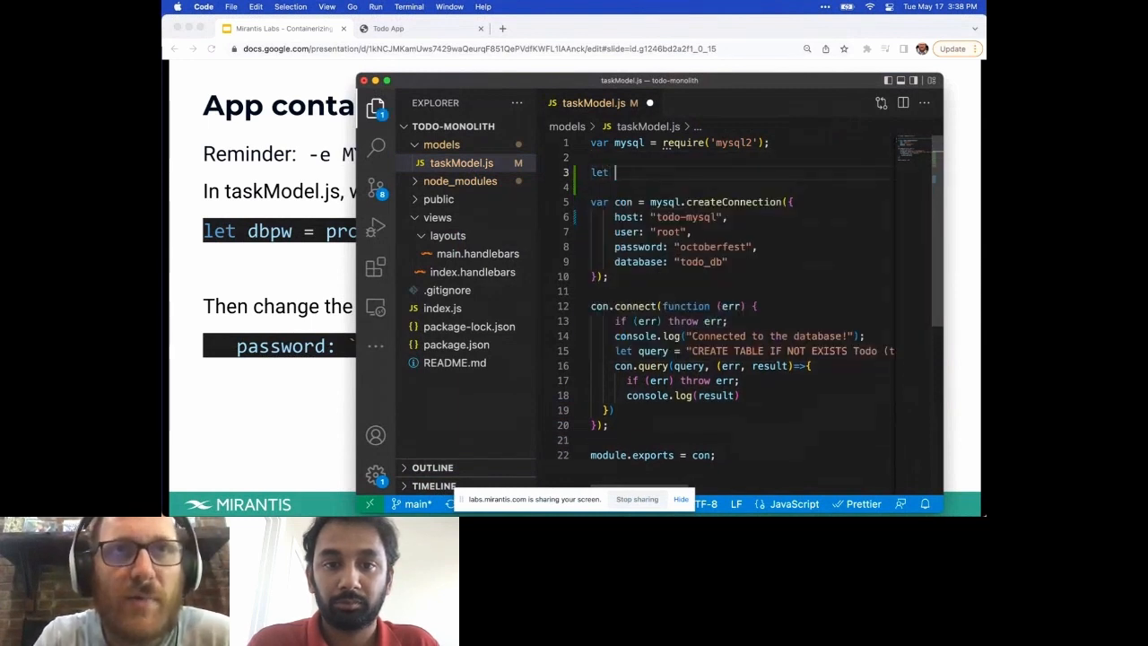
pyautogui.write('d')
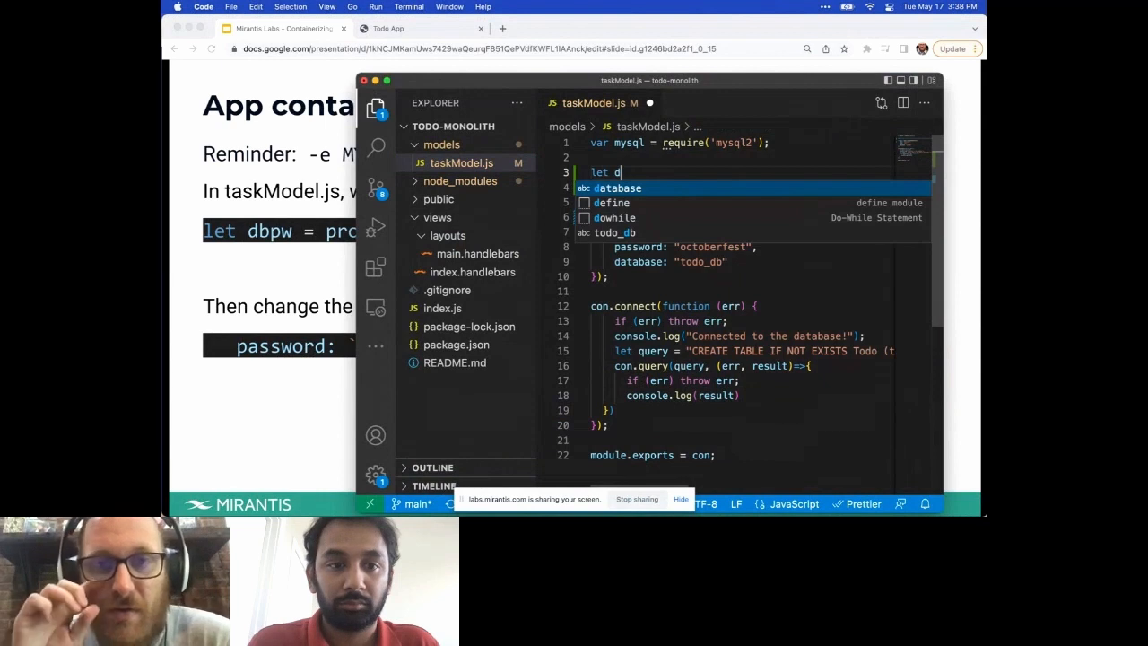
pyautogui.write('bpw')
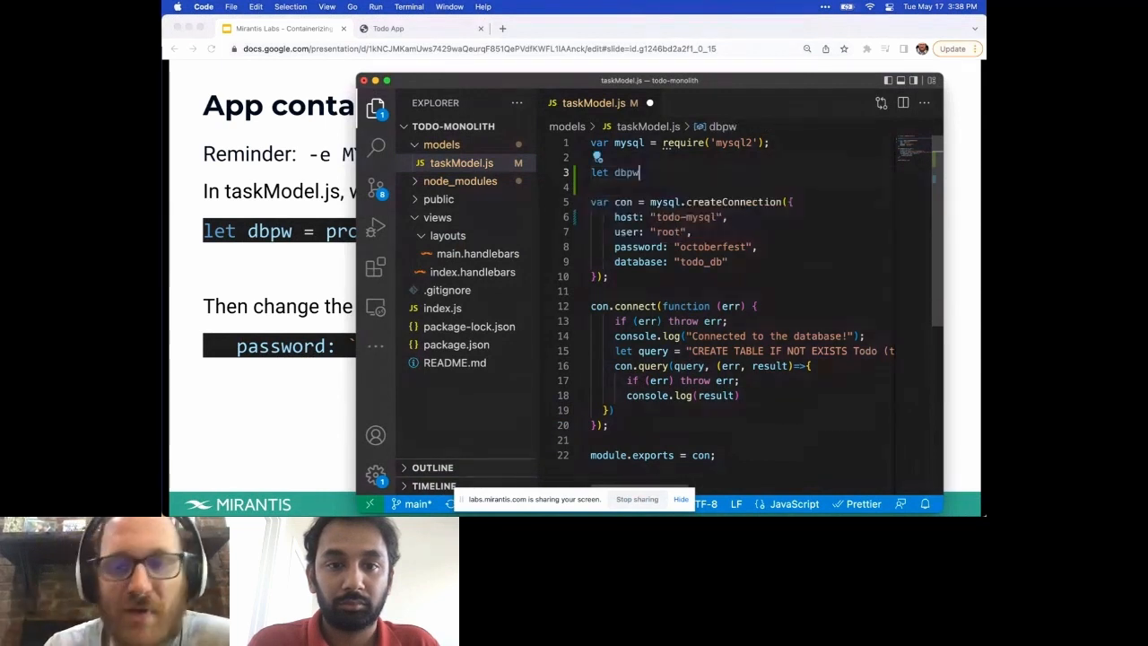
pyautogui.write('=')
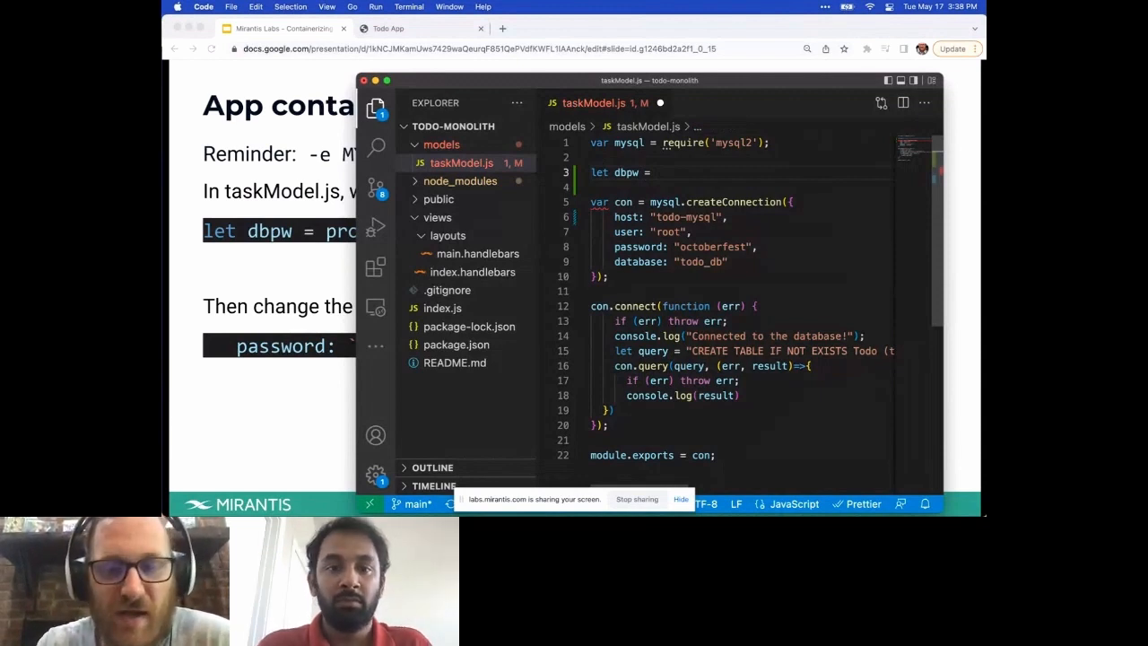
pyautogui.write('process.env.MYSQL_P')
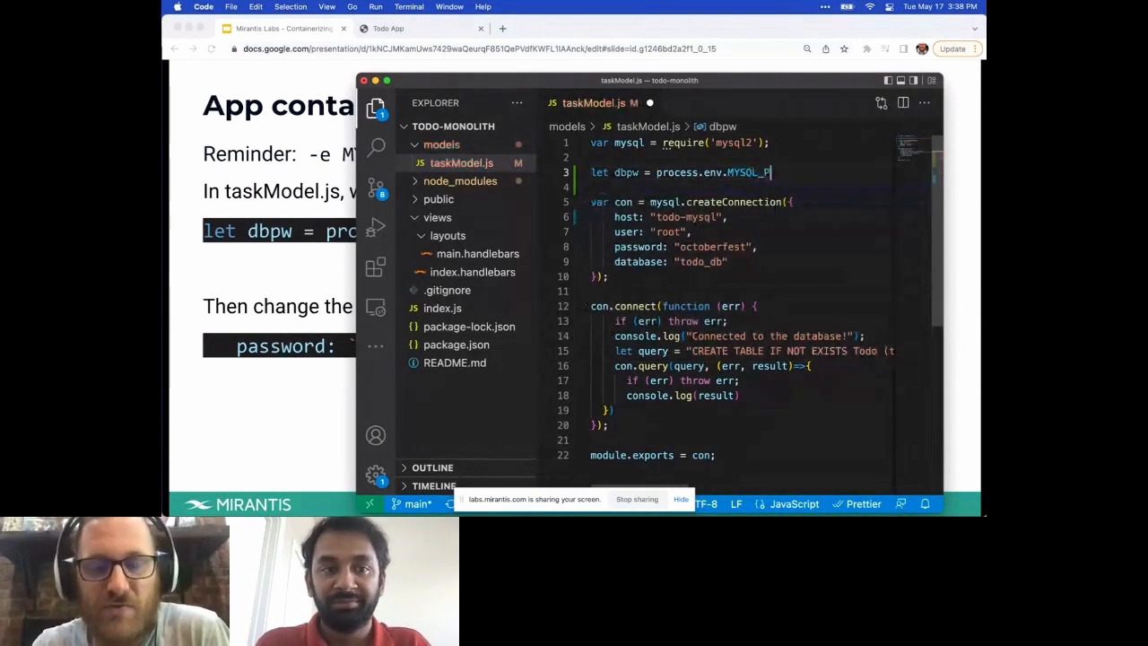
pyautogui.write('W')
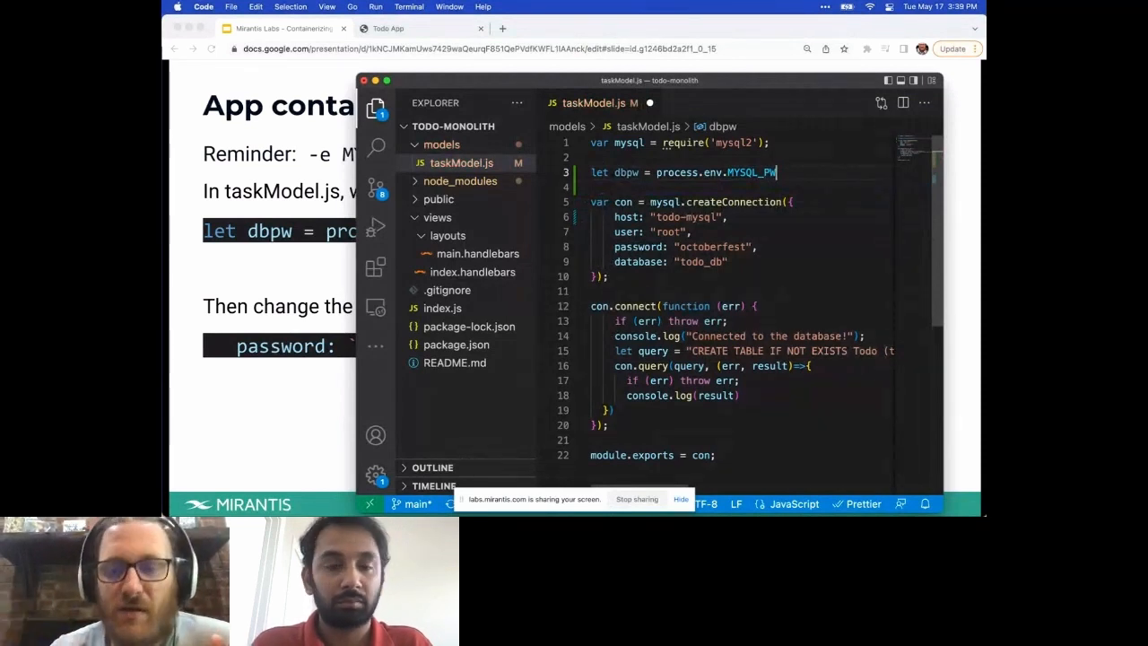
pyautogui.write(';')
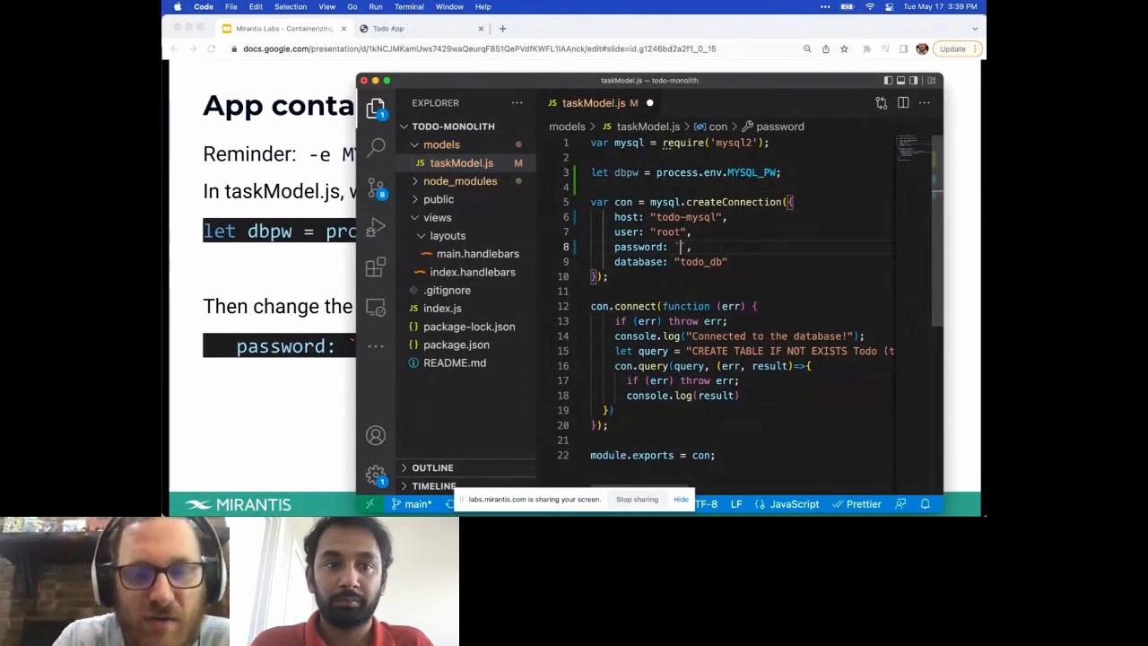
pyautogui.write('`${')
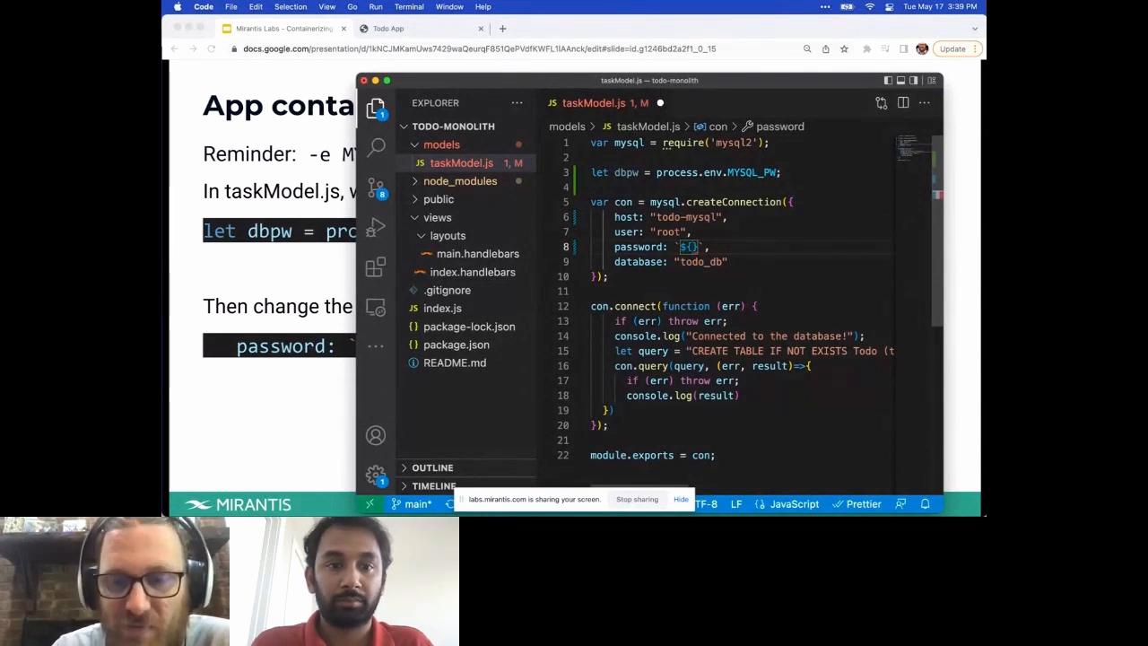
pyautogui.write('dbpw')
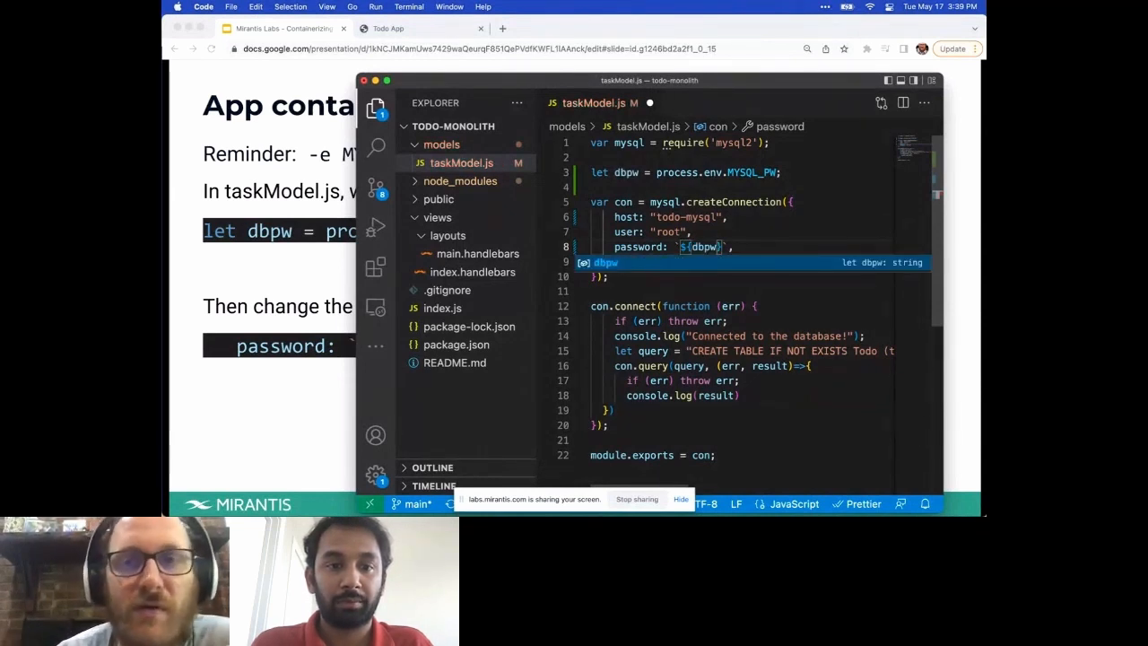
pyautogui.write('database: "todo_db",')
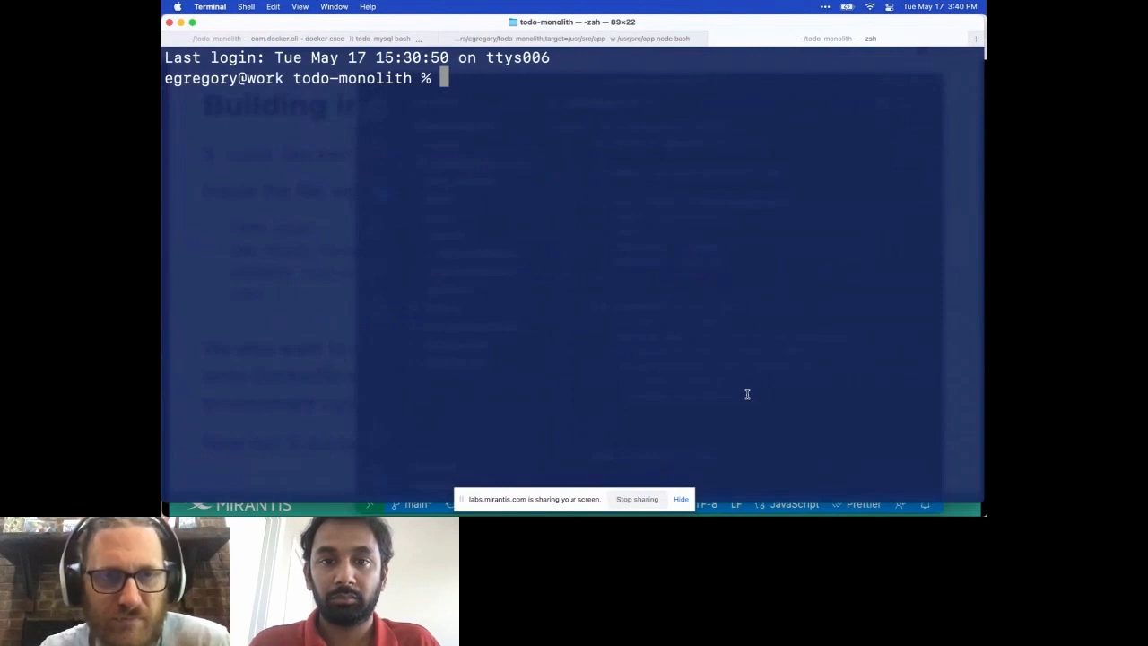
# - Create and open a new Dockerfile with nano in todo-monolith
pyautogui.write('nano')
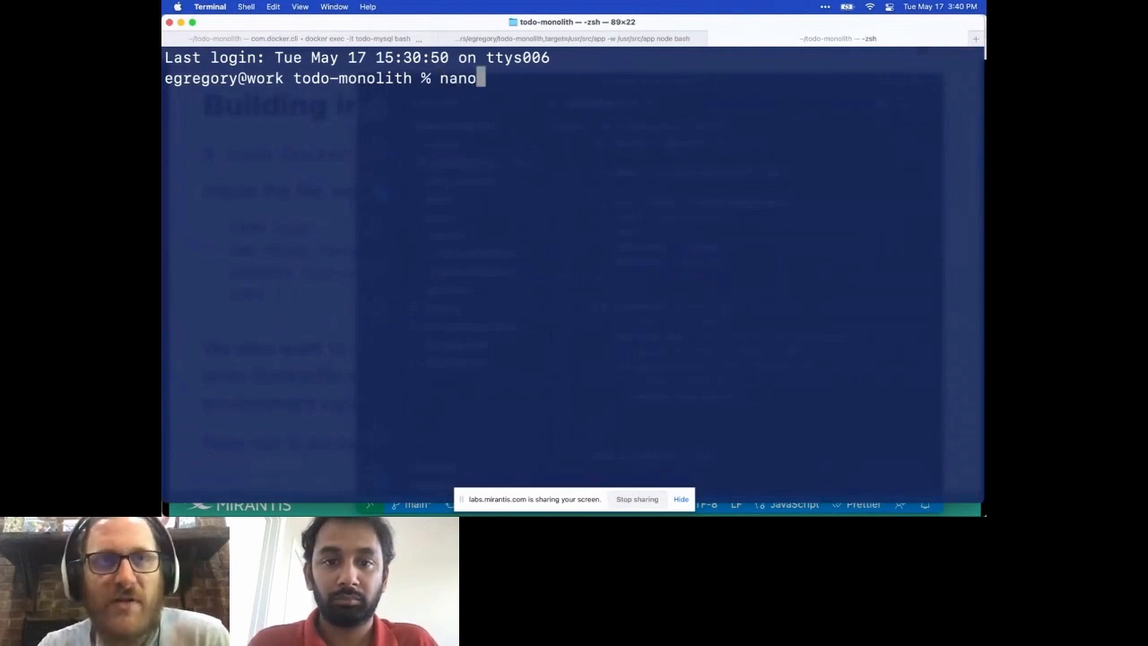
pyautogui.write('Docker')
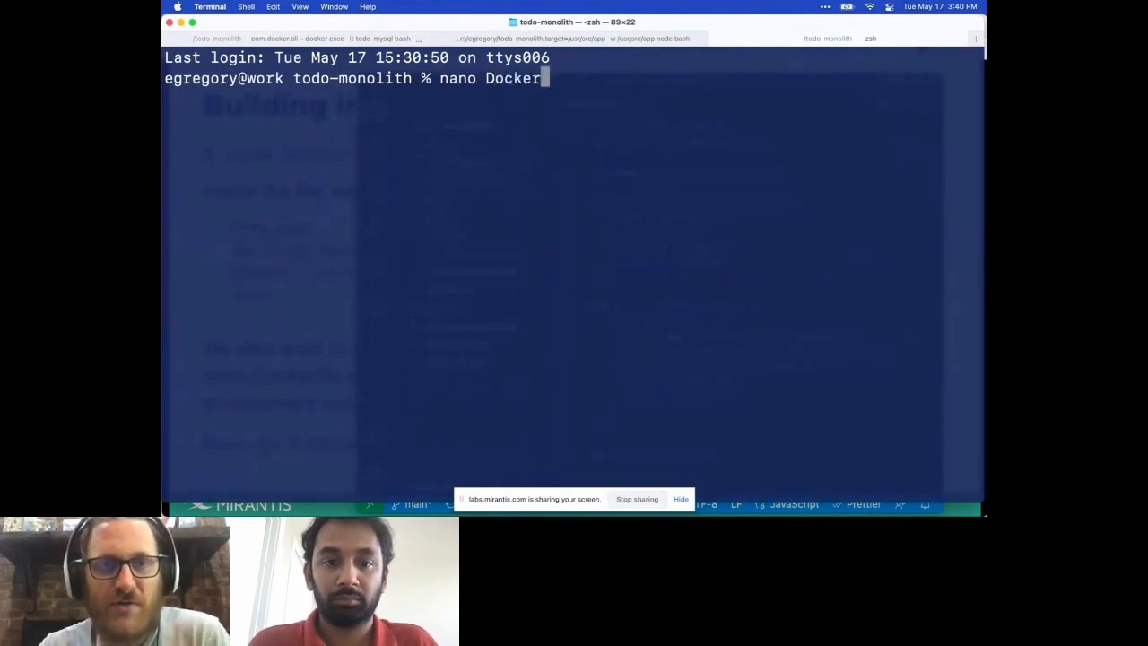
pyautogui.write('file')
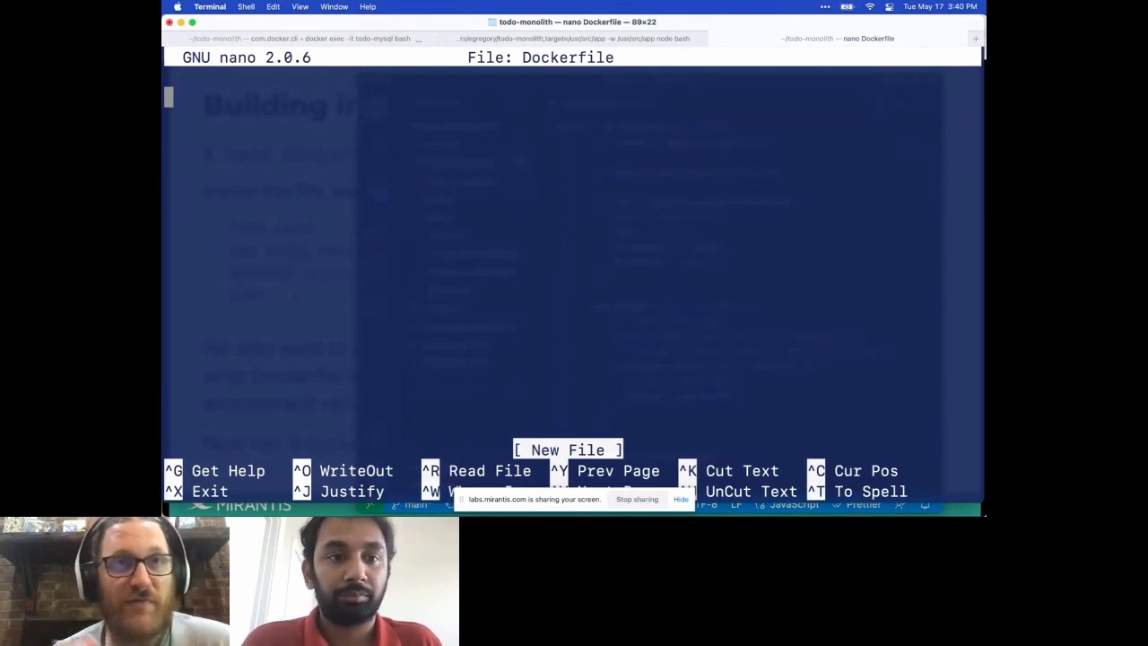
pyautogui.write('F')
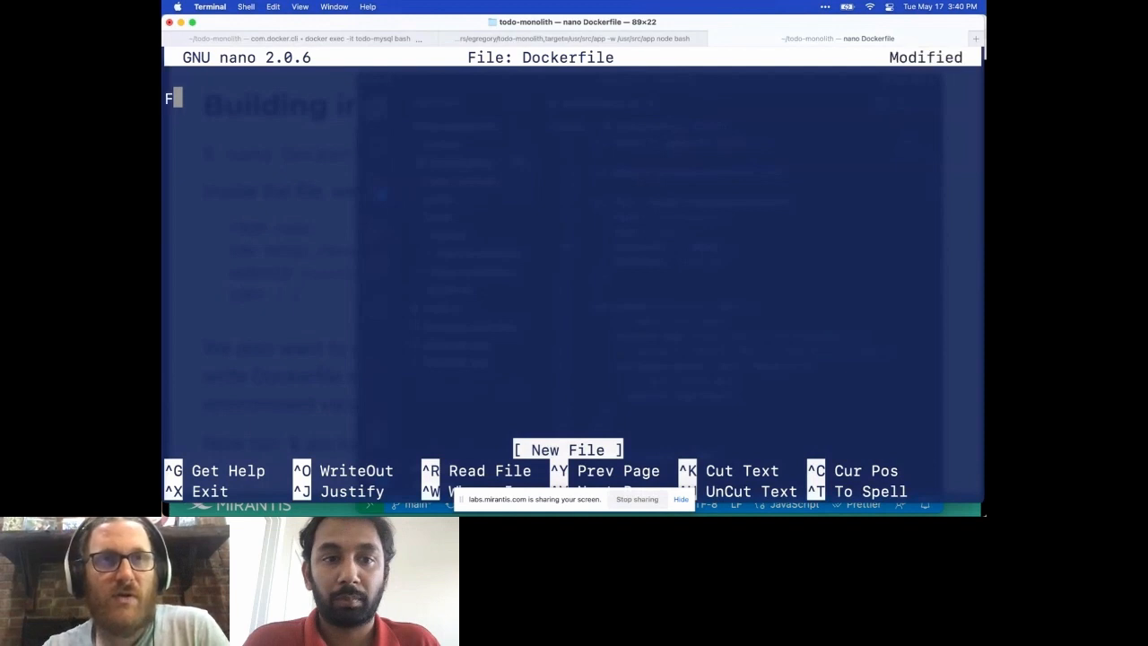
pyautogui.write('FROM nod')
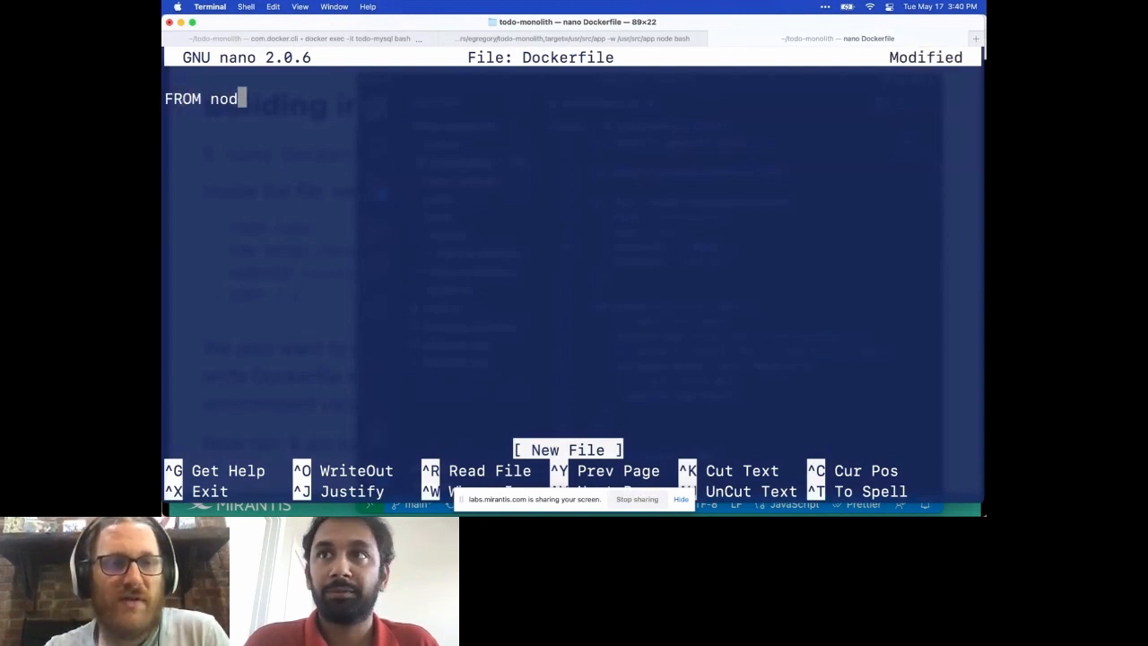
pyautogui.write('e')
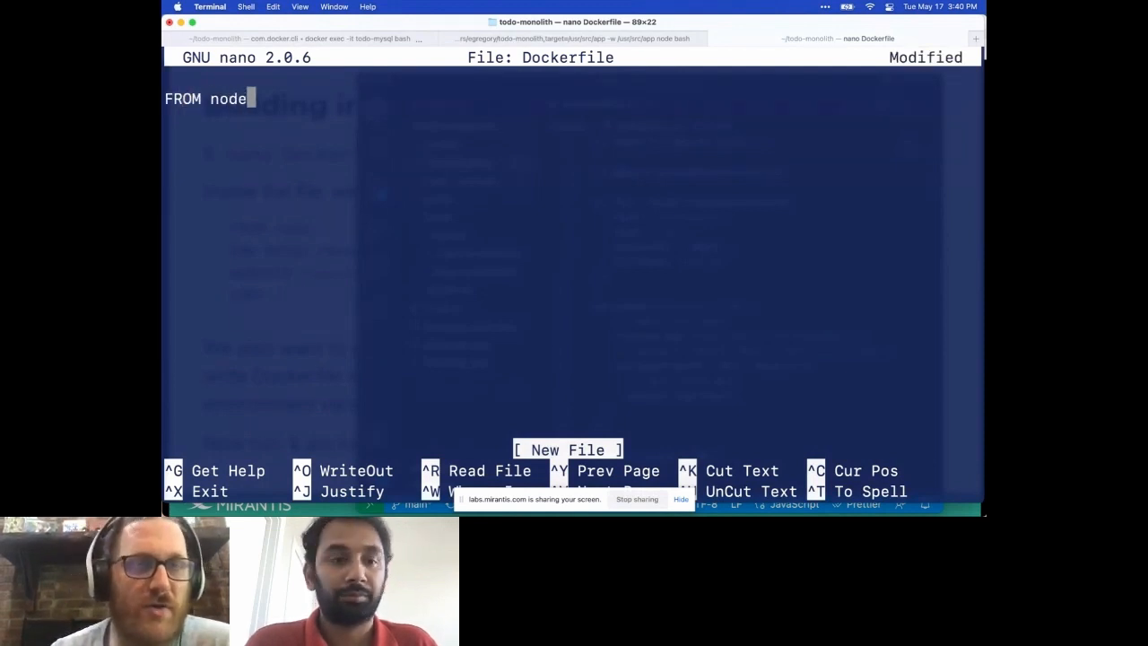
pyautogui.write('ENV')
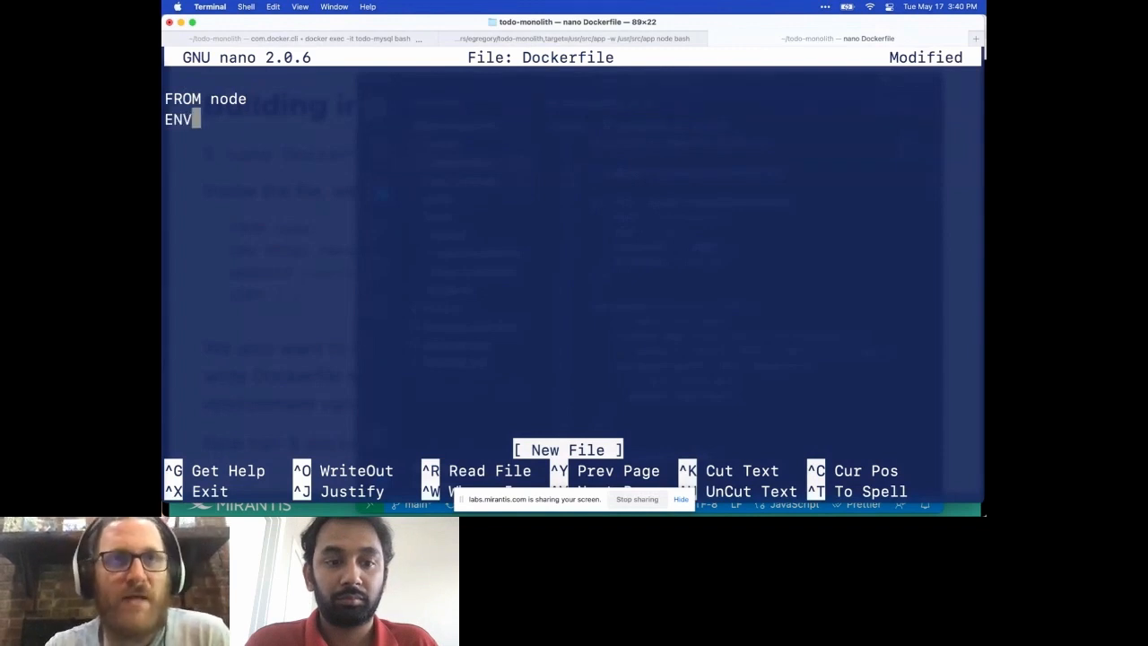
pyautogui.write('MY')
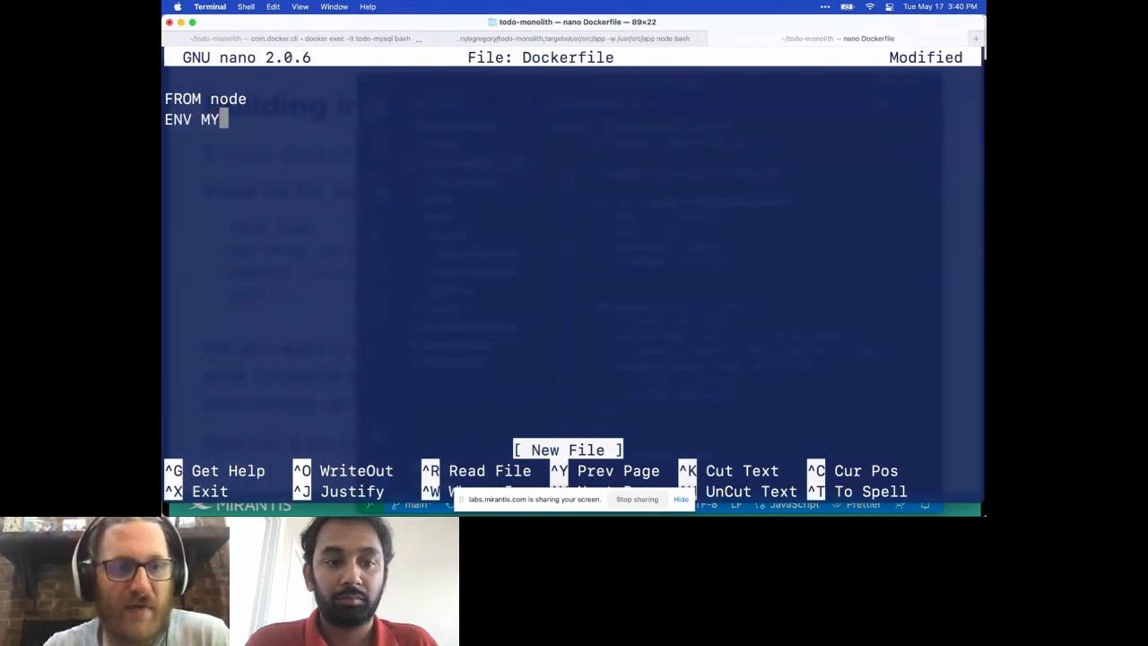
pyautogui.write('SQL')
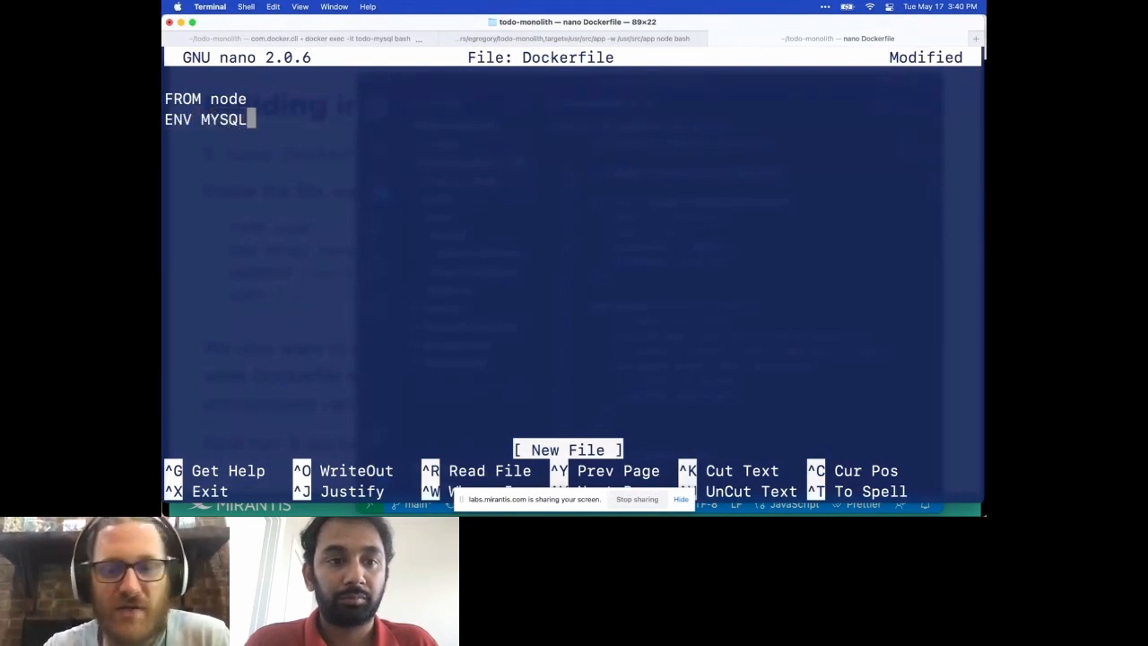
pyautogui.write('_PW')
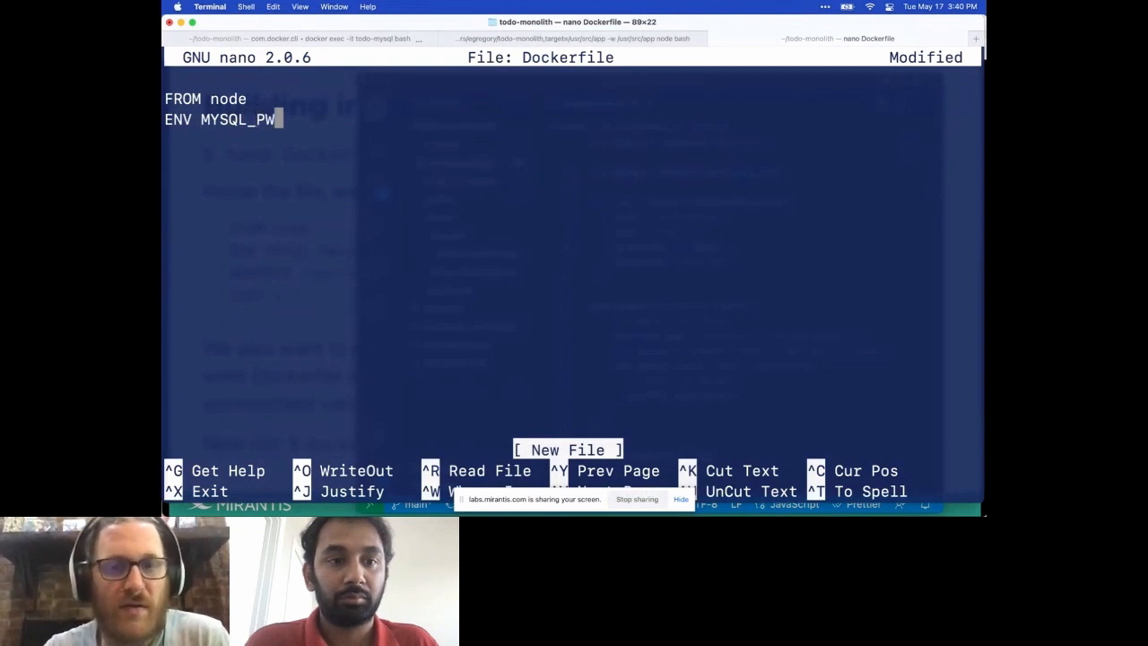
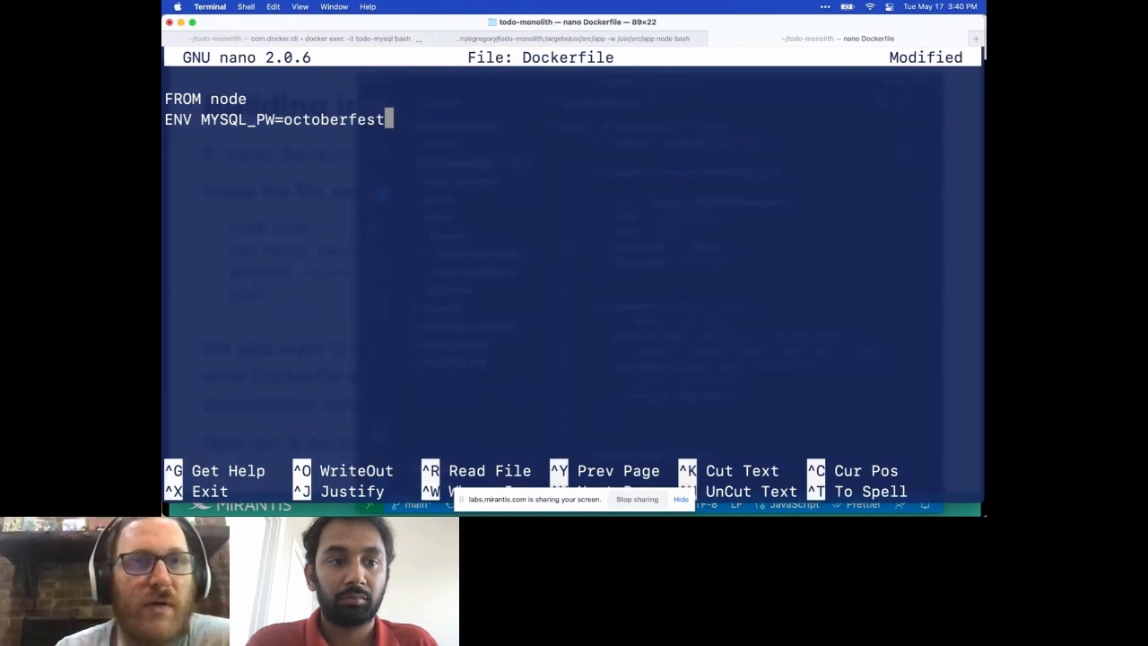
pyautogui.press('enter')
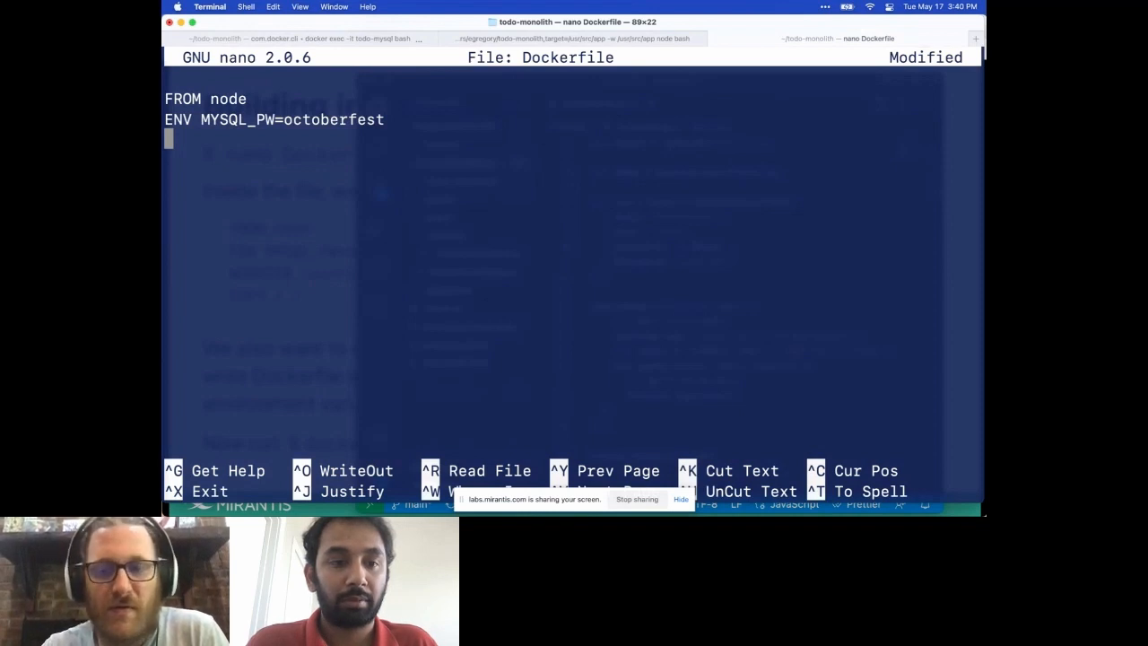
# - Add 'WORKDIR /usr/src/app' and 'COPY / /' lines, then save and exit nano
pyautogui.write('WORKDIR /usr/src/app')
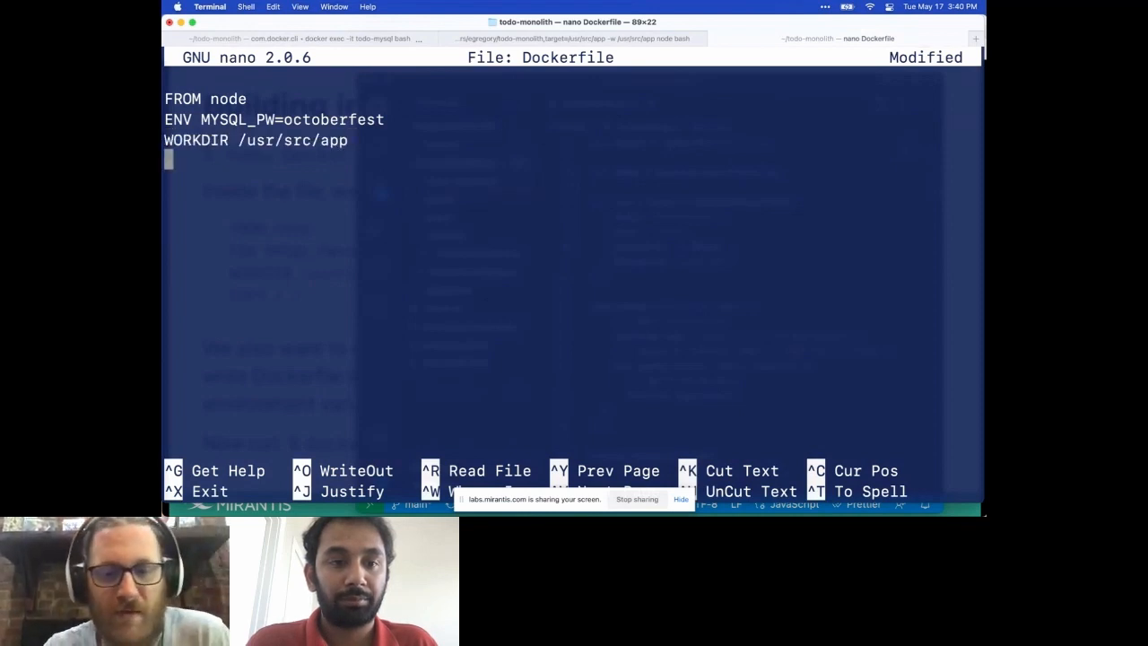
pyautogui.write('COPY')
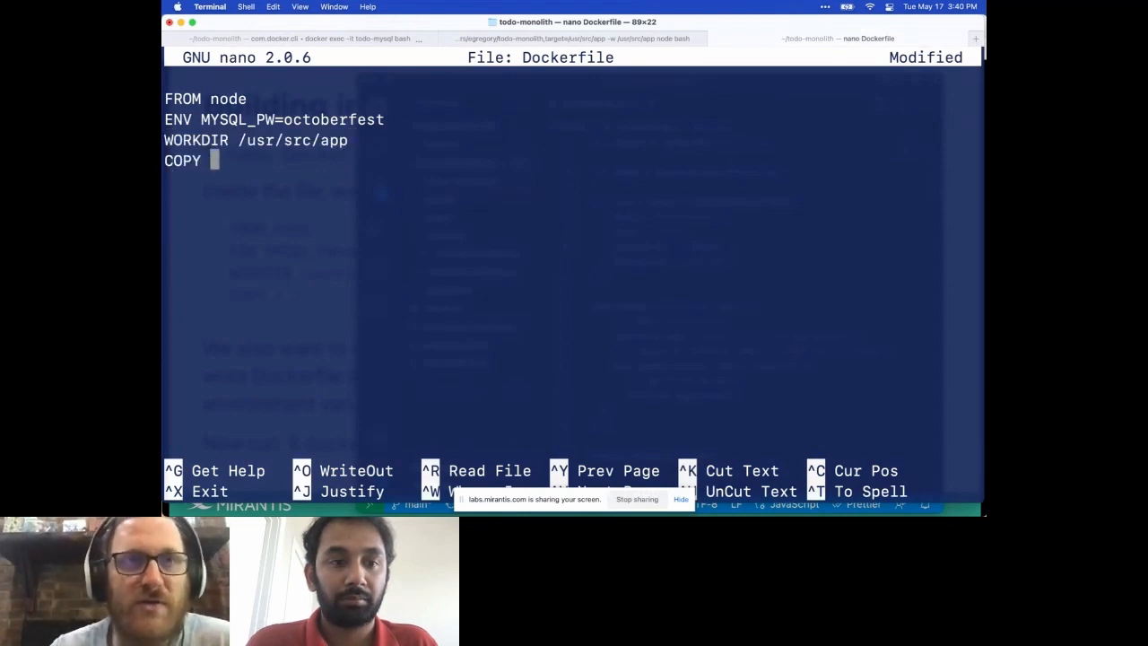
pyautogui.write('/')
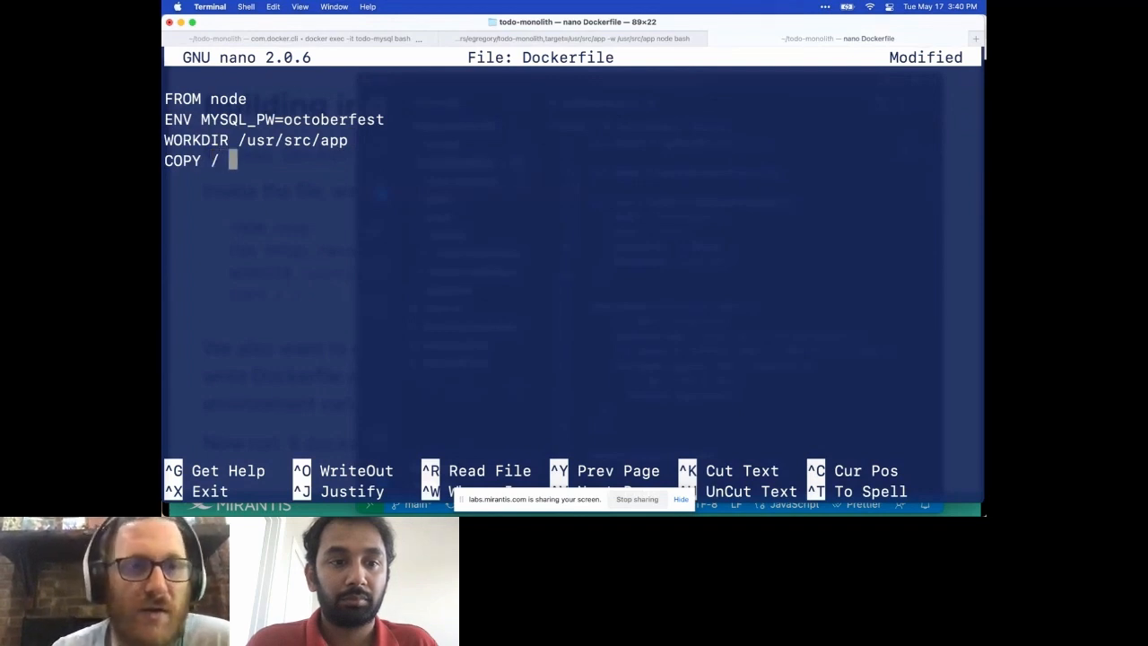
pyautogui.write('/')
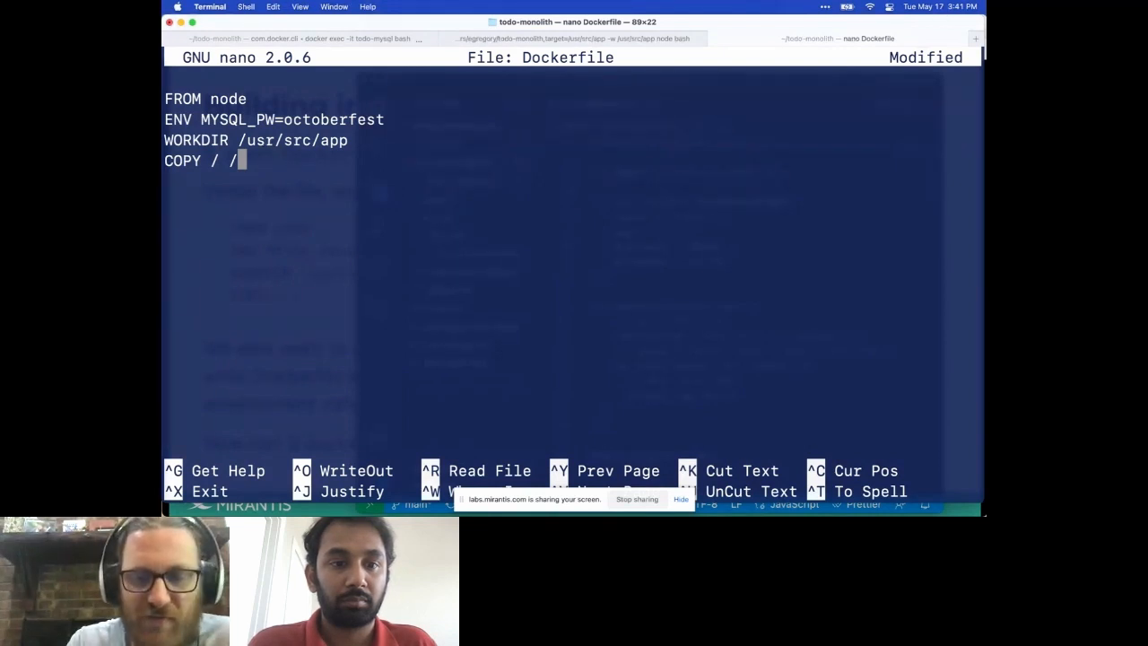
pyautogui.press('ctrl+x')
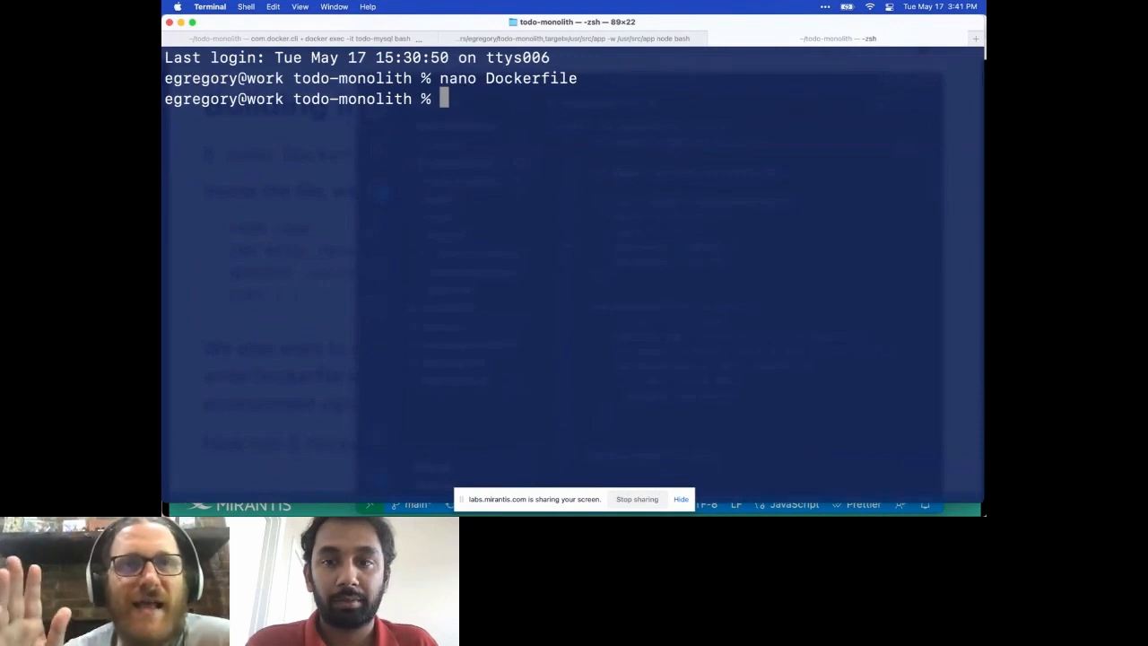
# - Create a .dockerignore file in nano containing 'Dockerfile' and save it
pyautogui.write('nano')
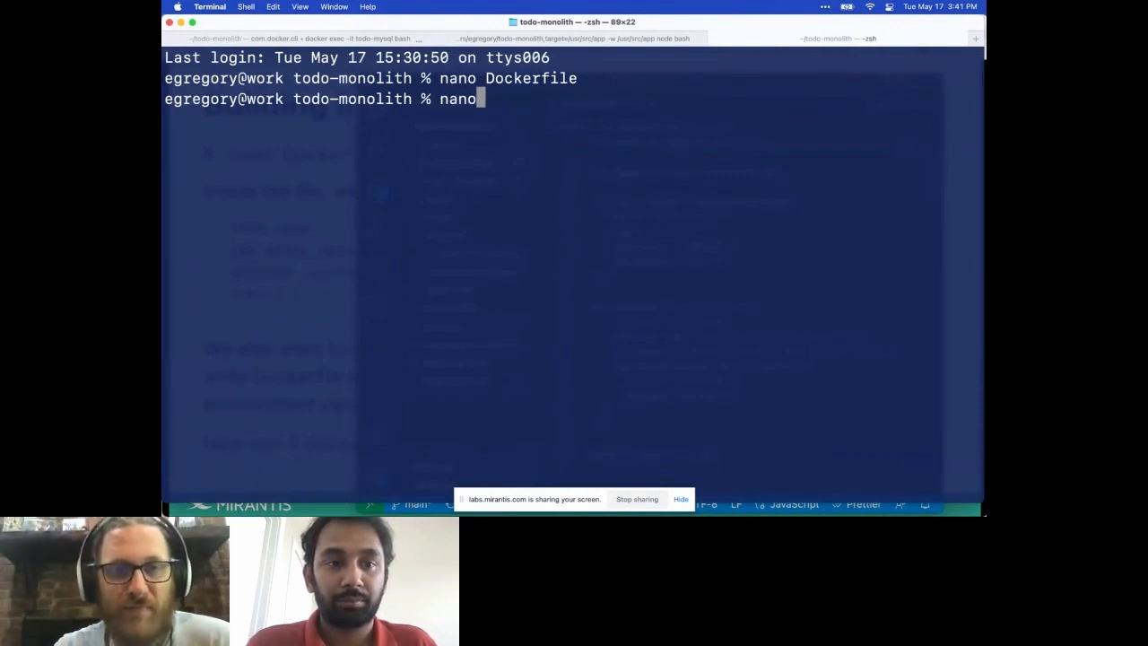
pyautogui.write('.docke')
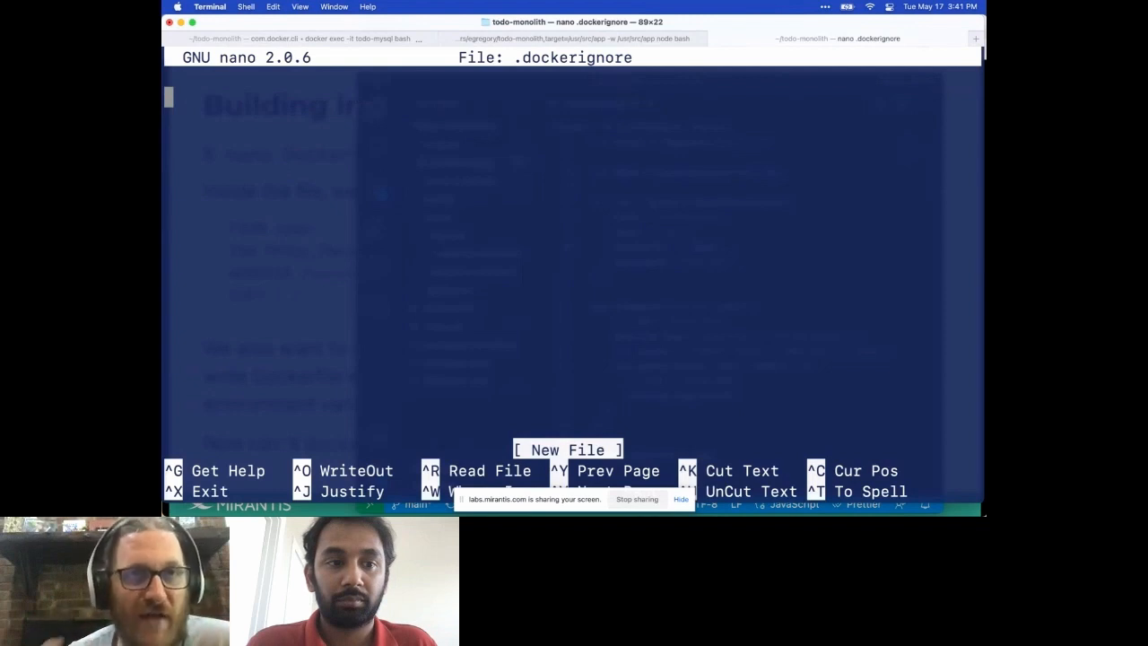
pyautogui.write('Docke')
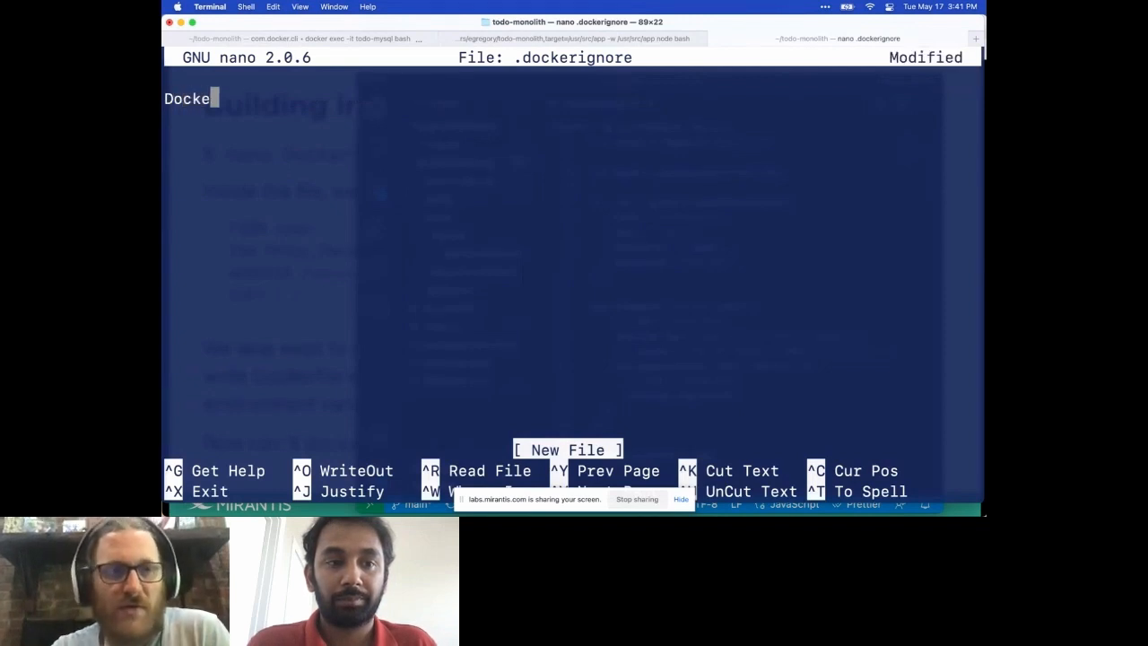
pyautogui.write('rfile')
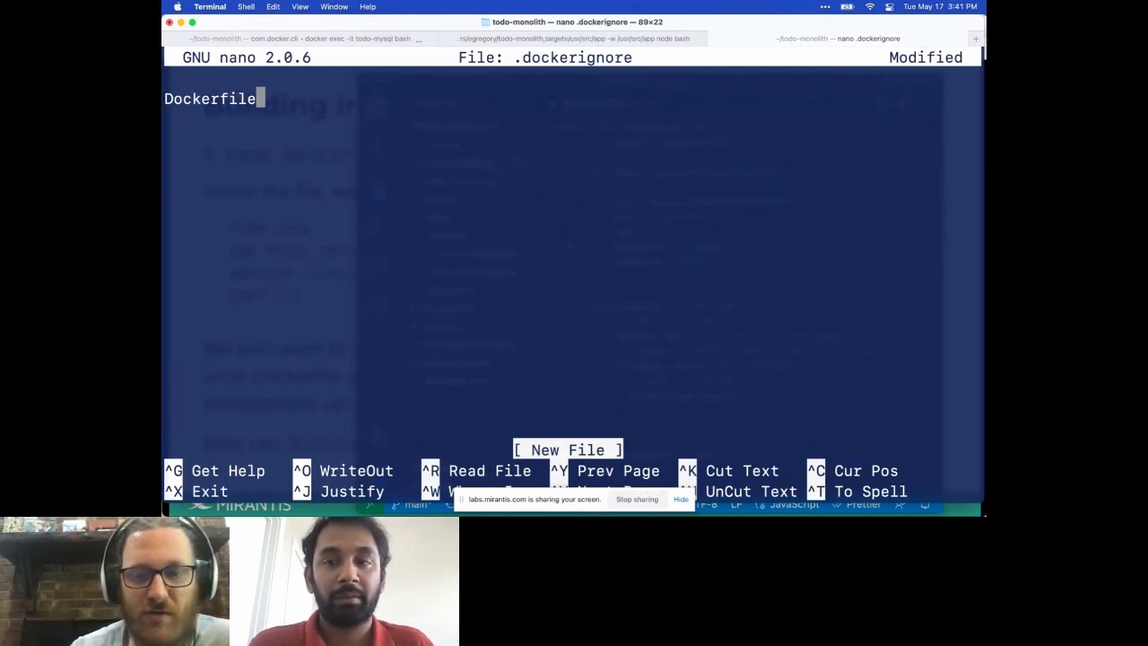
pyautogui.press('ctrl+o')
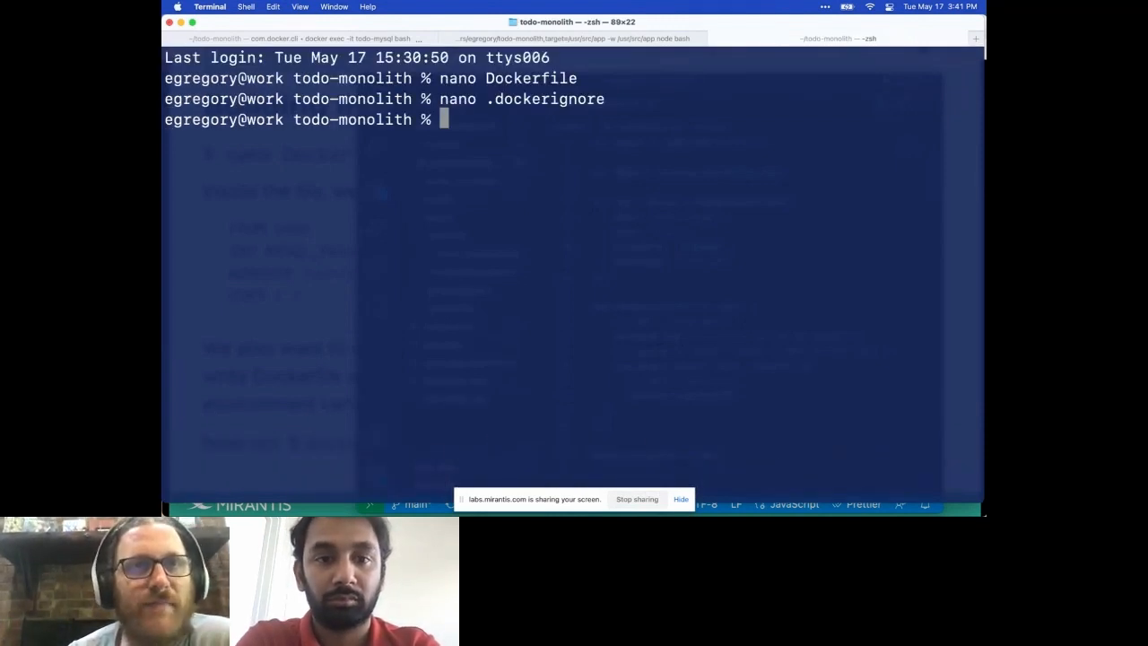
pyautogui.moveTo(741, 397)
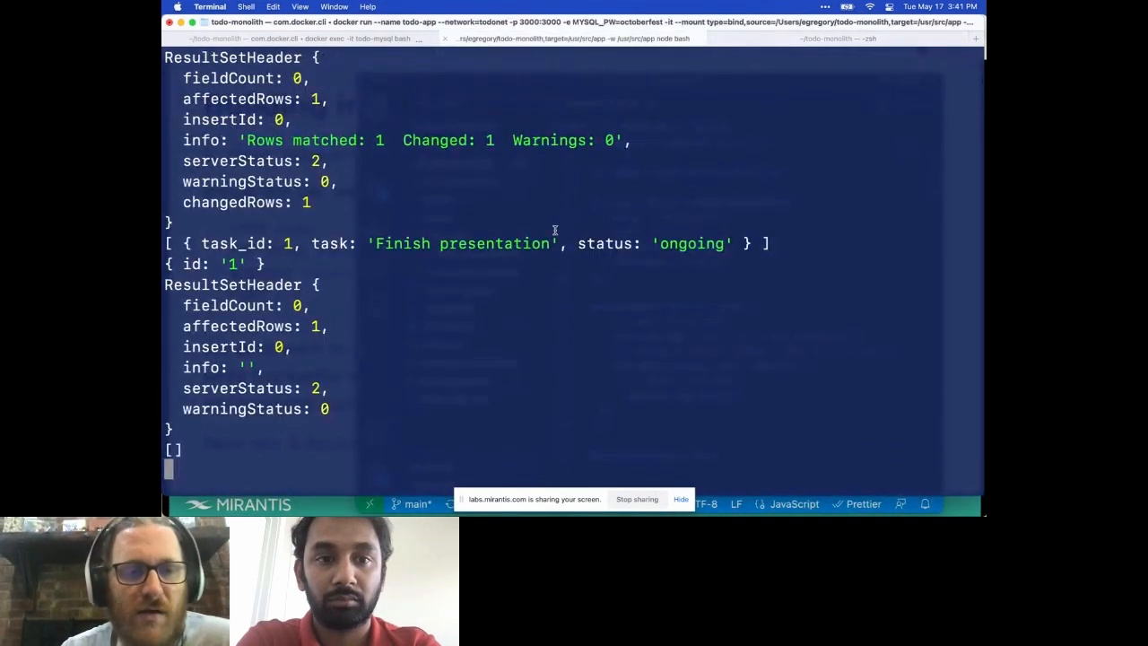
# - Stop the Node todo app in the container with Ctrl+C and exit that shell
pyautogui.press('ctrl+c')
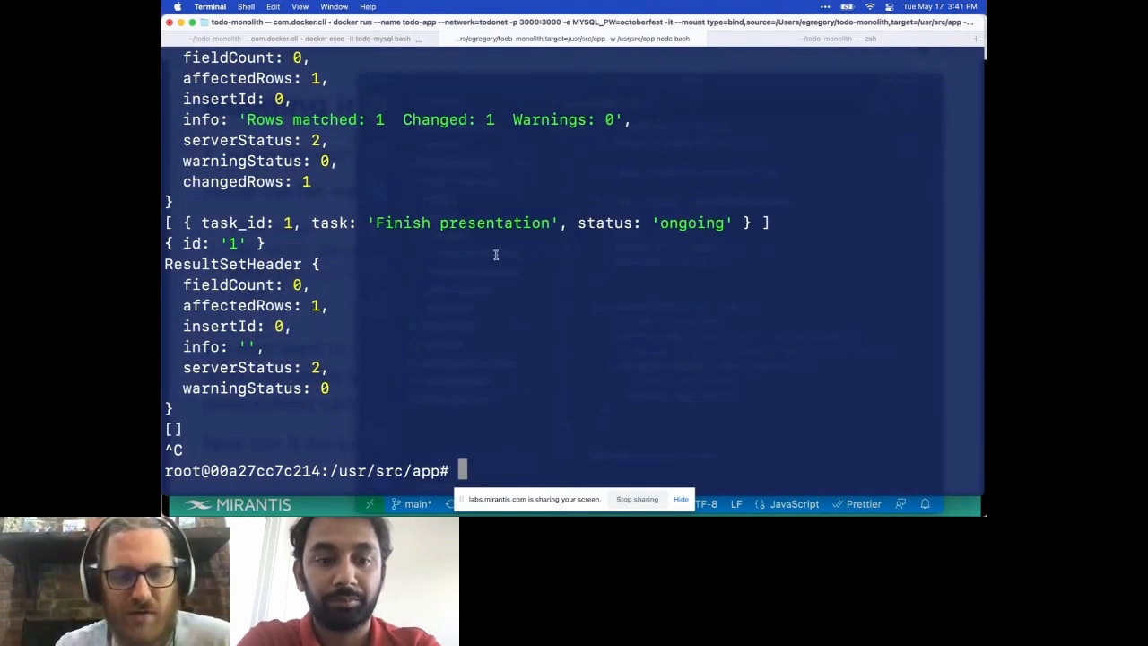
pyautogui.write('e')
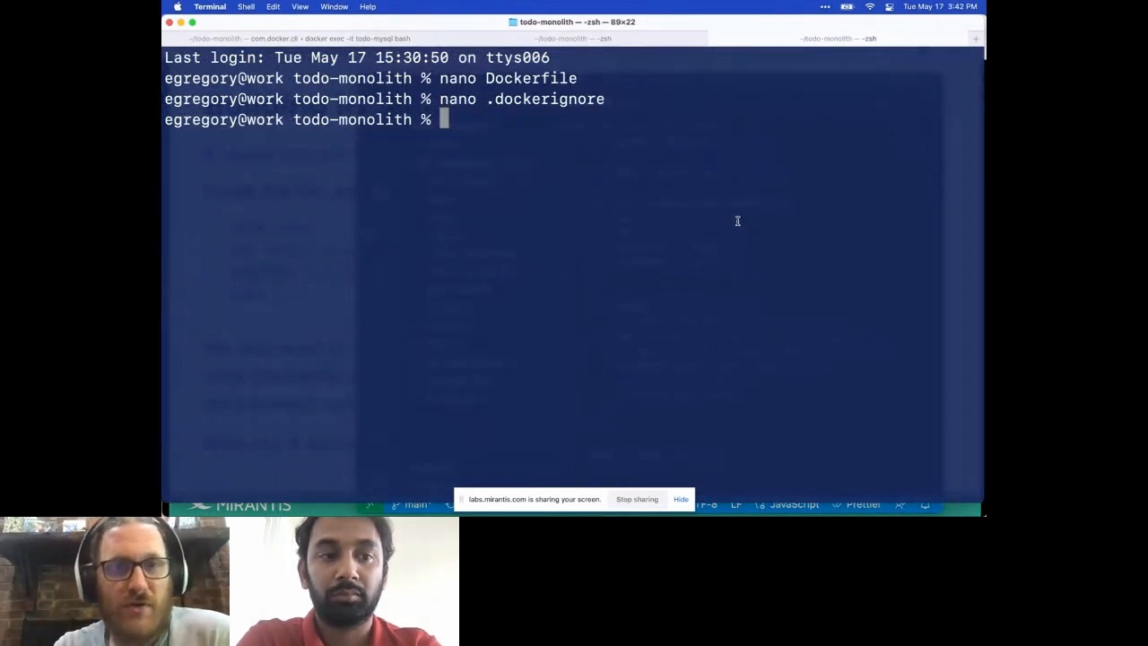
# - Build the todo-app image with docker image build -t todo-app, completing all 8 steps
pyautogui.write('docker im')
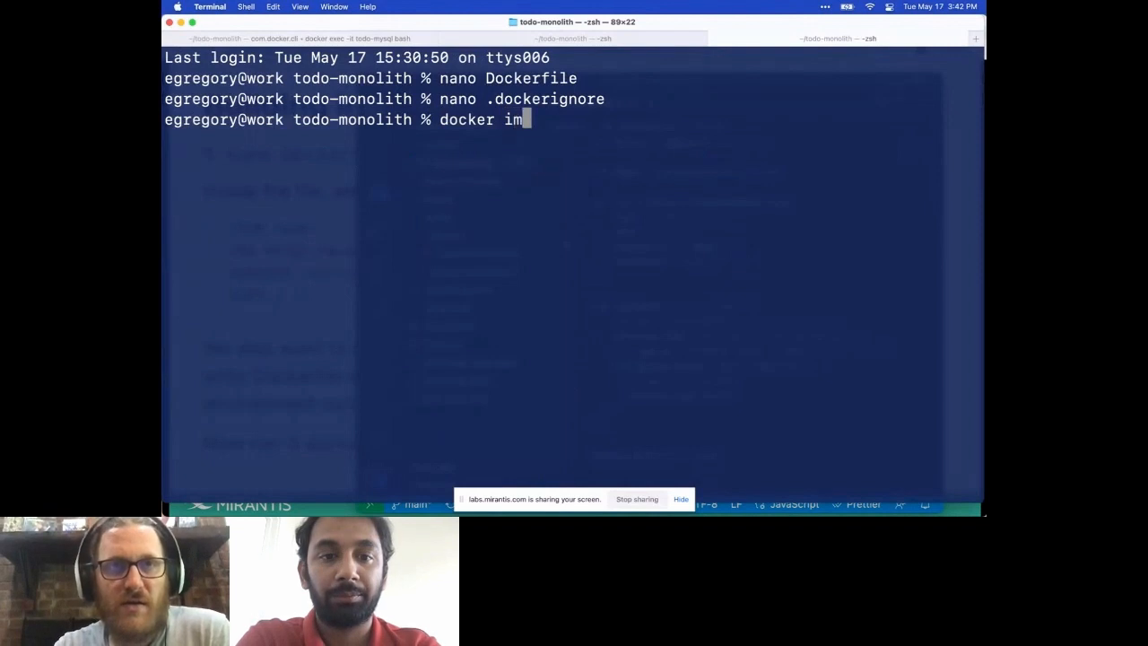
pyautogui.write('age build -')
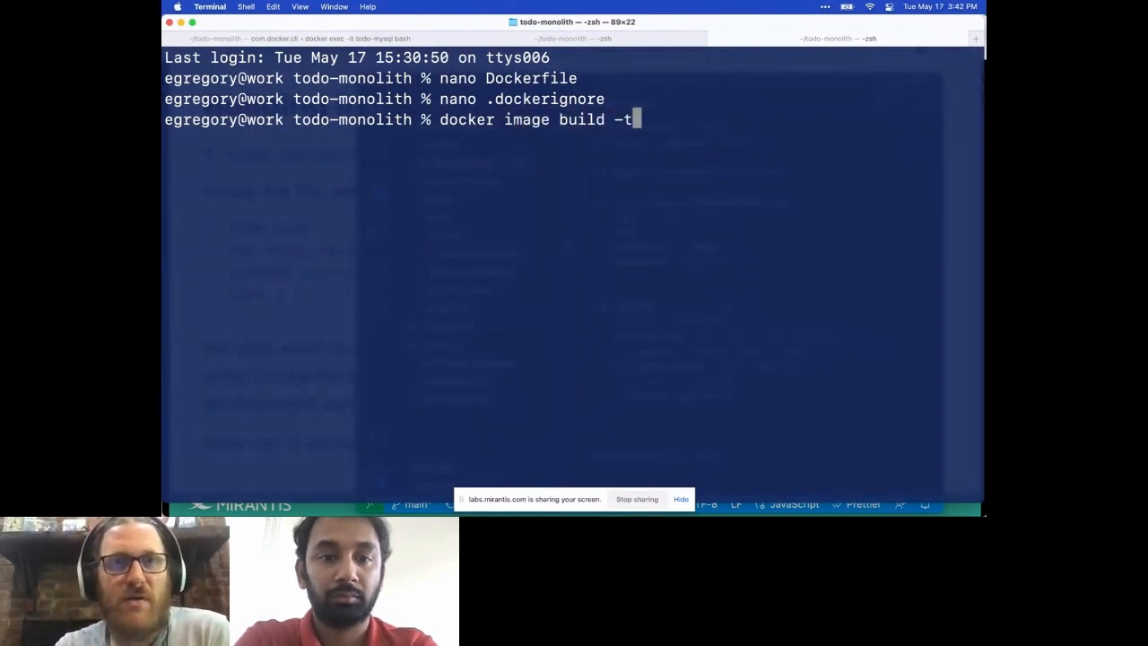
pyautogui.write('todo-app .')
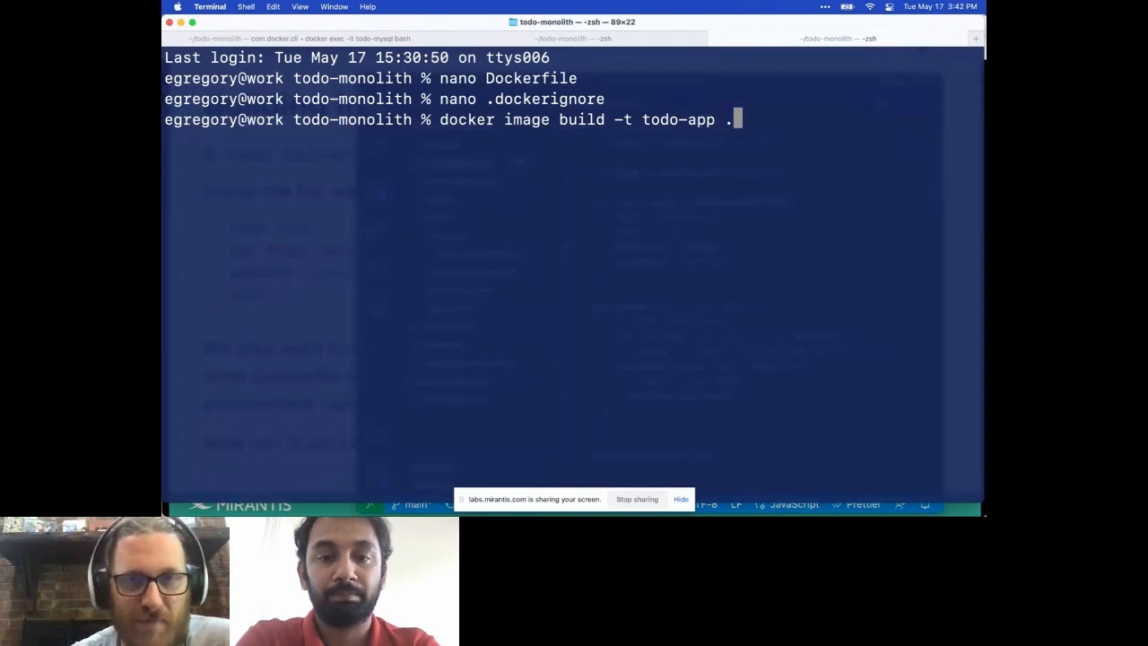
pyautogui.press('enter')
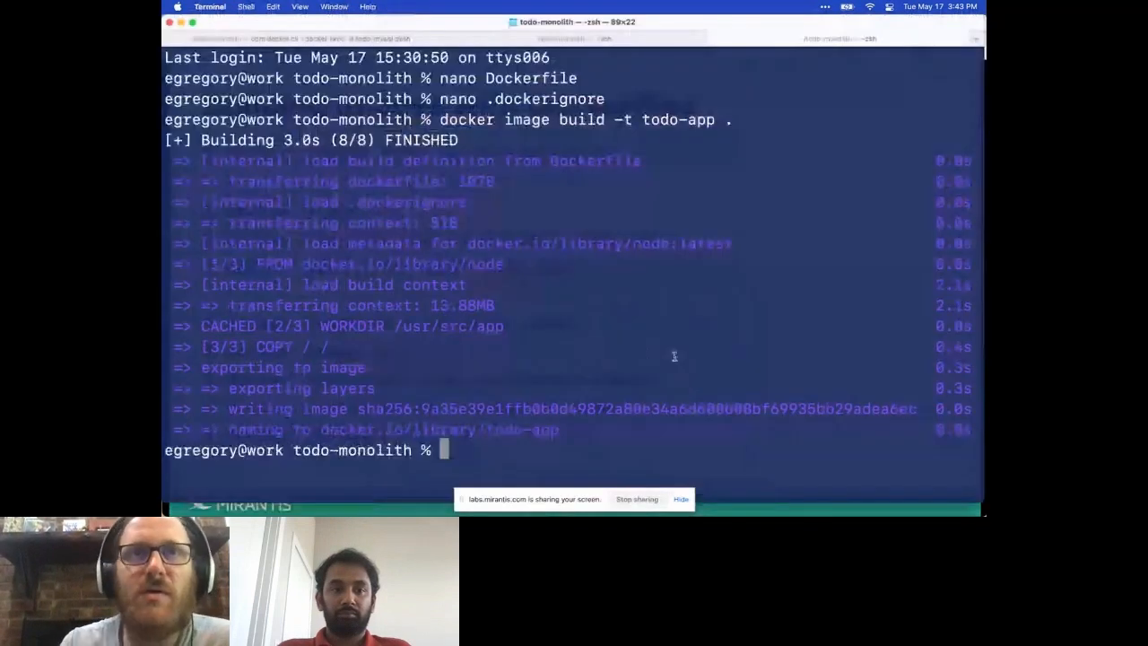
# - Enter 'docker commit todo-mysql todo-mysql' to save the database container as an image
pyautogui.write('docker commit')
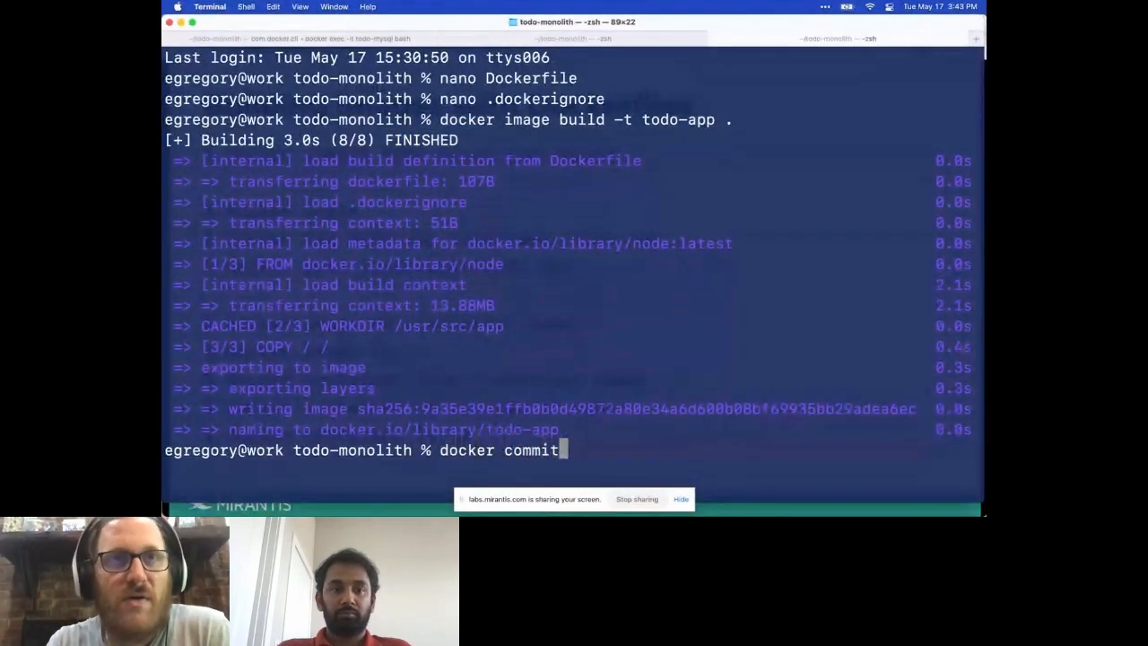
pyautogui.write('todo-m')
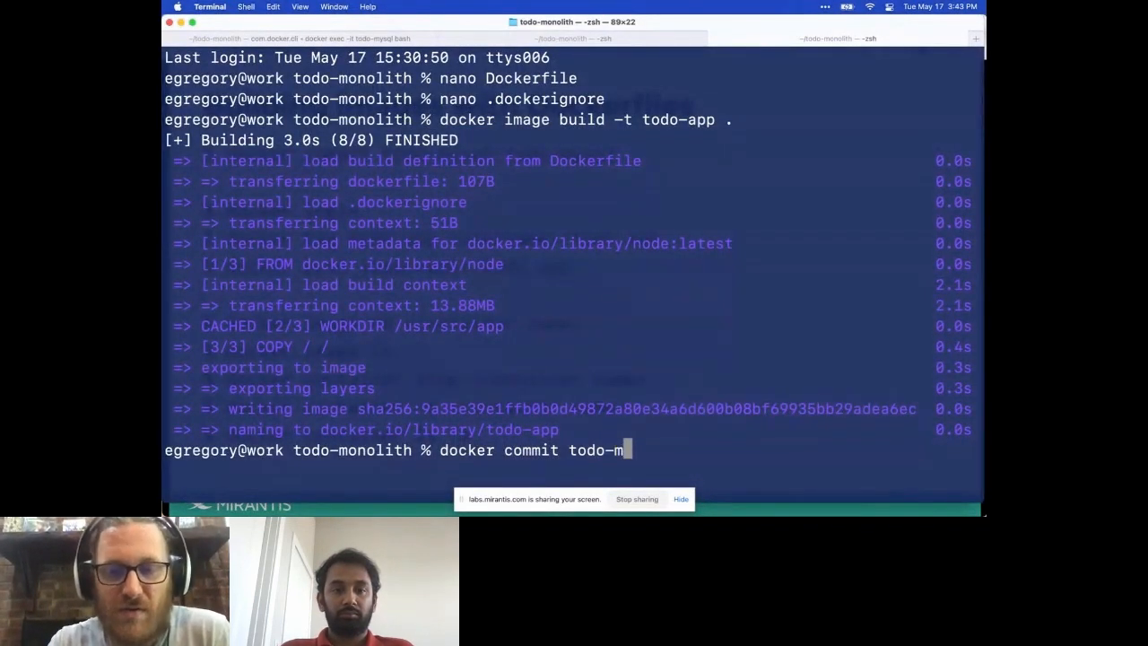
pyautogui.write('sql')
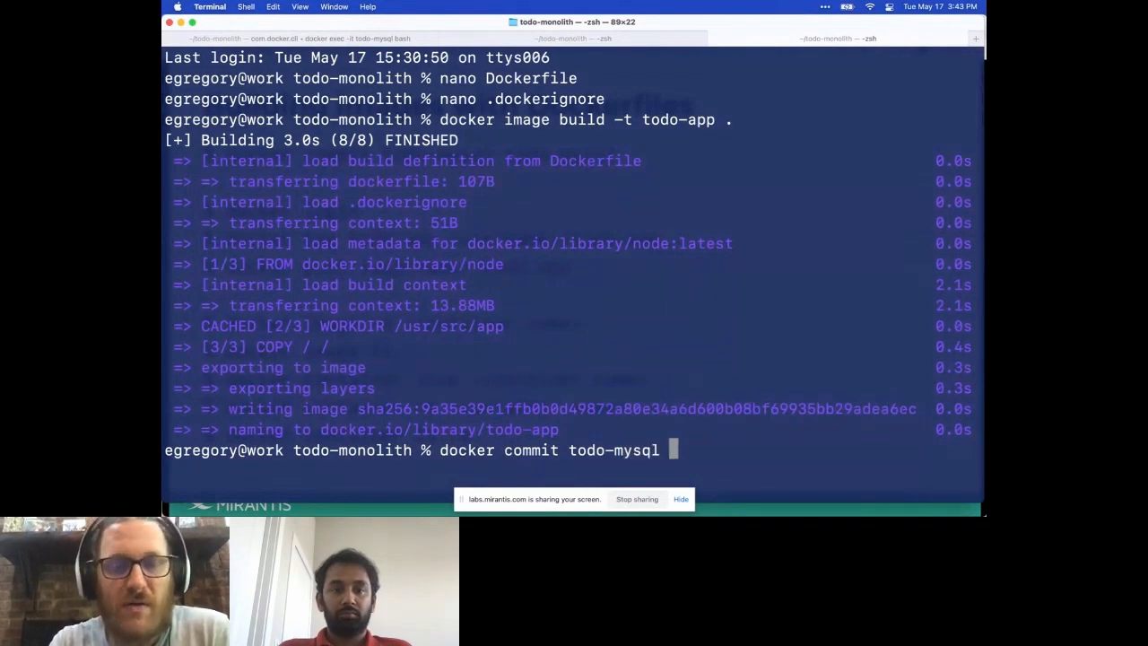
pyautogui.write('todo-mysql')
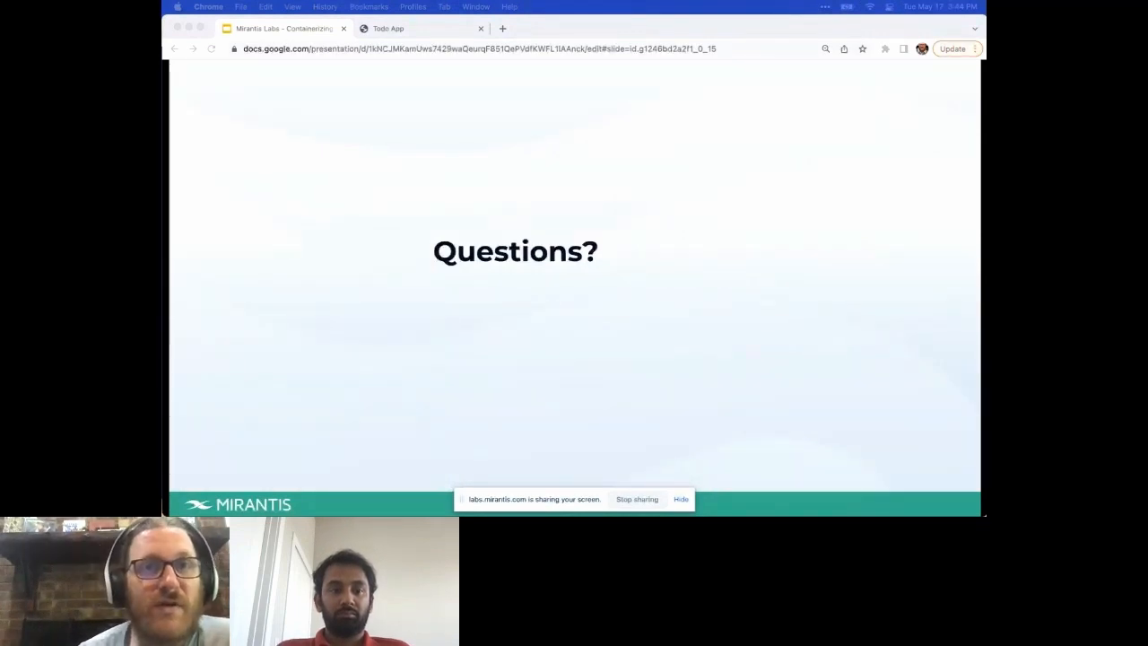
# - Advance the slideshow from Questions to slide 28, 'Next steps'
pyautogui.press('right')
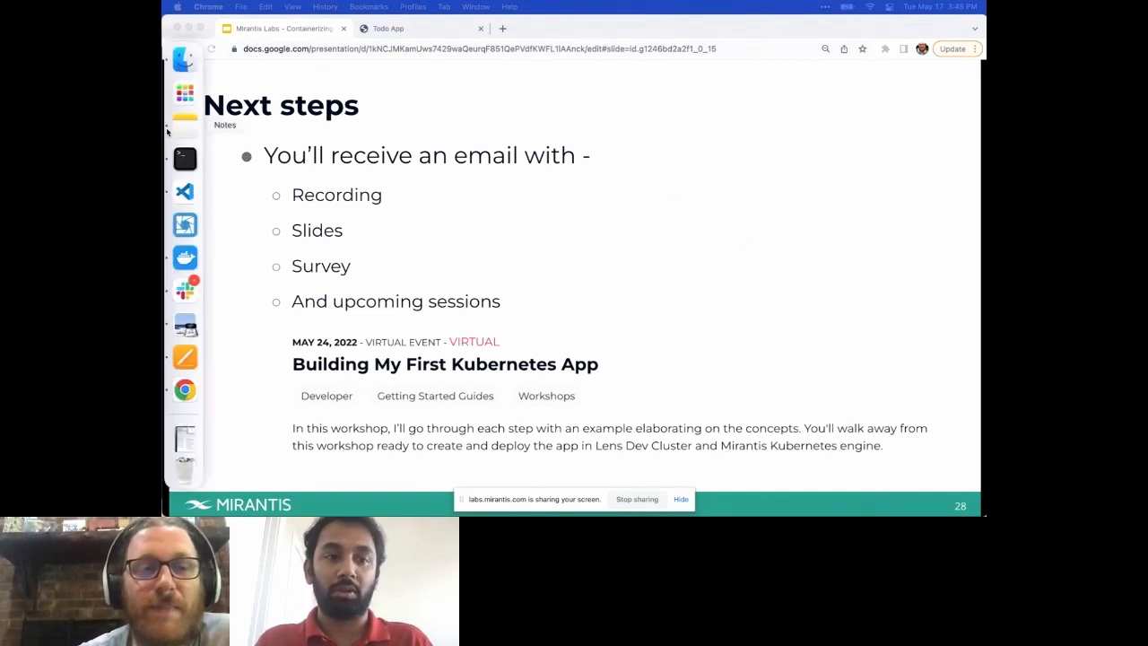
pyautogui.moveTo(400, 166)
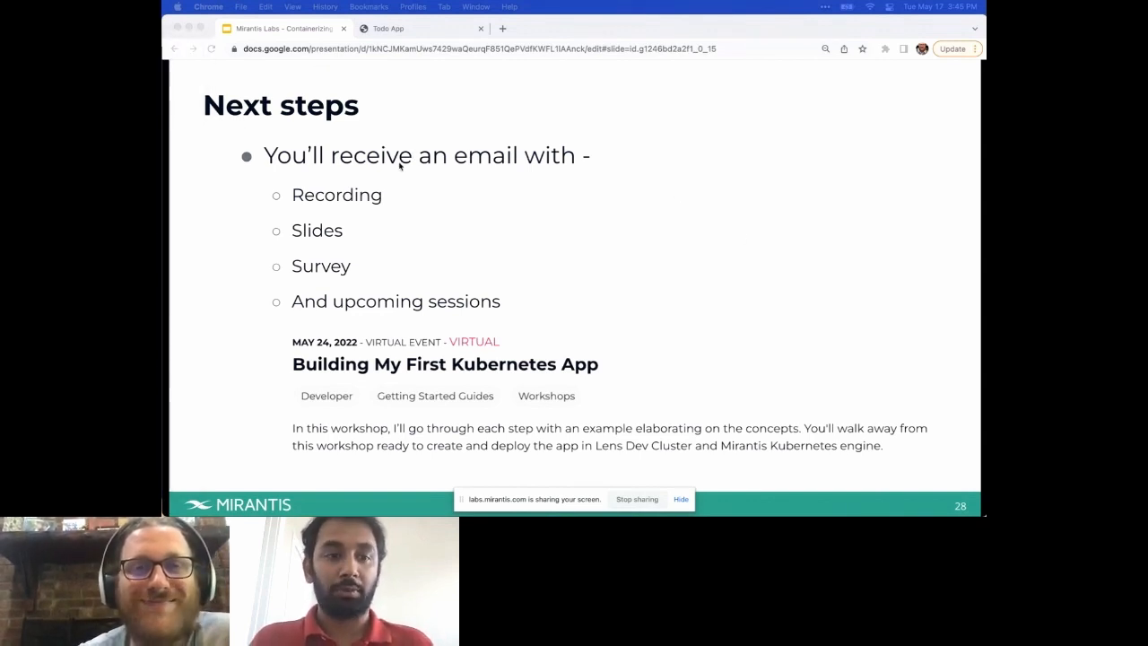